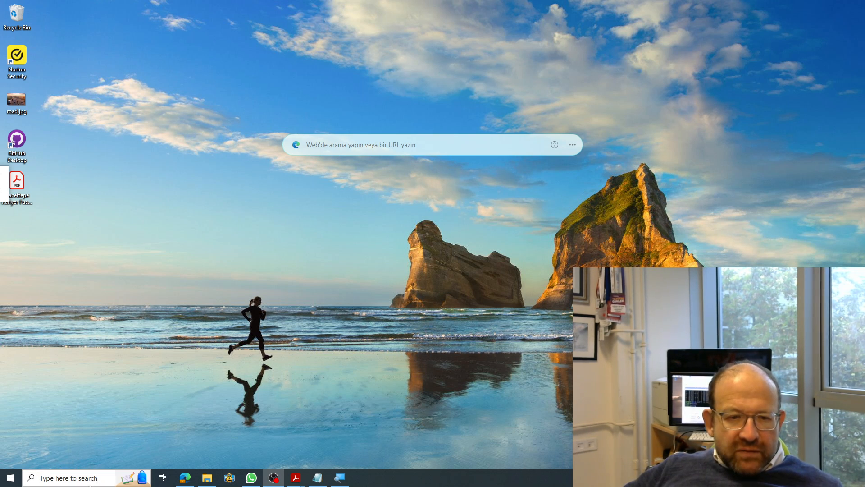
Search Windows for 'keil' and launch Keil uVision5 from Best match.
{"action": "type", "text": "keil"}
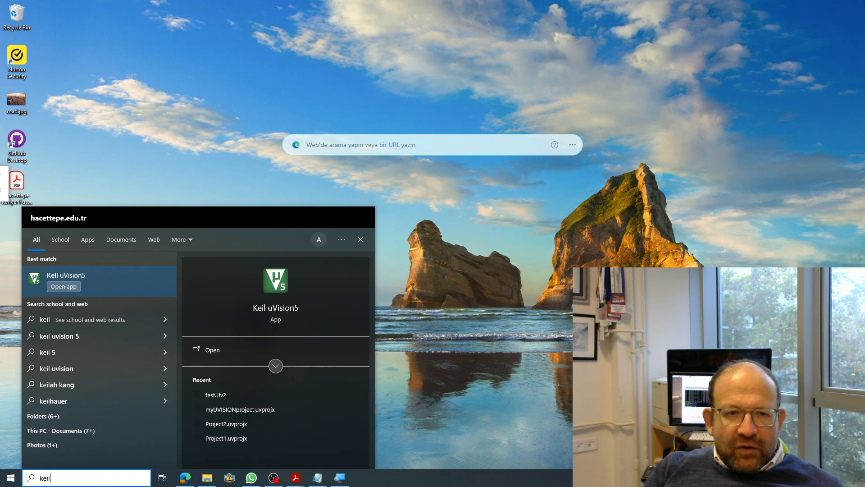
{"action": "left_click", "coordinate": [64, 286]}
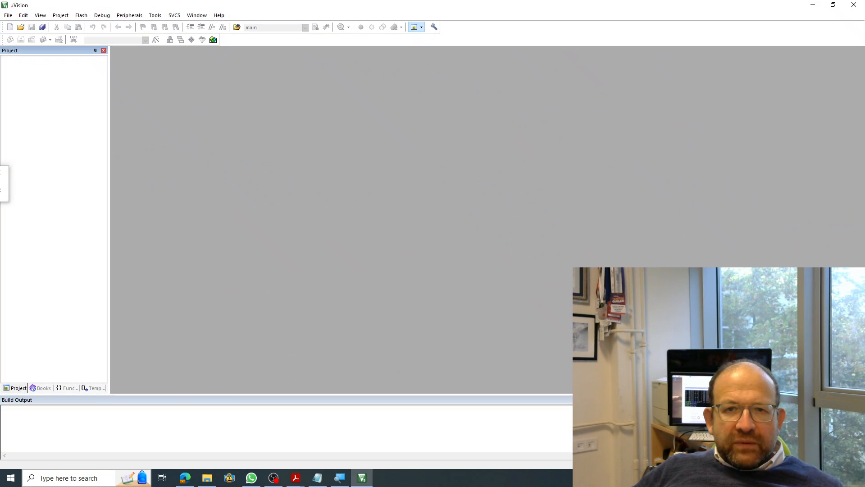
{"action": "mouse_move", "coordinate": [611, 136]}
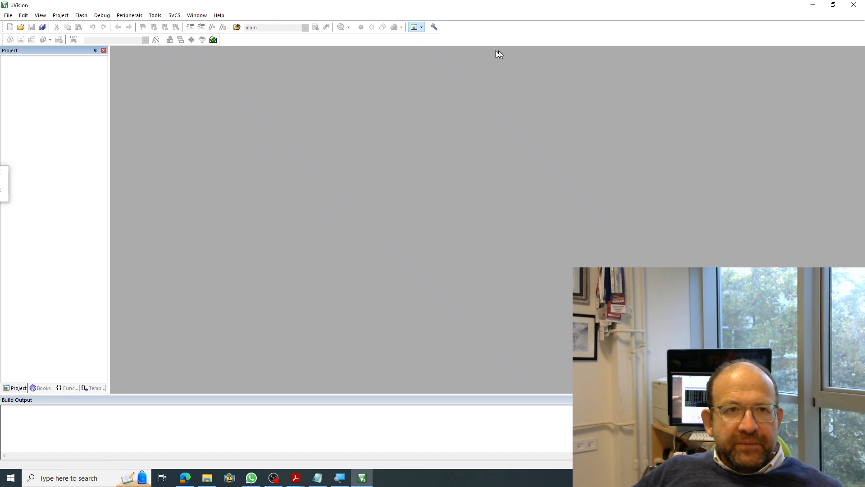
{"action": "mouse_move", "coordinate": [15, 57]}
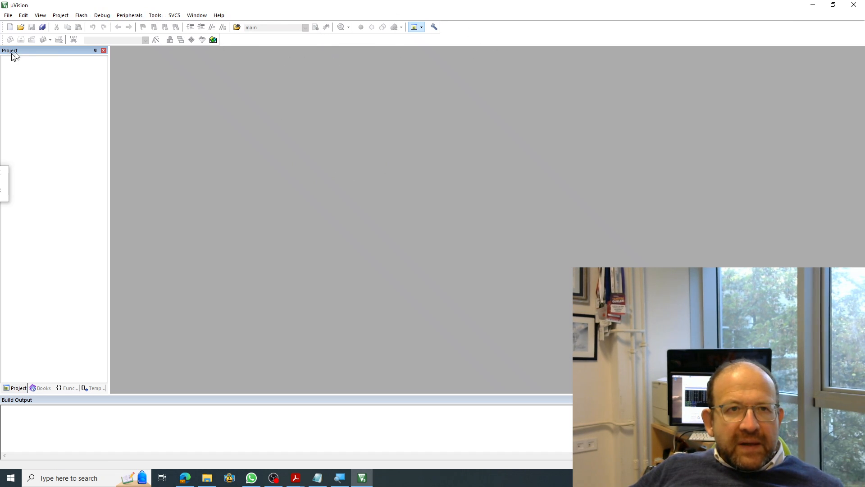
{"action": "mouse_move", "coordinate": [60, 15]}
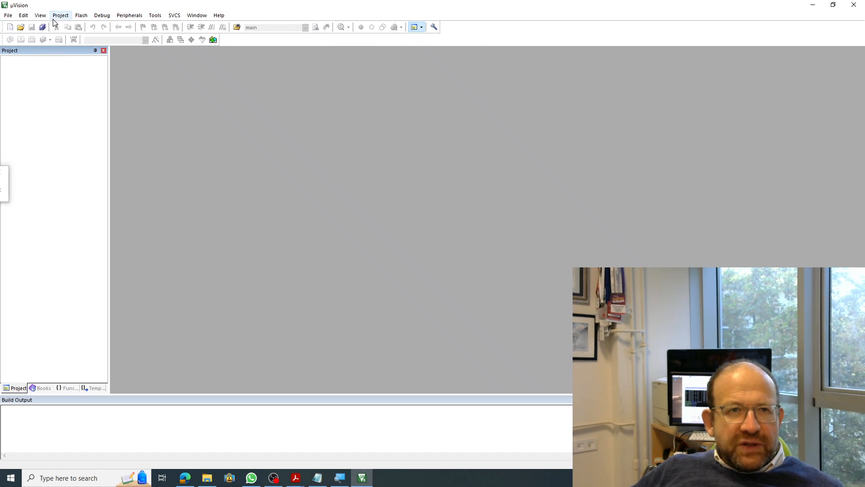
Create a new µVision project named ASM_Func in the 'c to asm' folder.
{"action": "left_click", "coordinate": [60, 15]}
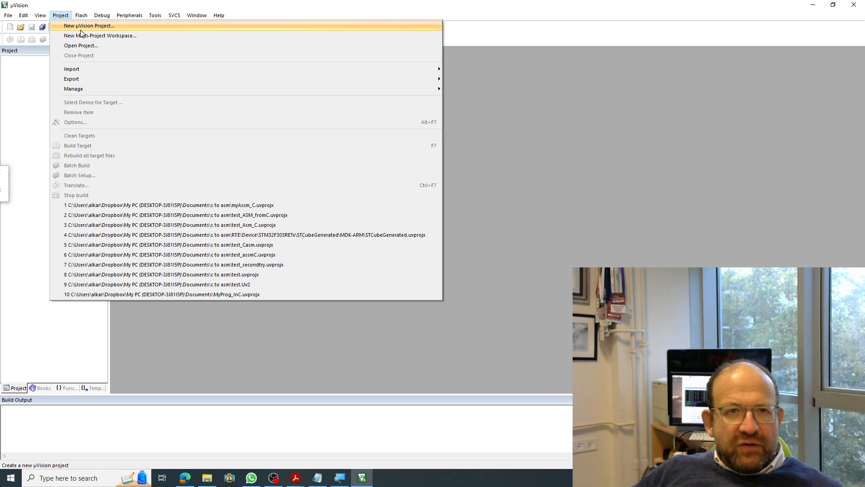
{"action": "left_click", "coordinate": [89, 25]}
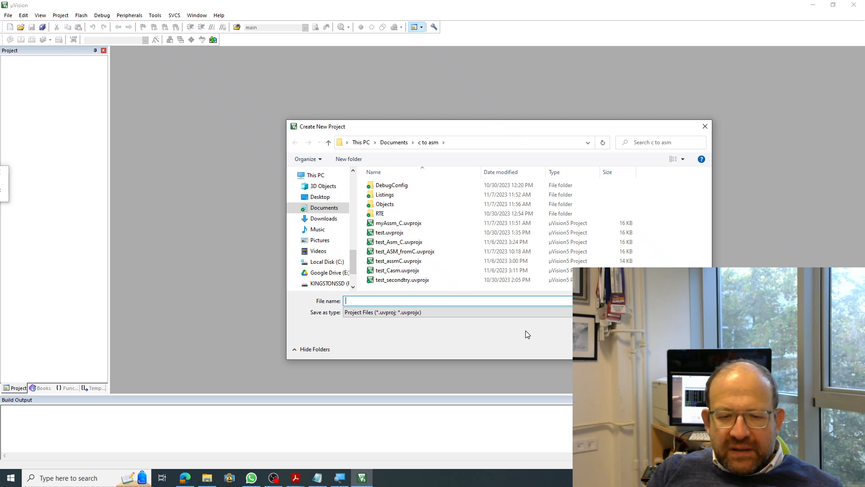
{"action": "type", "text": "test"}
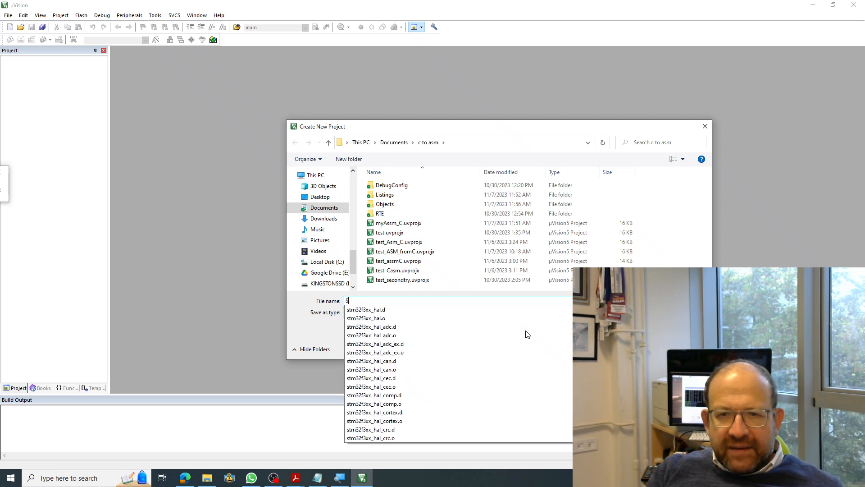
{"action": "type", "text": "ASM_"}
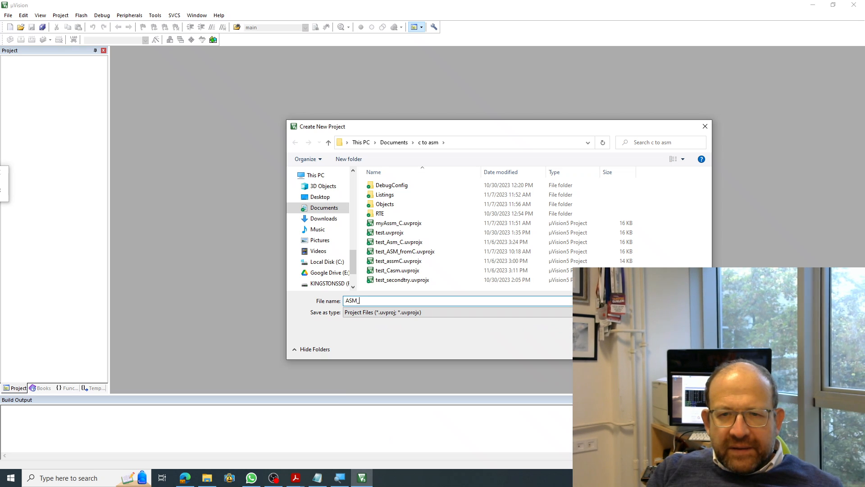
{"action": "type", "text": "Func"}
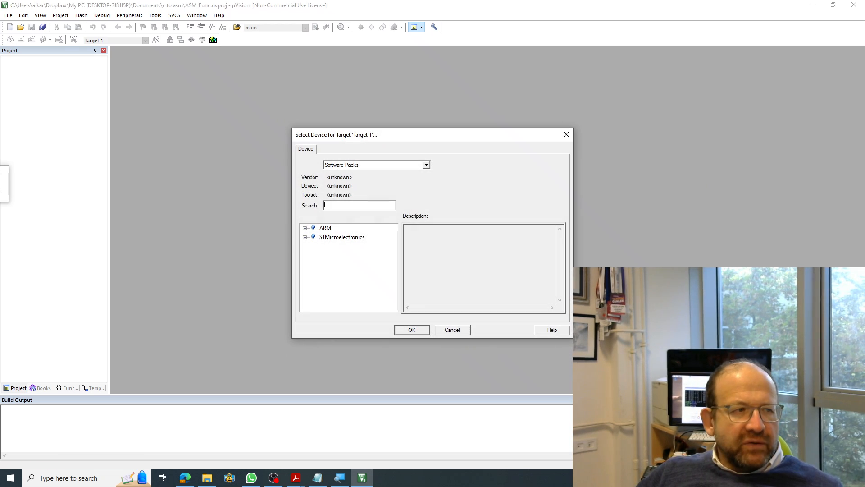
{"action": "mouse_move", "coordinate": [286, 249]}
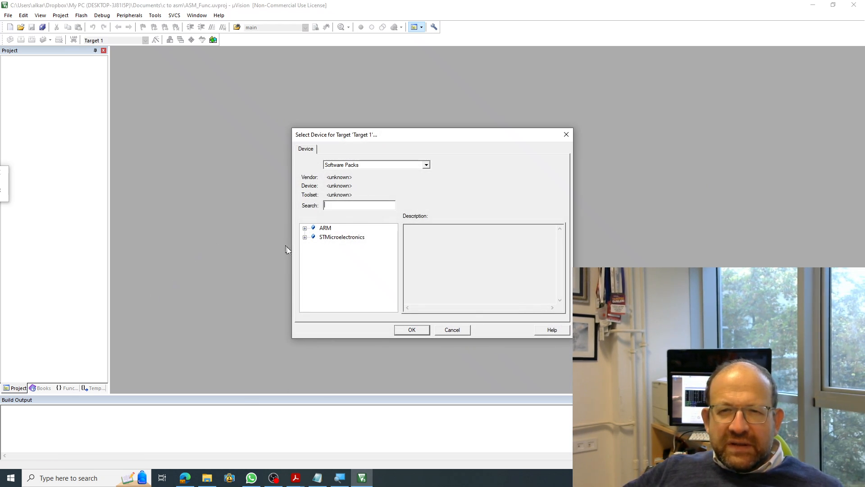
Select STM32F303RETx under STMicroelectronics > STM32F3 Series > STM32F303 as the target device.
{"action": "left_click", "coordinate": [305, 237]}
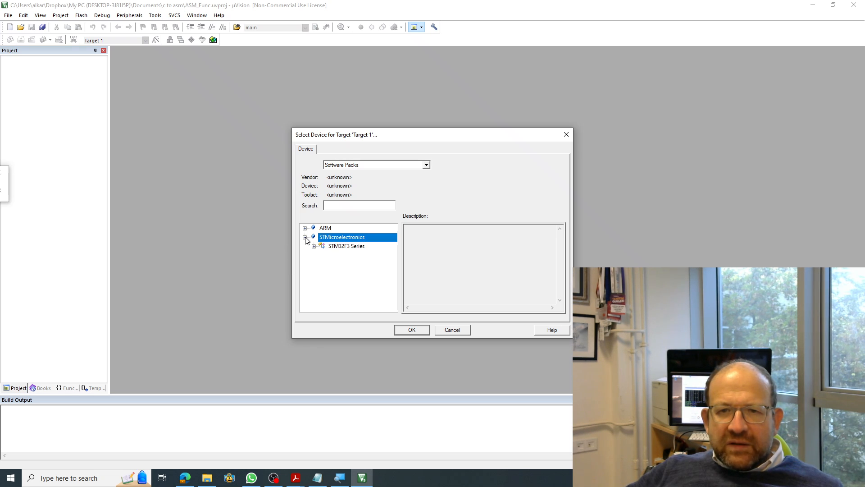
{"action": "left_click", "coordinate": [313, 246]}
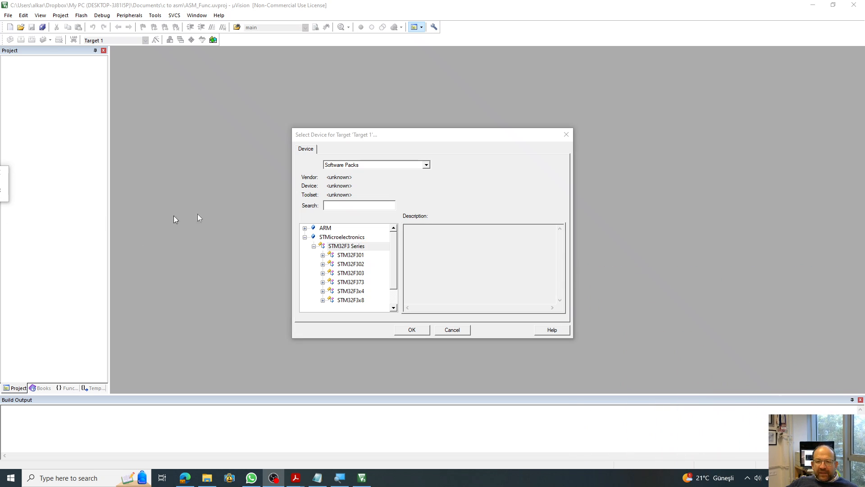
{"action": "mouse_move", "coordinate": [325, 276]}
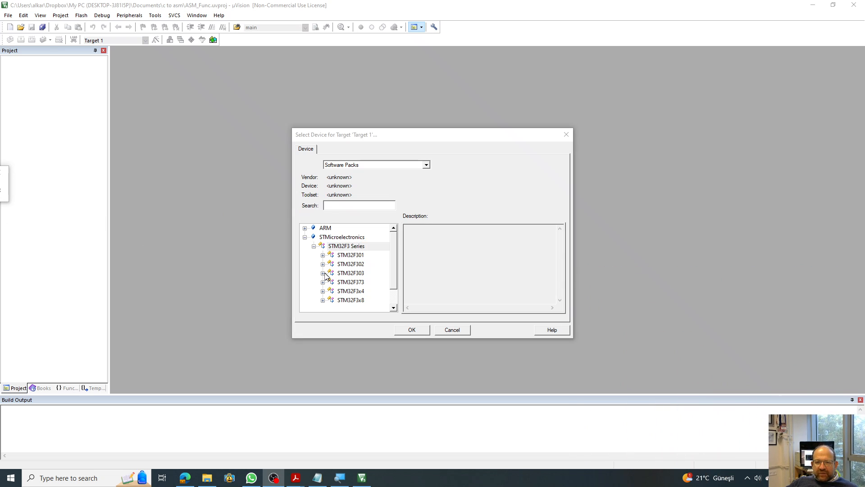
{"action": "left_click", "coordinate": [322, 272]}
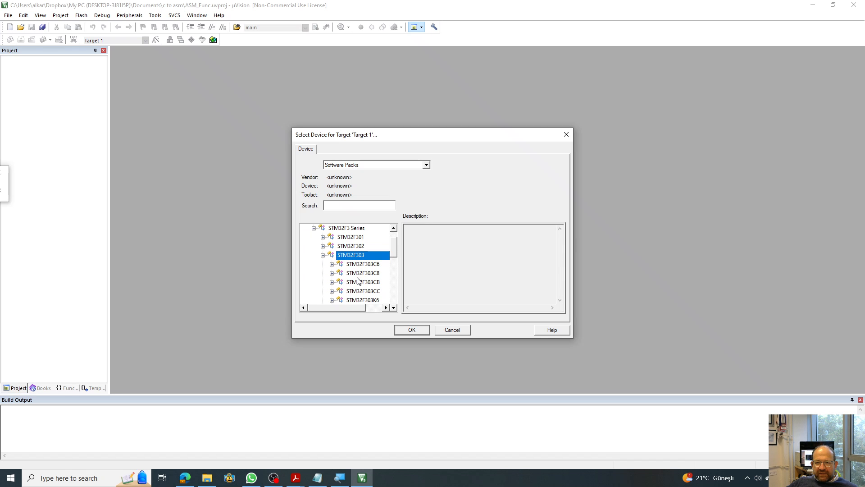
{"action": "scroll", "scroll_direction": "down", "scroll_amount": 3}
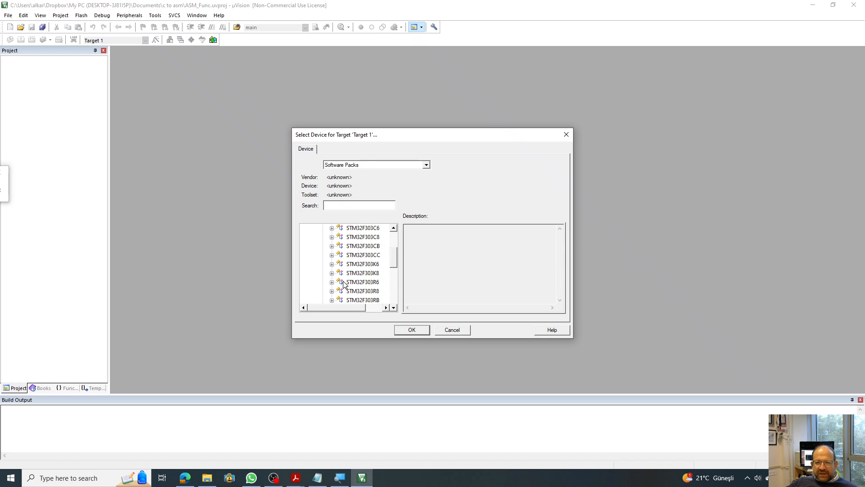
{"action": "scroll", "scroll_direction": "down", "scroll_amount": 3}
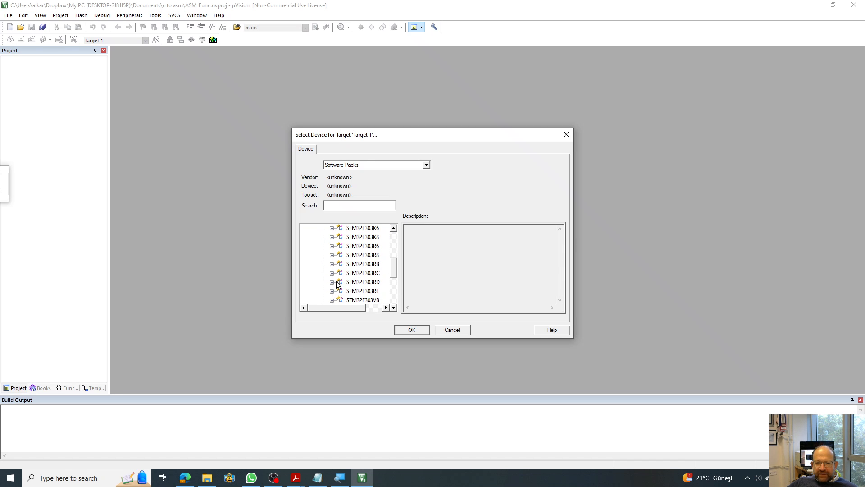
{"action": "left_click", "coordinate": [370, 291]}
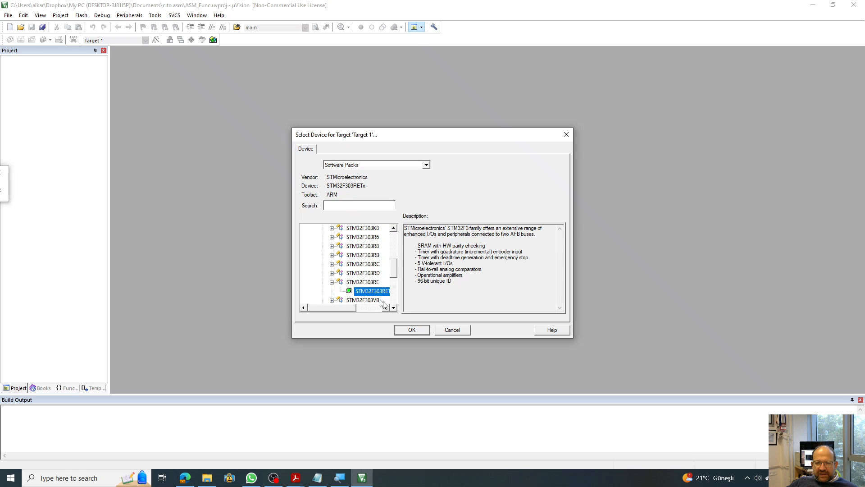
{"action": "left_click", "coordinate": [411, 329]}
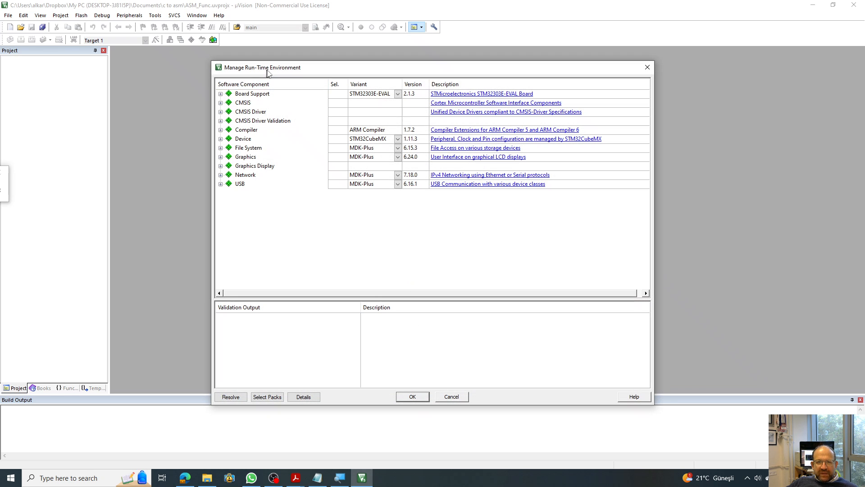
Include CMSIS CORE, Device Startup and STM32CubeMX components, auto-resolving missing dependencies.
{"action": "left_click", "coordinate": [221, 103]}
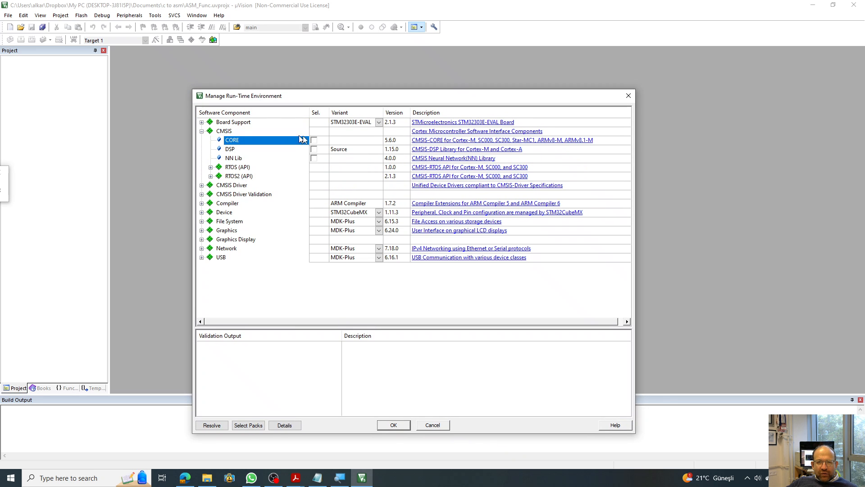
{"action": "left_click", "coordinate": [313, 139]}
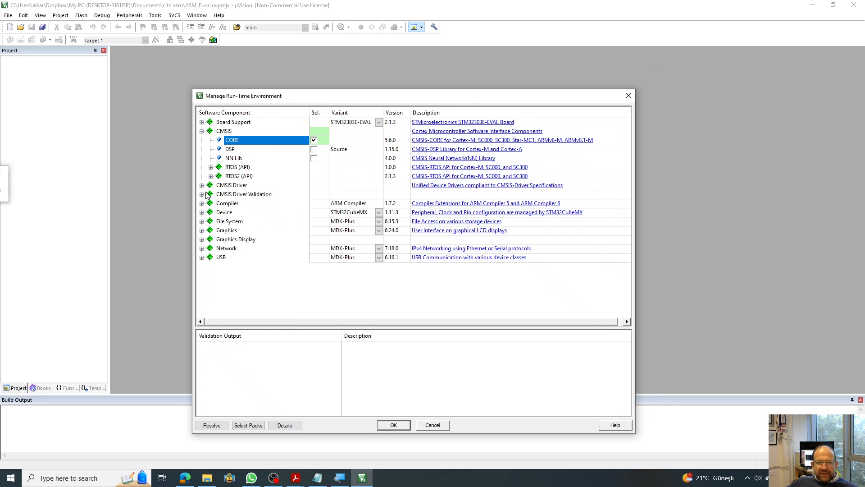
{"action": "mouse_move", "coordinate": [211, 215]}
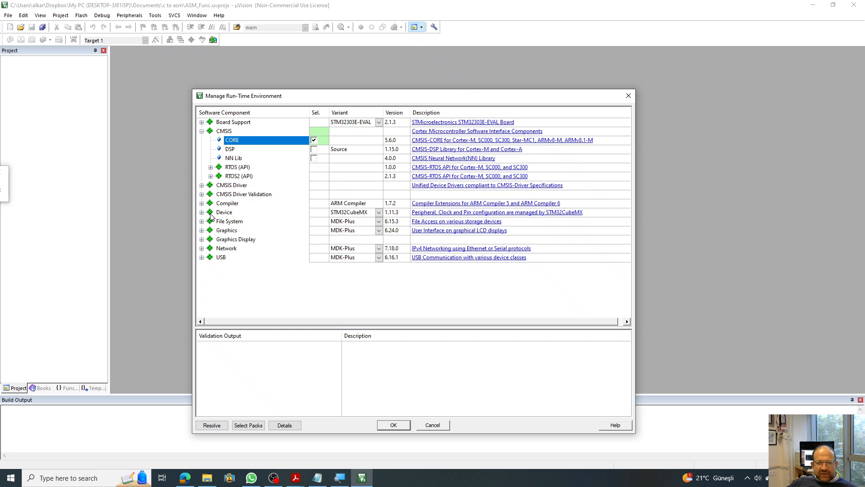
{"action": "left_click", "coordinate": [202, 211]}
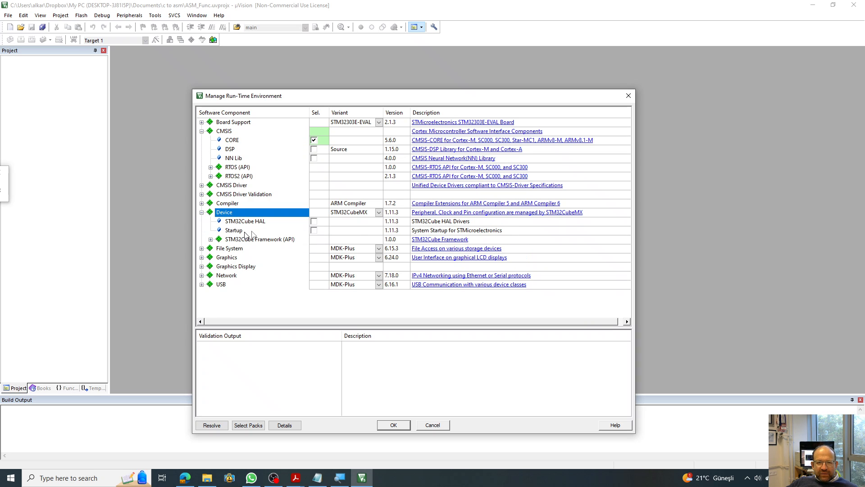
{"action": "mouse_move", "coordinate": [239, 231]}
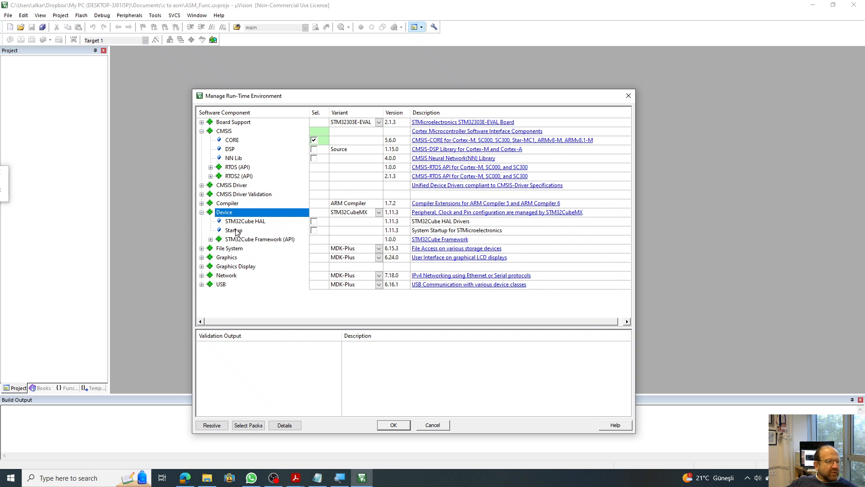
{"action": "mouse_move", "coordinate": [234, 230]}
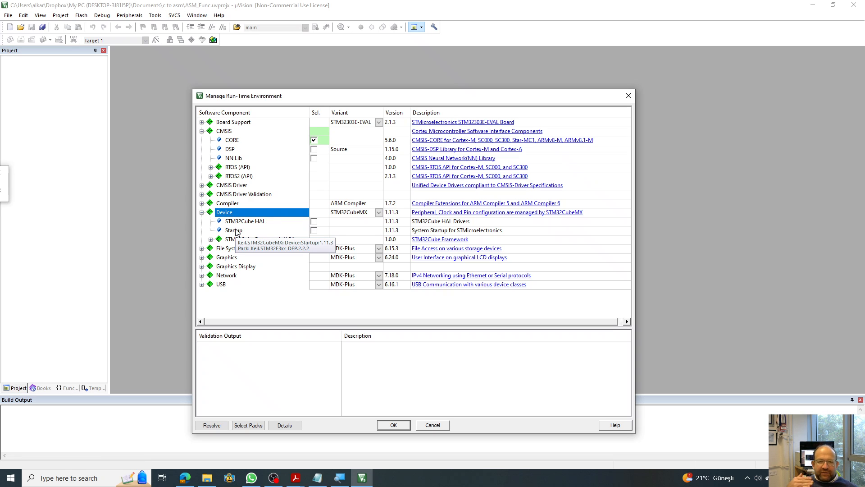
{"action": "mouse_move", "coordinate": [245, 221]}
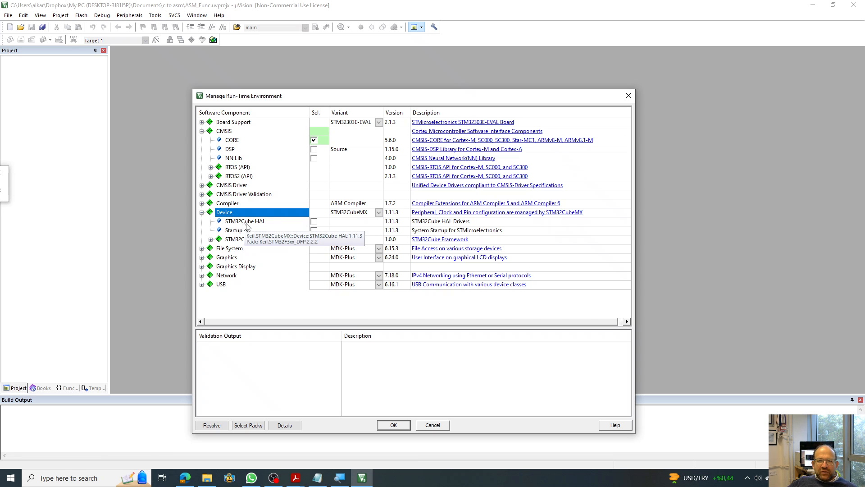
{"action": "left_click", "coordinate": [314, 230]}
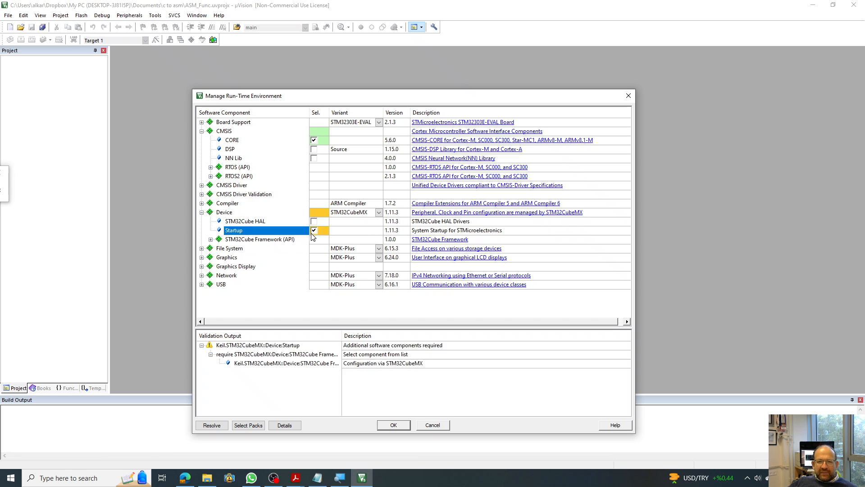
{"action": "mouse_move", "coordinate": [342, 267]}
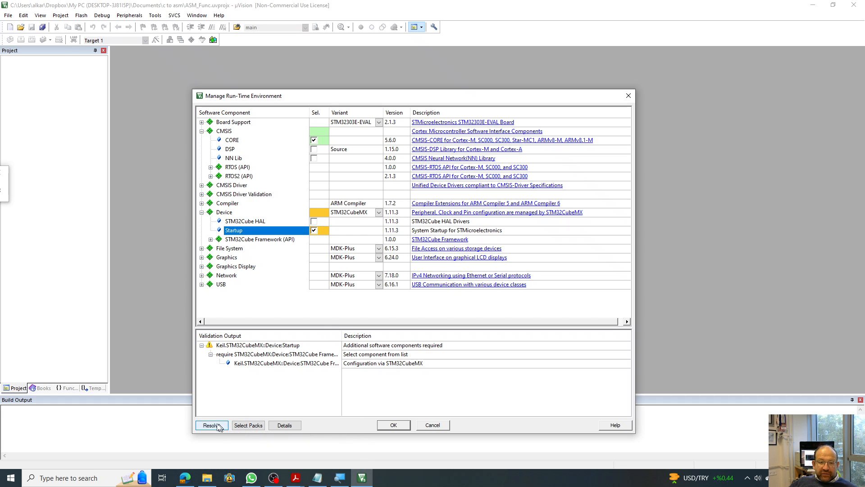
{"action": "left_click", "coordinate": [212, 425]}
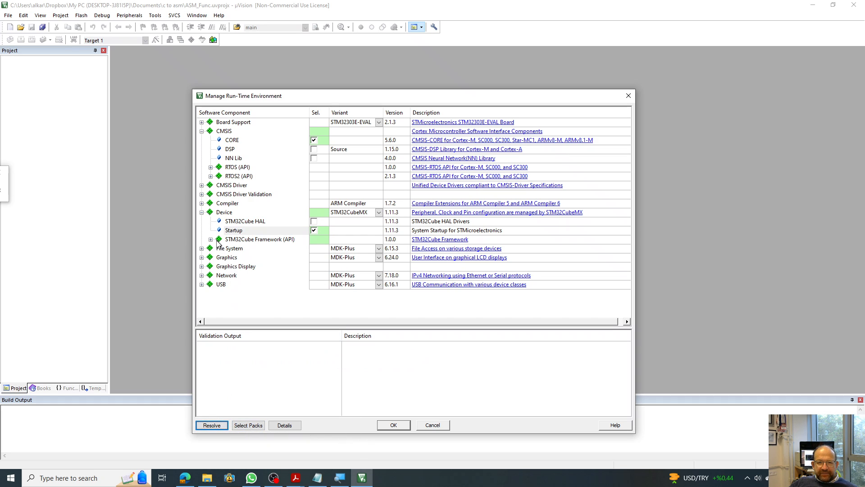
{"action": "left_click", "coordinate": [210, 239]}
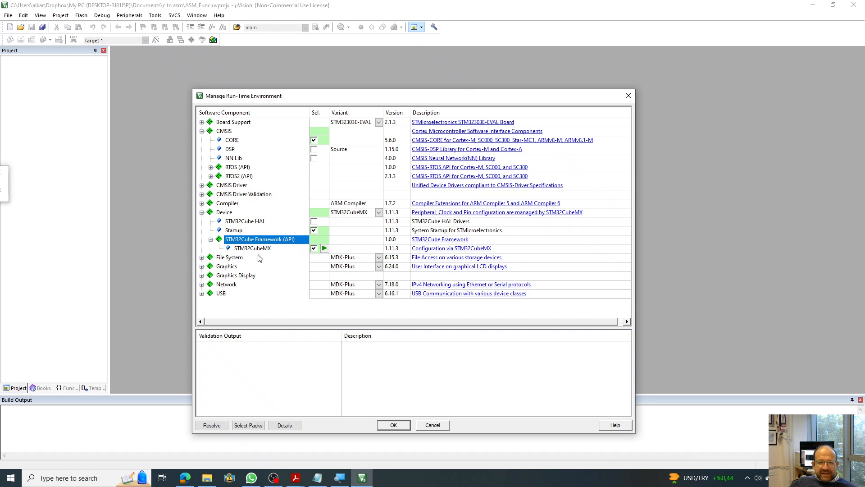
{"action": "mouse_move", "coordinate": [312, 257]}
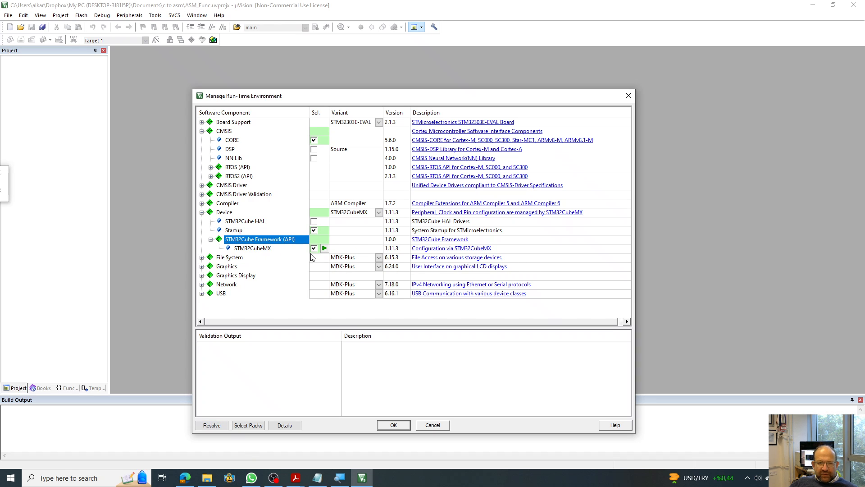
{"action": "left_click", "coordinate": [324, 247]}
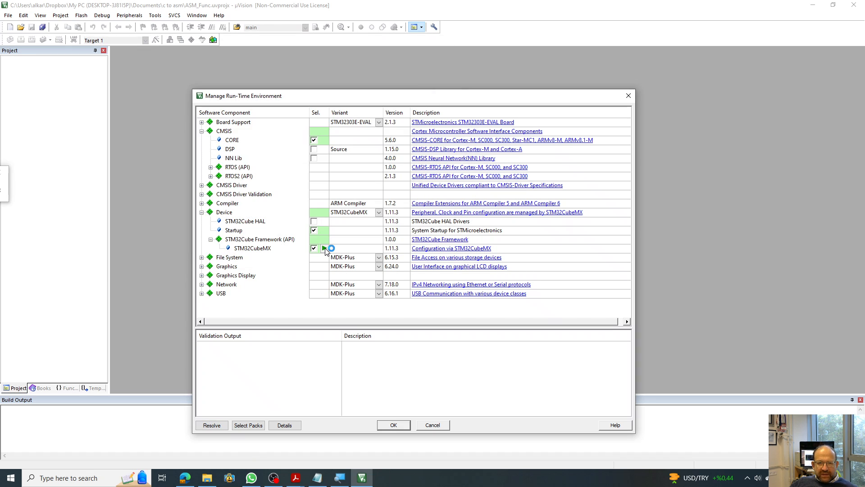
Launch STM32CubeMX, generate code for STM32F303RETx, and dismiss the success message.
{"action": "left_click", "coordinate": [314, 248]}
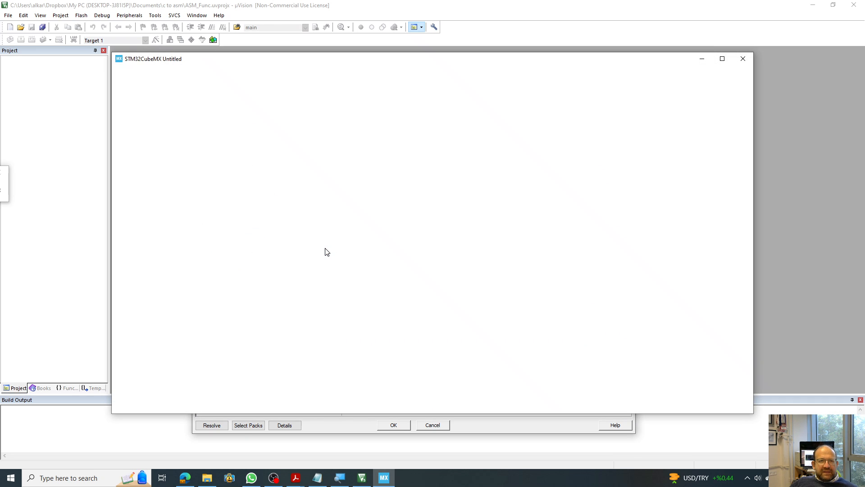
{"action": "mouse_move", "coordinate": [492, 226]}
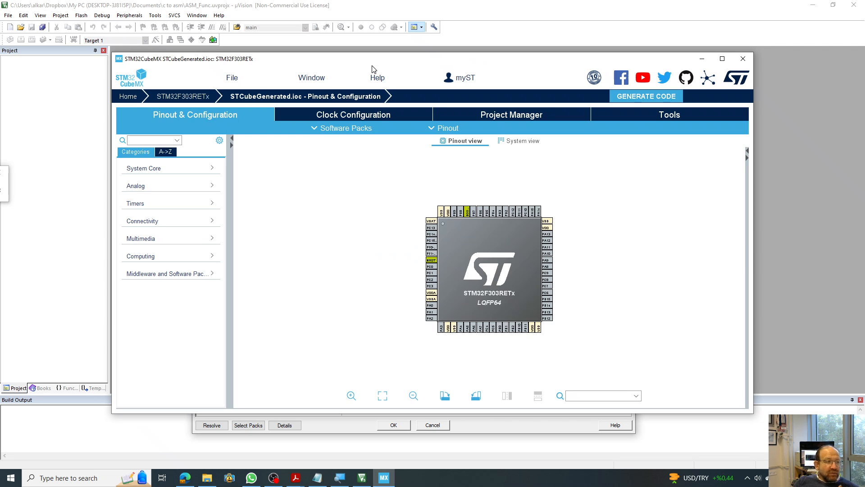
{"action": "mouse_move", "coordinate": [378, 71]}
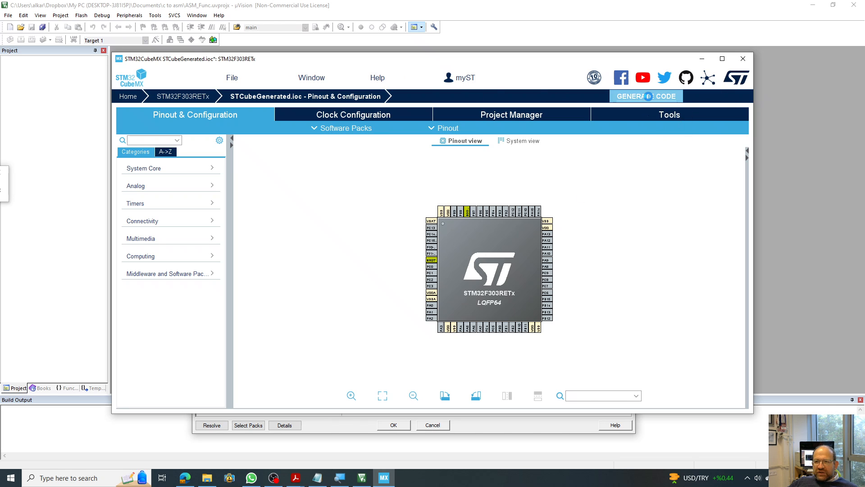
{"action": "left_click", "coordinate": [645, 96]}
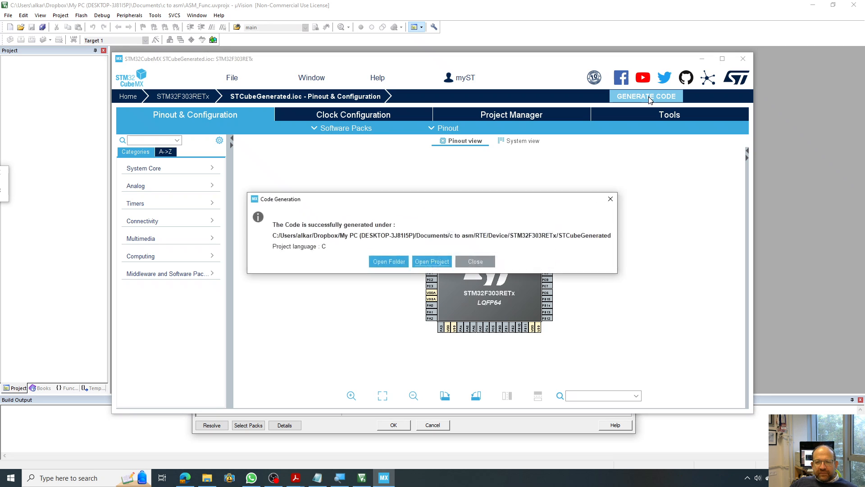
{"action": "mouse_move", "coordinate": [410, 276]}
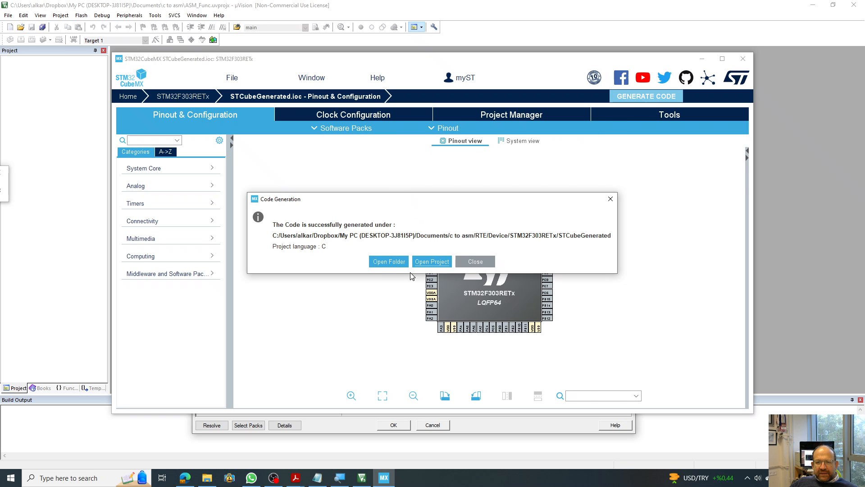
{"action": "left_click", "coordinate": [475, 261]}
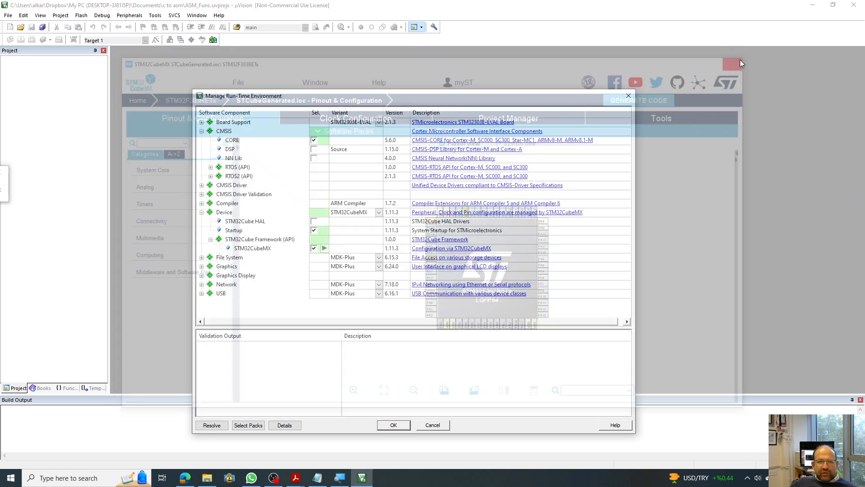
Close CubeMX, apply the components, and open startup_stm32f303xe.s from the Device group.
{"action": "left_click", "coordinate": [738, 63]}
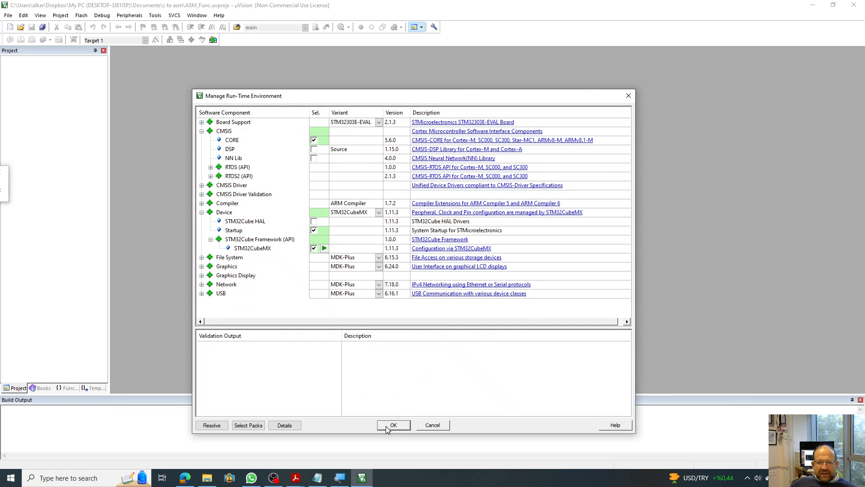
{"action": "left_click", "coordinate": [393, 425]}
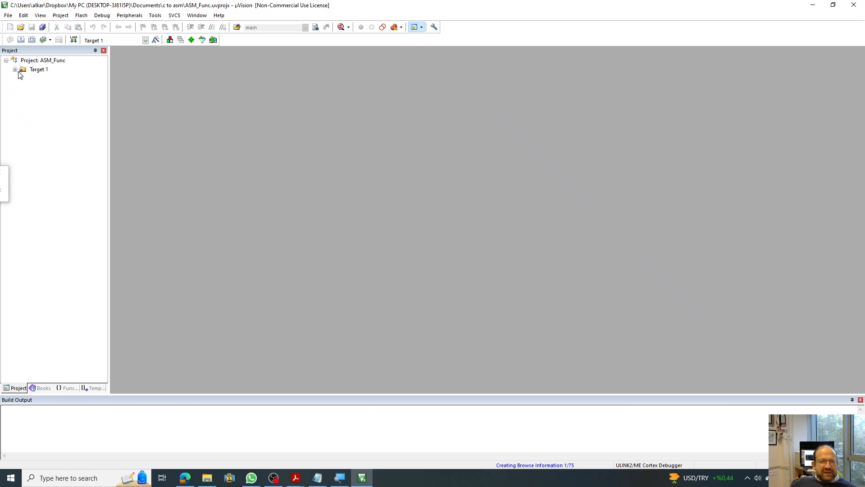
{"action": "left_click", "coordinate": [15, 69]}
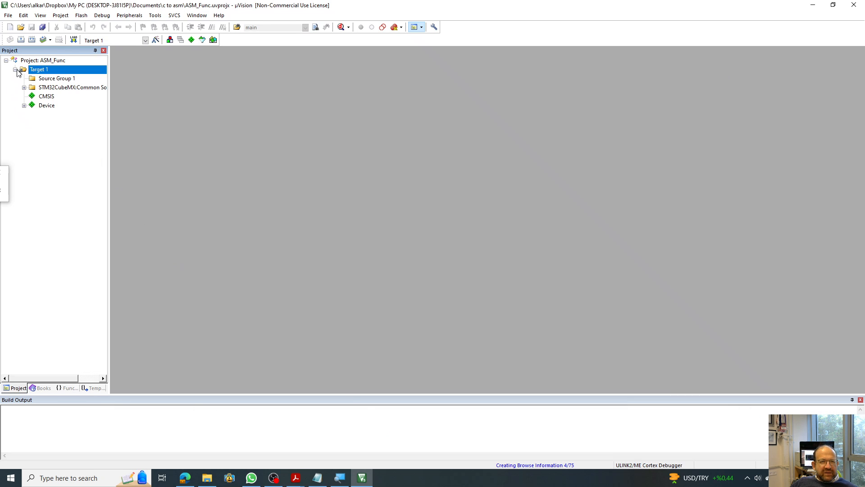
{"action": "left_click", "coordinate": [24, 106]}
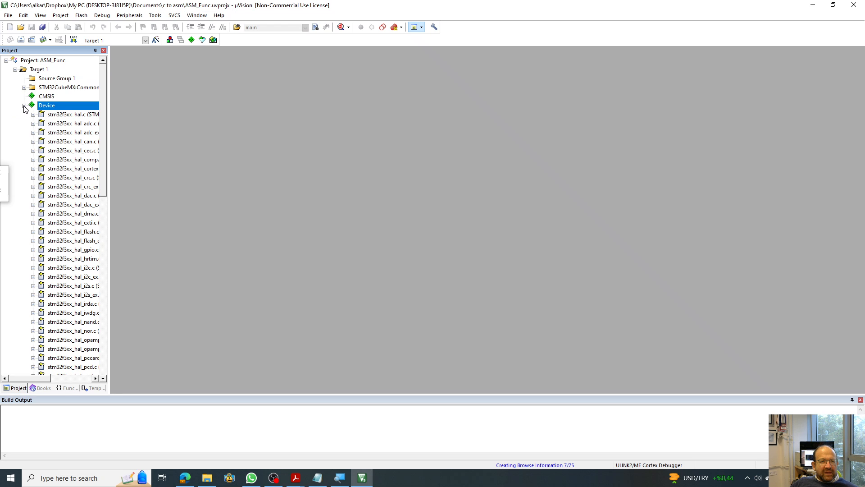
{"action": "scroll", "scroll_direction": "down", "scroll_amount": 3}
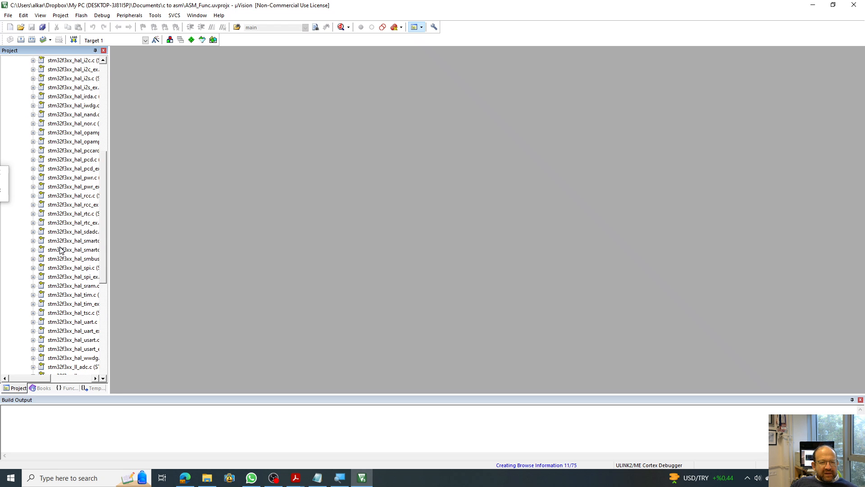
{"action": "mouse_move", "coordinate": [66, 287]}
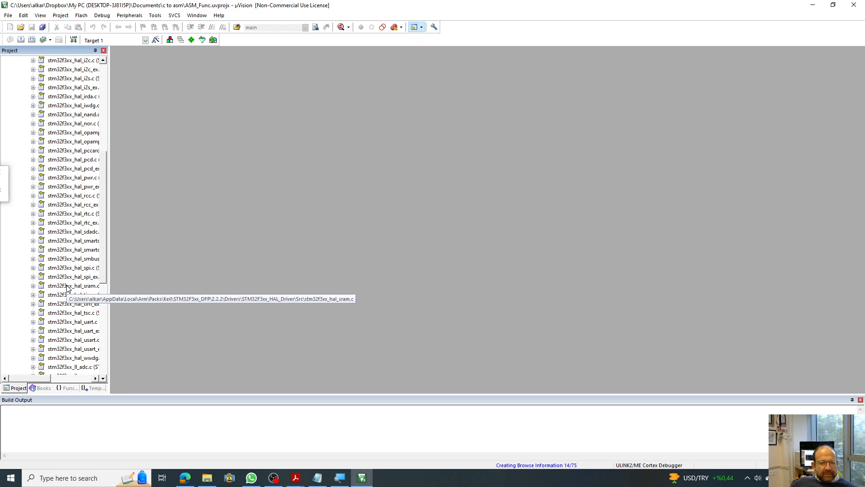
{"action": "scroll", "scroll_direction": "down", "scroll_amount": 3}
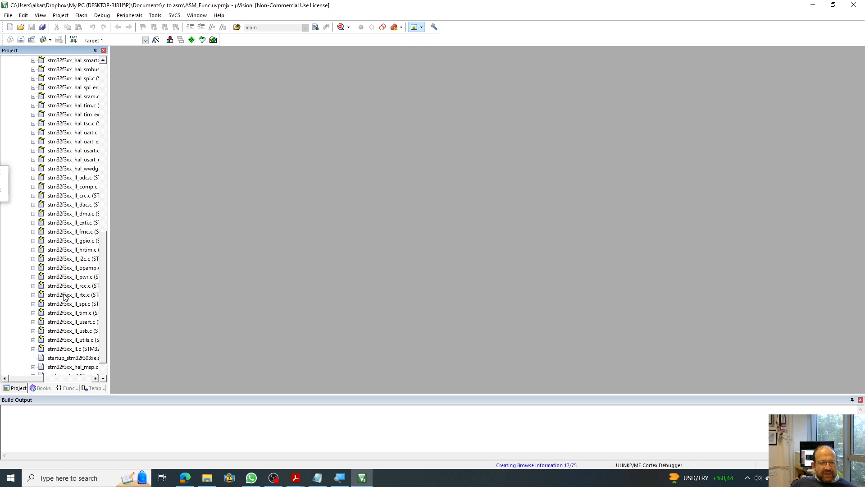
{"action": "scroll", "scroll_direction": "down", "scroll_amount": 3}
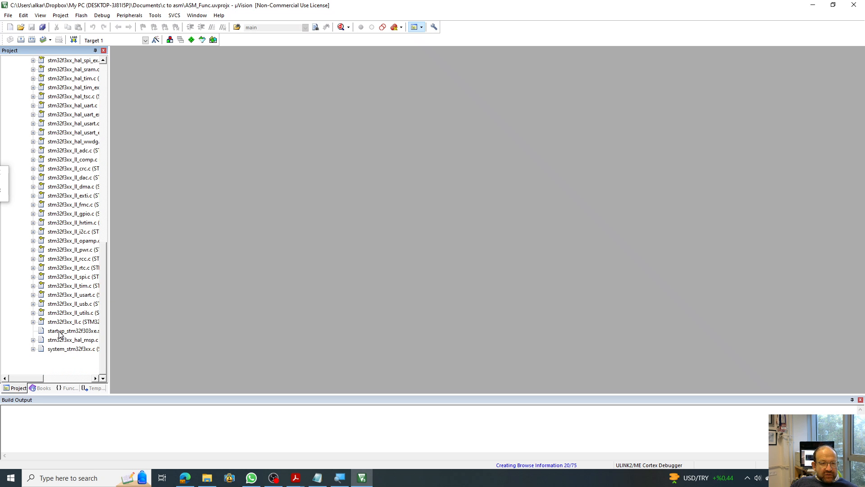
{"action": "double_click", "coordinate": [70, 330]}
{"action": "type", "text": "ma"}
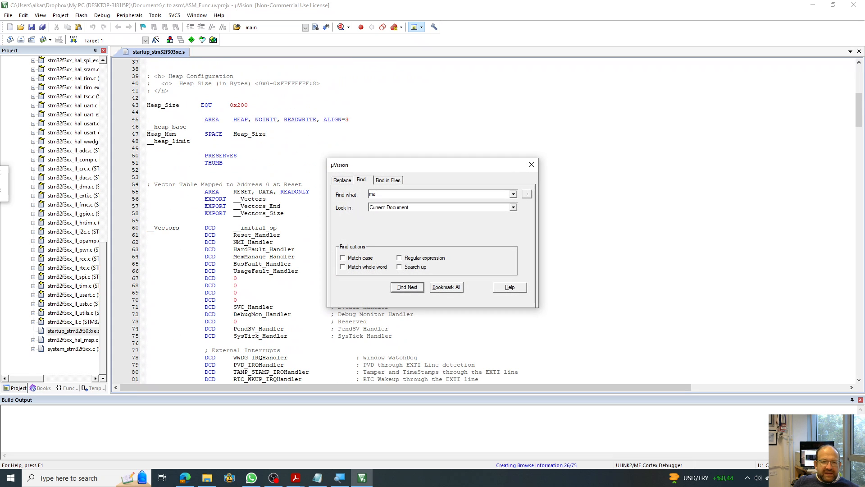
Search for 'main' until the IMPORT main line in Reset_Handler, then close Find.
{"action": "left_click", "coordinate": [406, 287]}
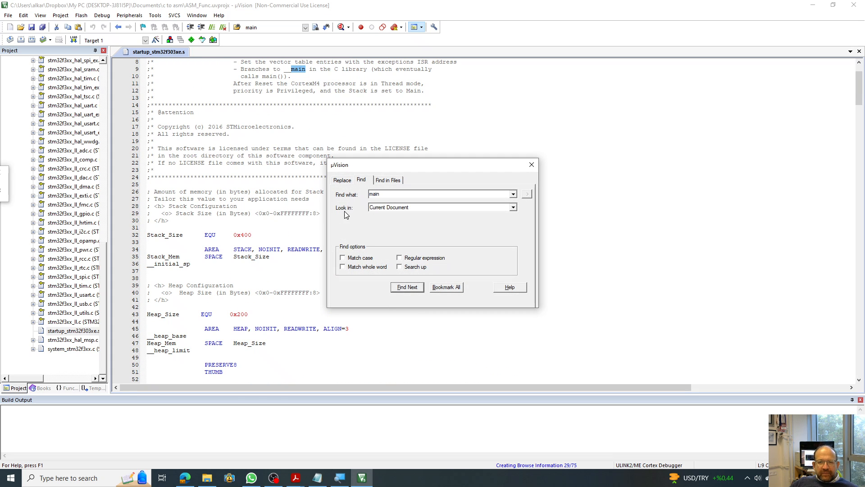
{"action": "left_click", "coordinate": [407, 286]}
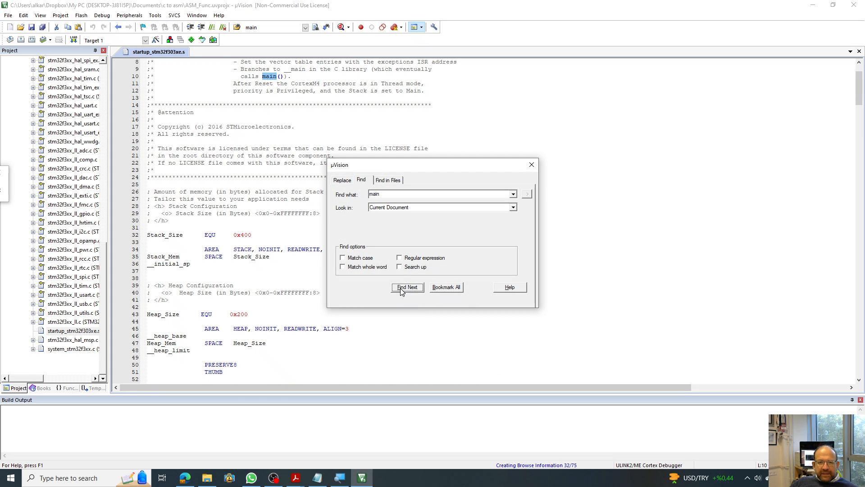
{"action": "left_click", "coordinate": [407, 287]}
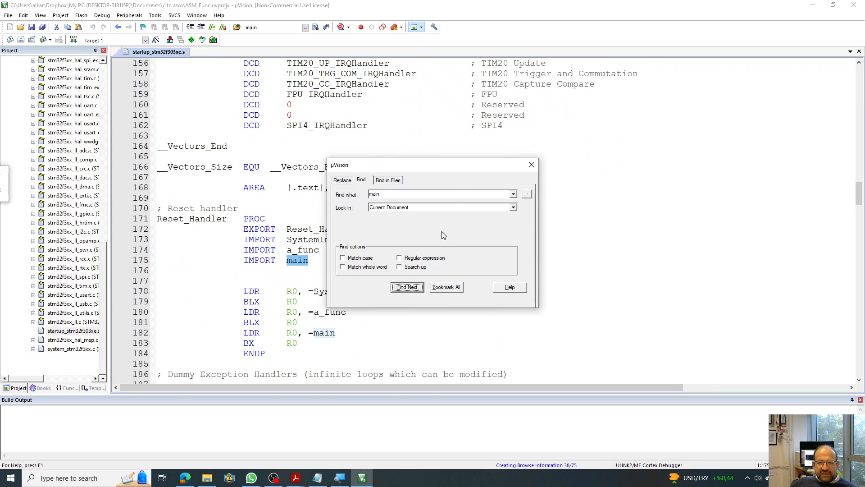
{"action": "left_click", "coordinate": [531, 164]}
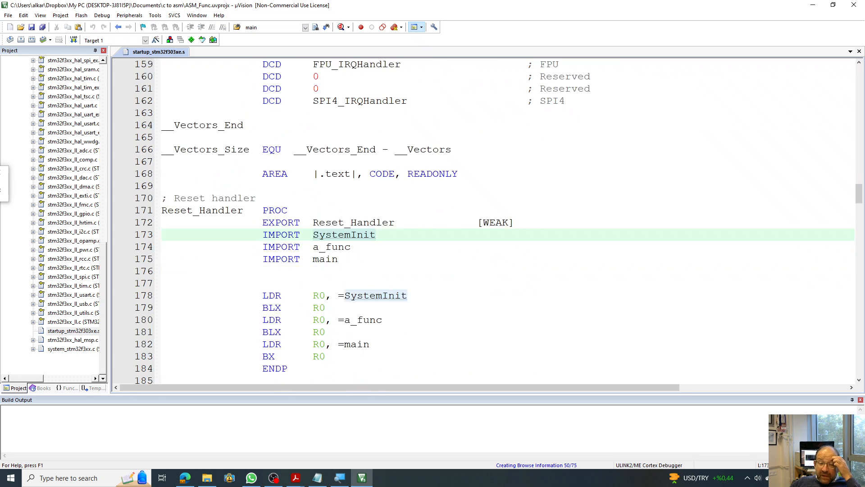
Comment IMPORT a_func as ';assembly code' and IMPORT main as '; c function', then save.
{"action": "scroll", "scroll_direction": "down", "scroll_amount": 3}
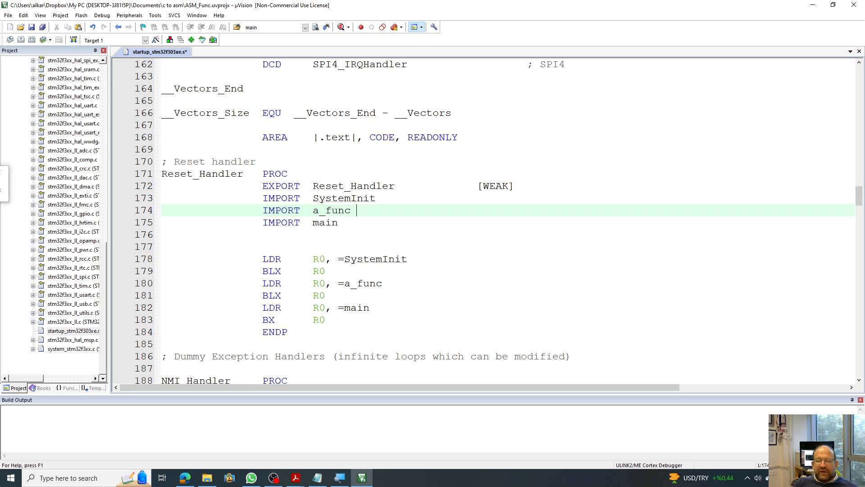
{"action": "type", "text": ";a"}
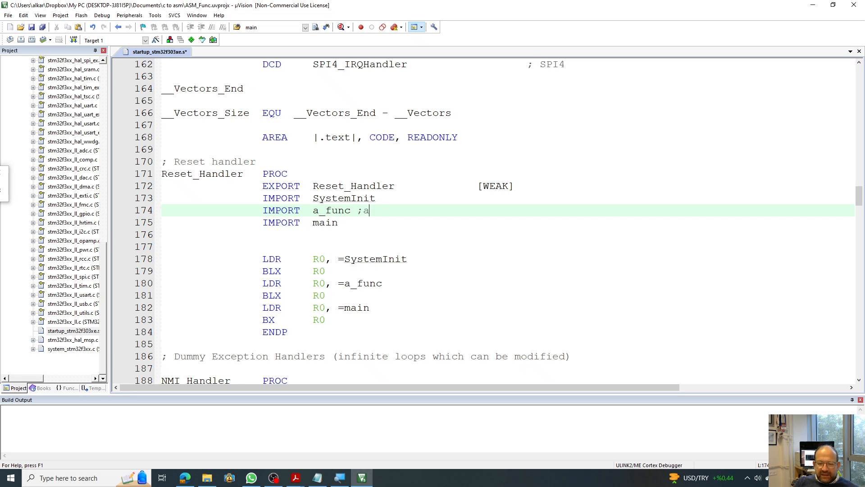
{"action": "type", "text": "ssemblu"}
{"action": "left_click", "coordinate": [507, 222]}
{"action": "type", "text": " ; c"}
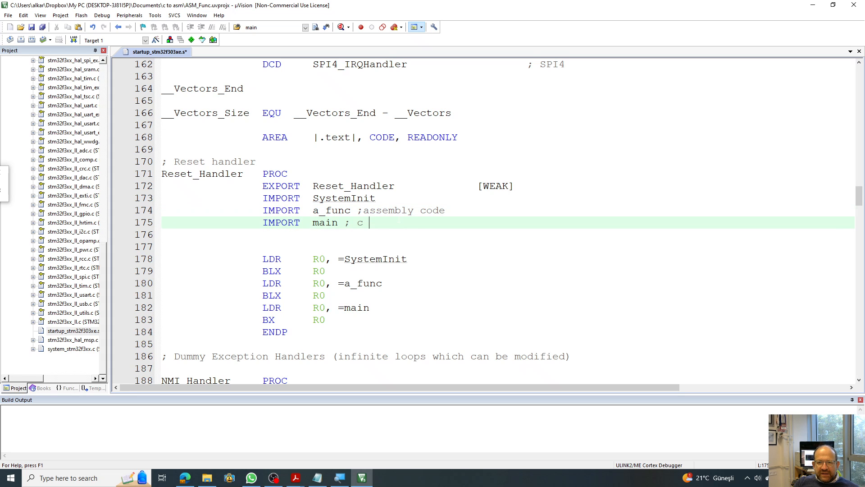
{"action": "type", "text": "func"}
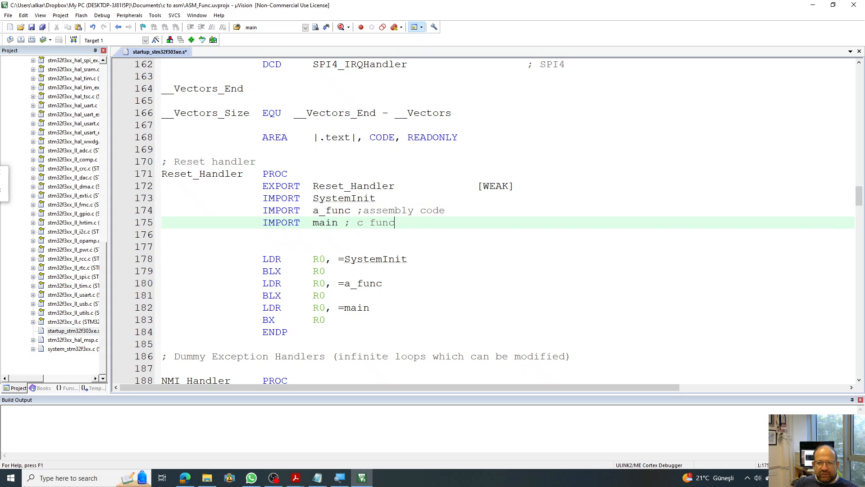
{"action": "type", "text": "tion"}
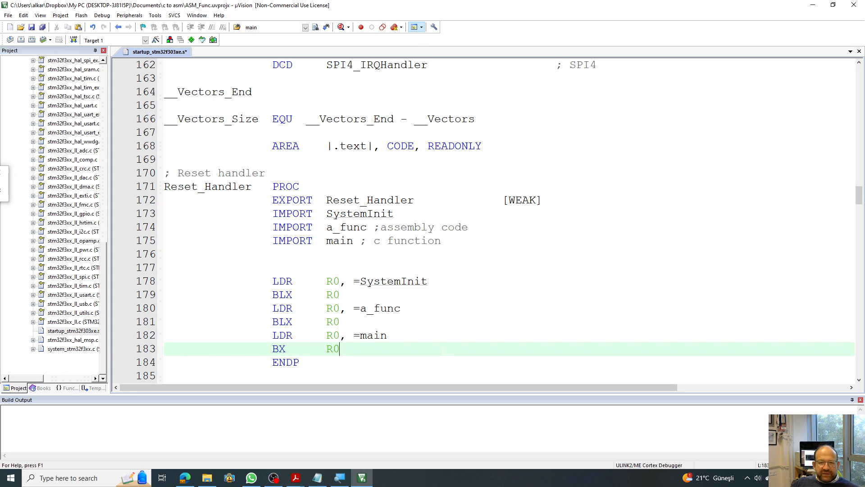
{"action": "mouse_move", "coordinate": [117, 76]}
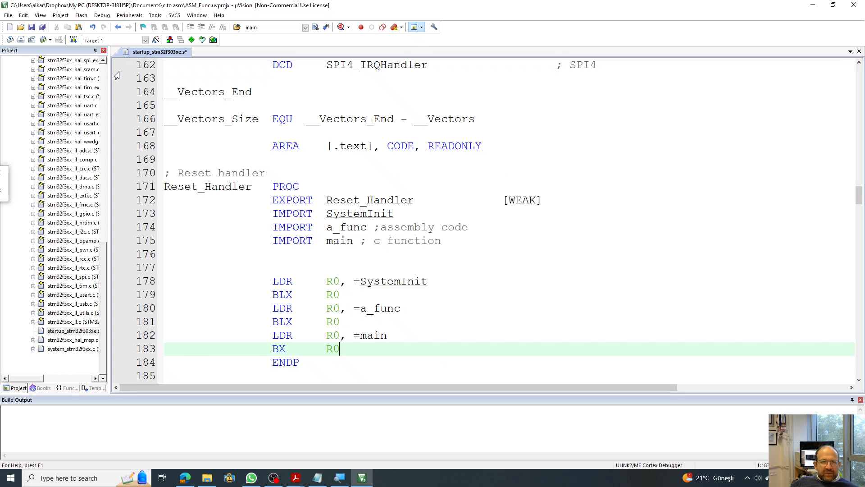
{"action": "key", "text": "ctrl+s"}
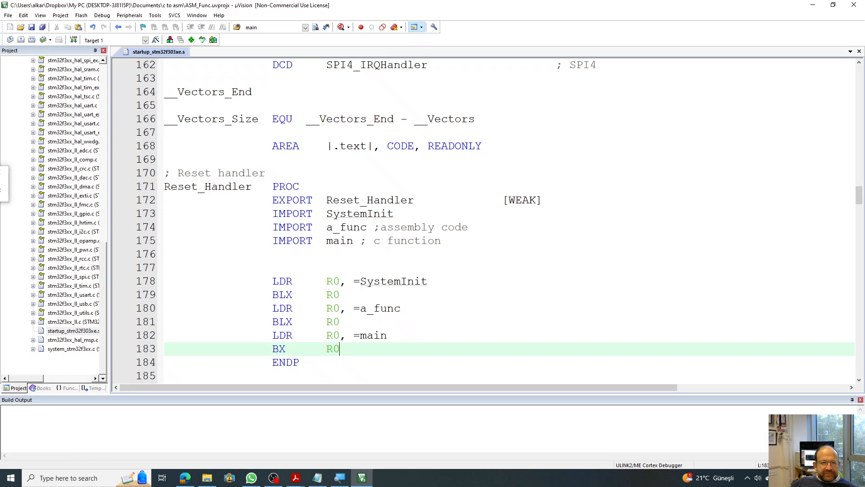
{"action": "mouse_move", "coordinate": [109, 177]}
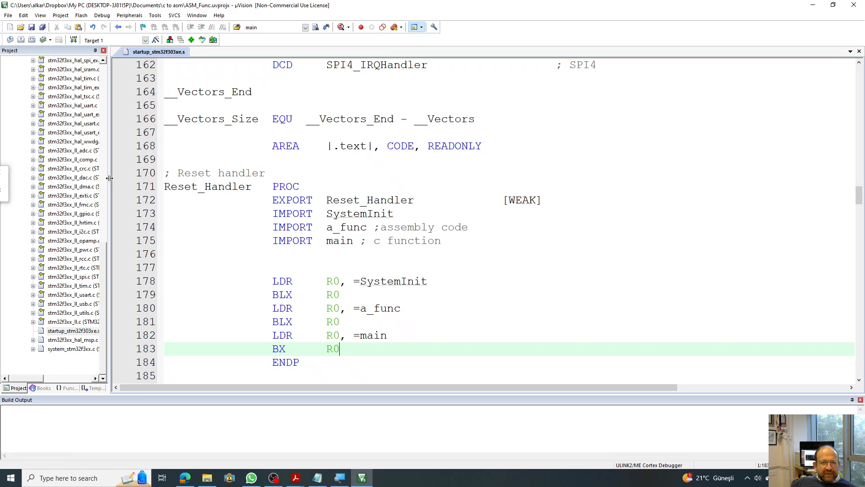
{"action": "left_click_drag", "start_coordinate": [108, 177], "coordinate": [192, 178]}
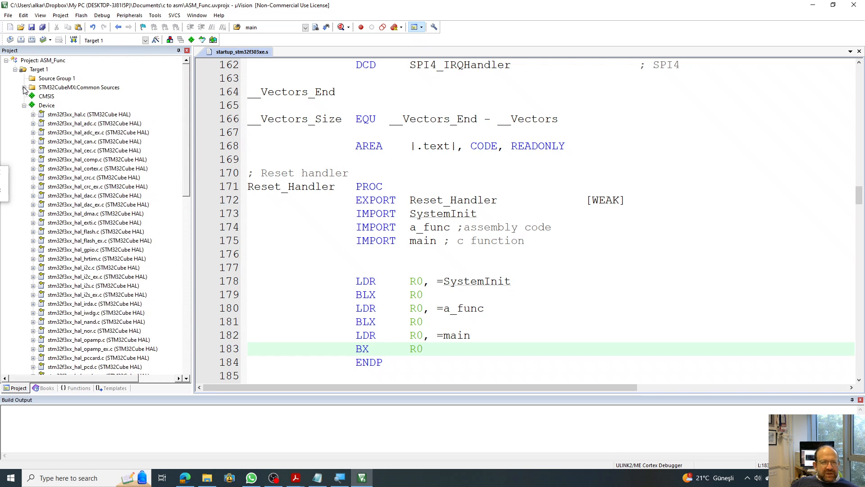
Expand STM32CubeMX:Common Sources and open main.c.
{"action": "left_click", "coordinate": [24, 87]}
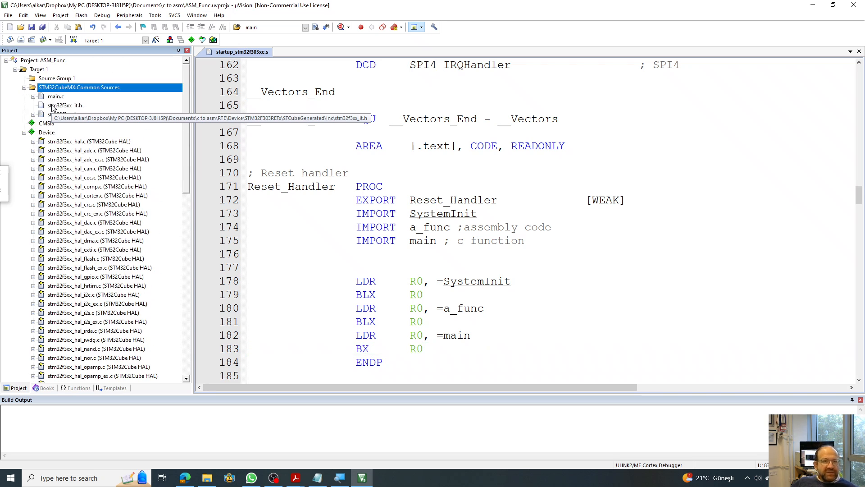
{"action": "mouse_move", "coordinate": [56, 96]}
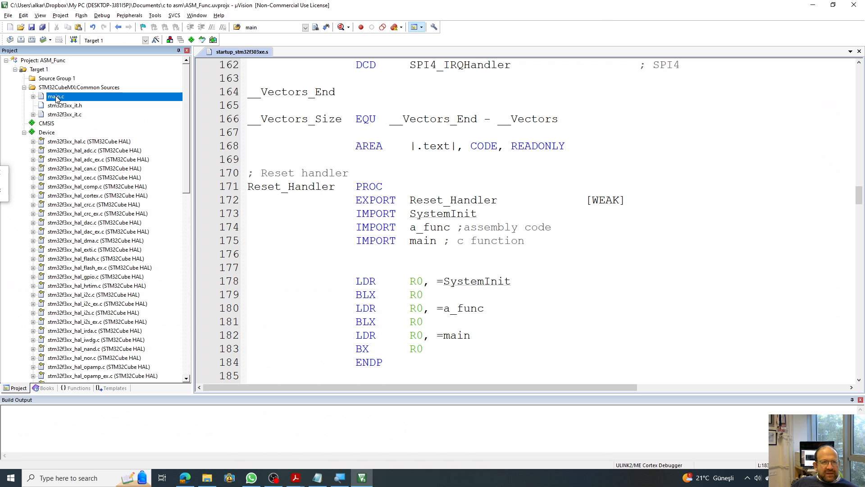
{"action": "double_click", "coordinate": [55, 96]}
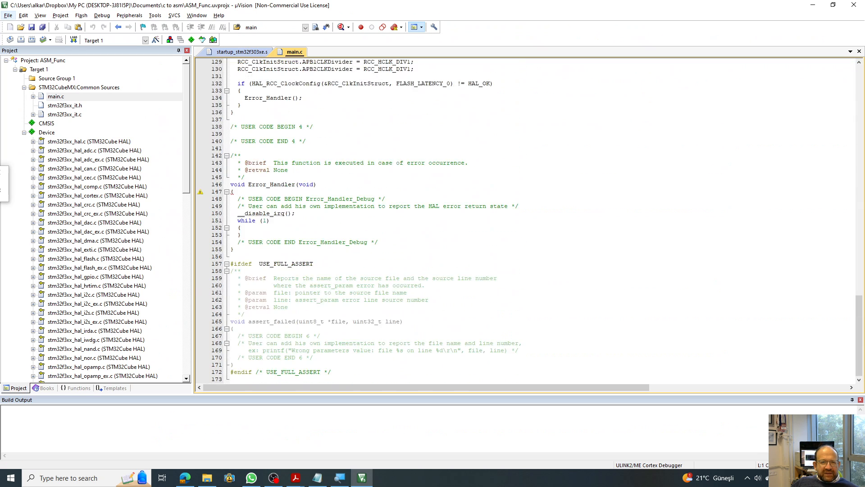
Search main.c for 'while' to view the while (1) loop calling a_func() on line 94.
{"action": "left_click", "coordinate": [8, 15]}
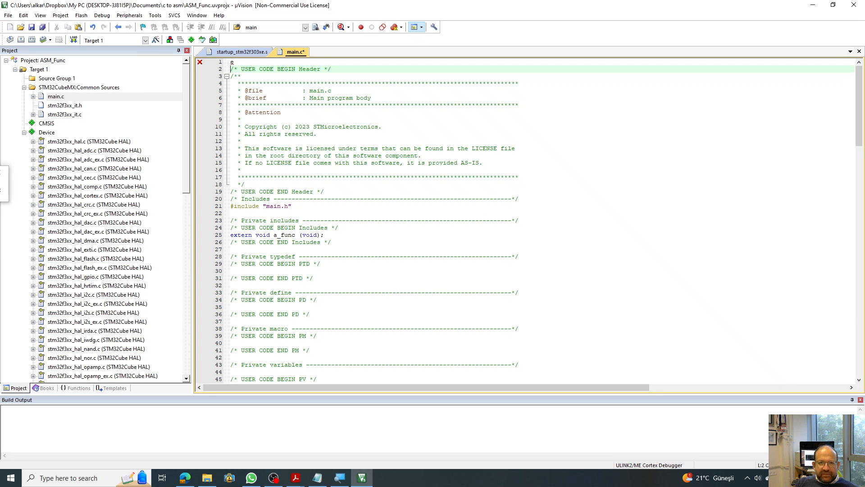
{"action": "key", "text": "Ctrl+f"}
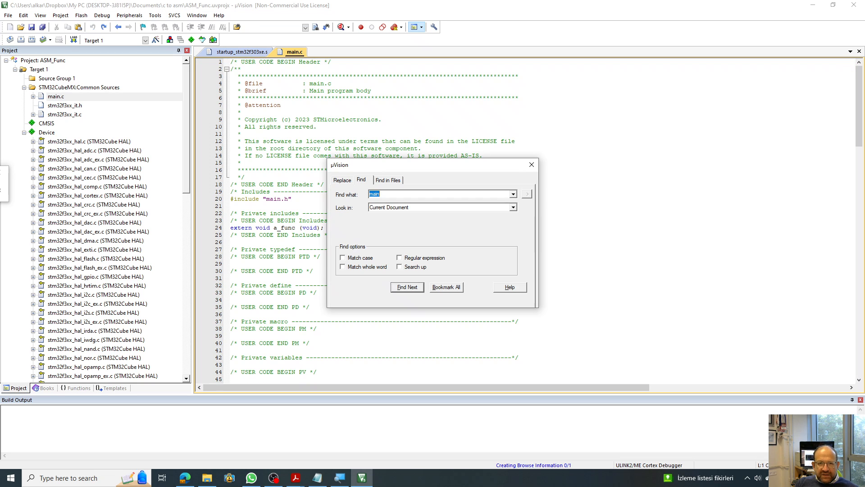
{"action": "type", "text": "while"}
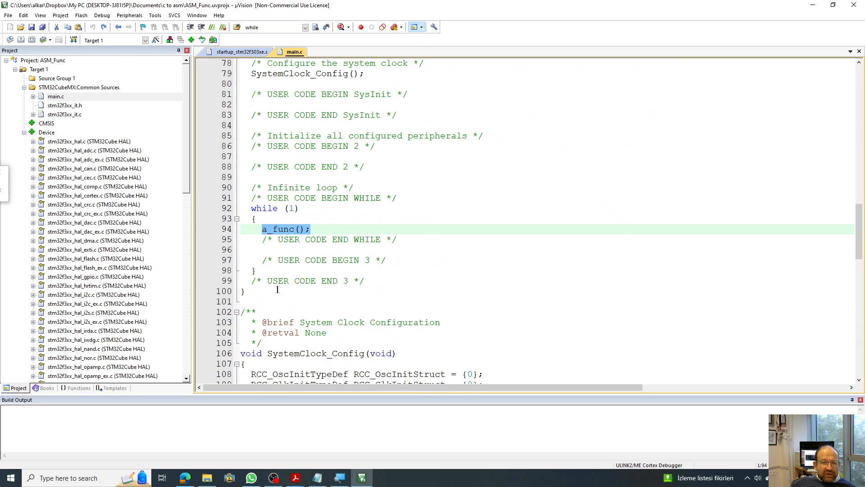
{"action": "scroll", "scroll_direction": "up", "scroll_amount": 3}
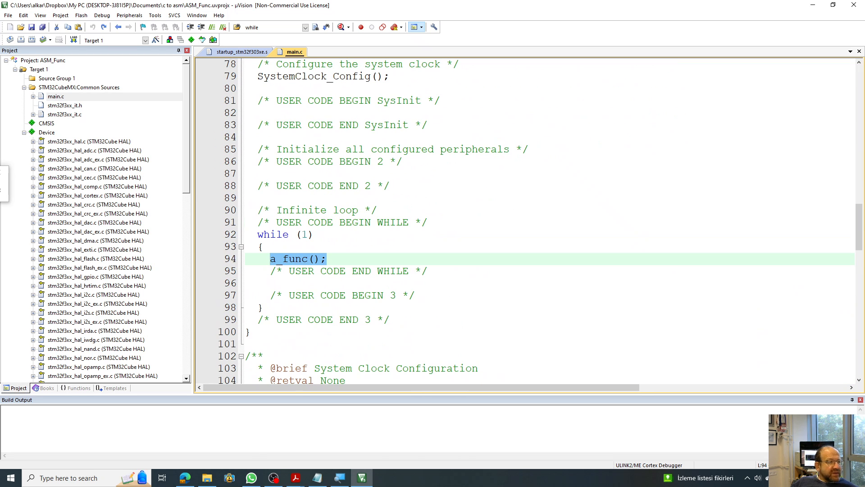
{"action": "scroll", "scroll_direction": "down", "scroll_amount": 3}
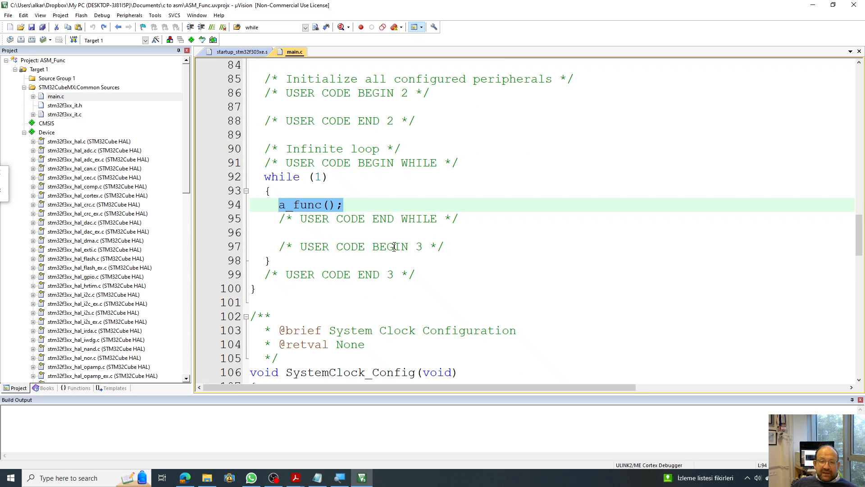
{"action": "scroll", "scroll_direction": "up", "scroll_amount": 3}
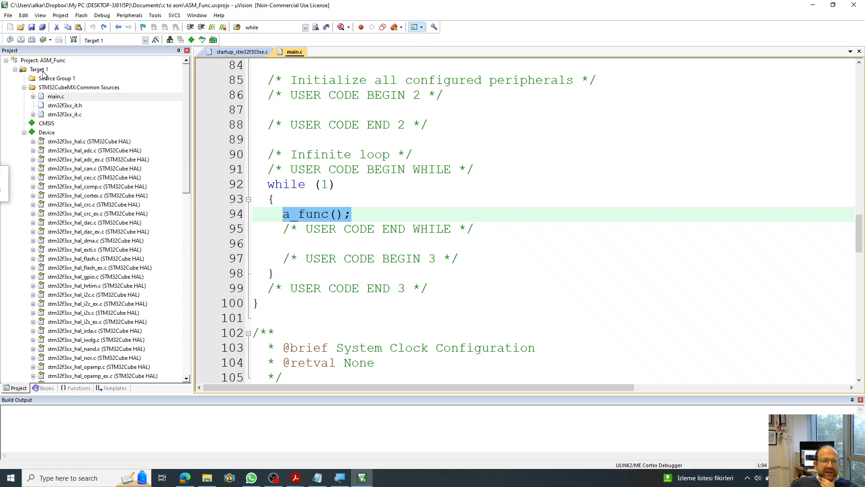
Add a new Asm File named MyAssemblyFunc.s to Source Group 1.
{"action": "left_click", "coordinate": [56, 78]}
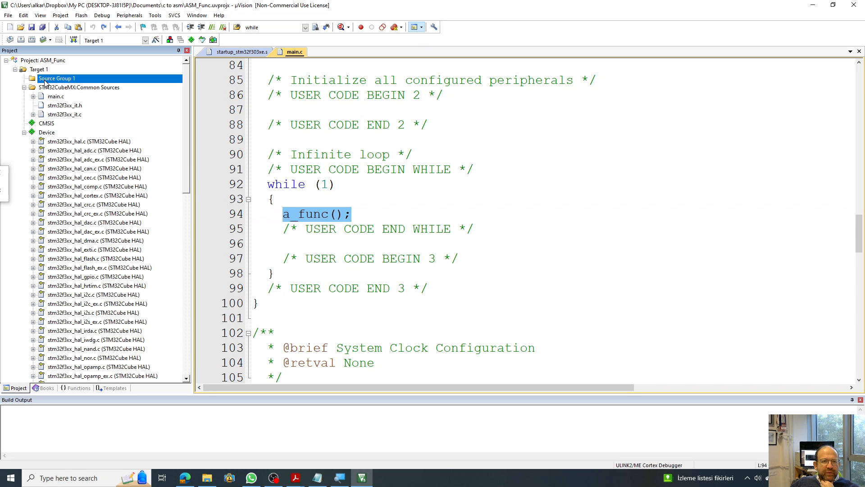
{"action": "right_click", "coordinate": [57, 78]}
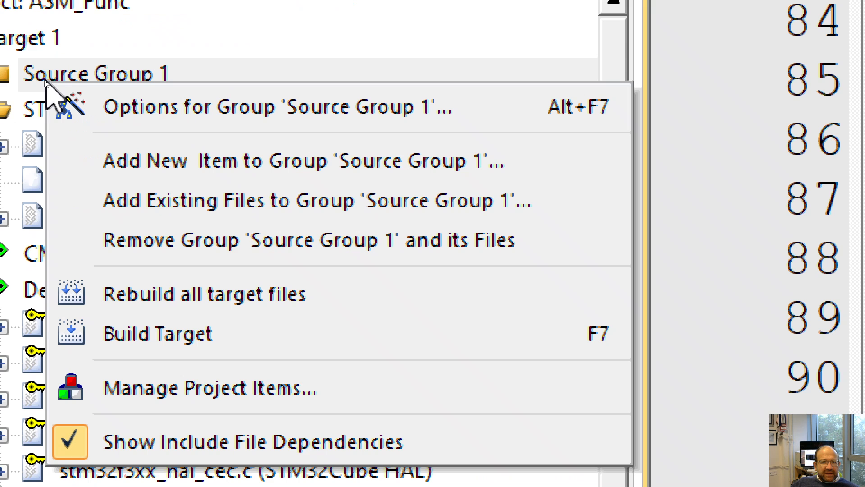
{"action": "mouse_move", "coordinate": [215, 165]}
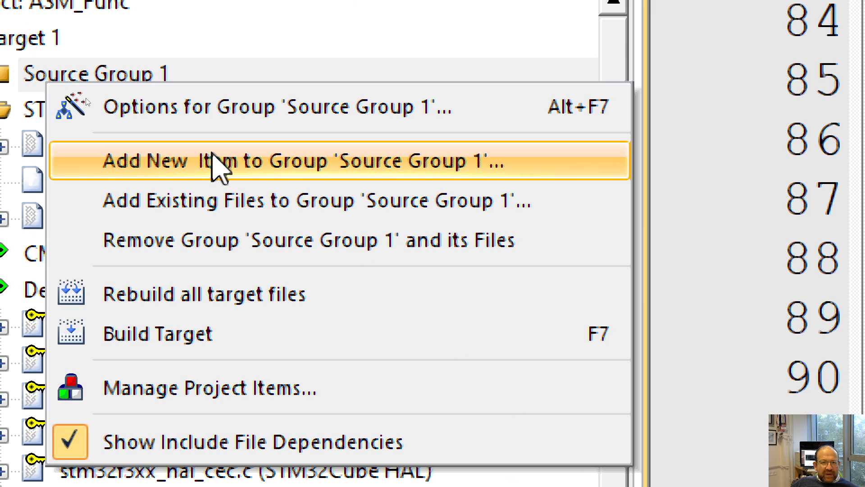
{"action": "left_click", "coordinate": [212, 160]}
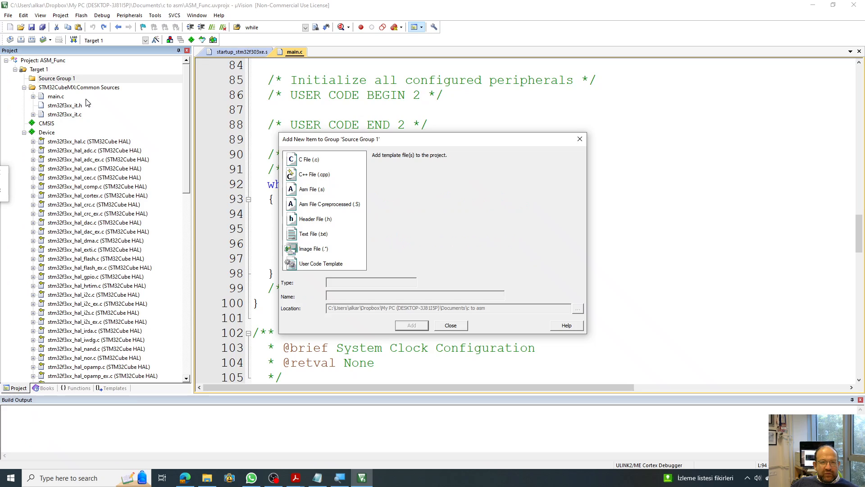
{"action": "left_click", "coordinate": [312, 189]}
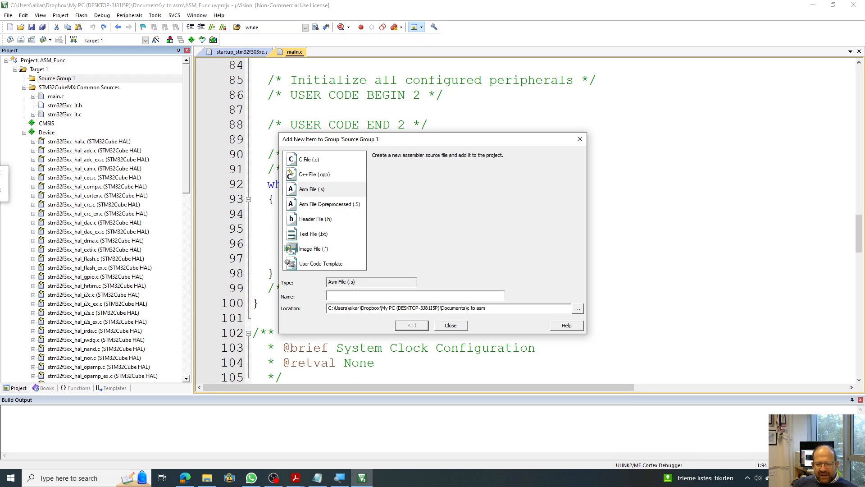
{"action": "type", "text": "MyAssemb"}
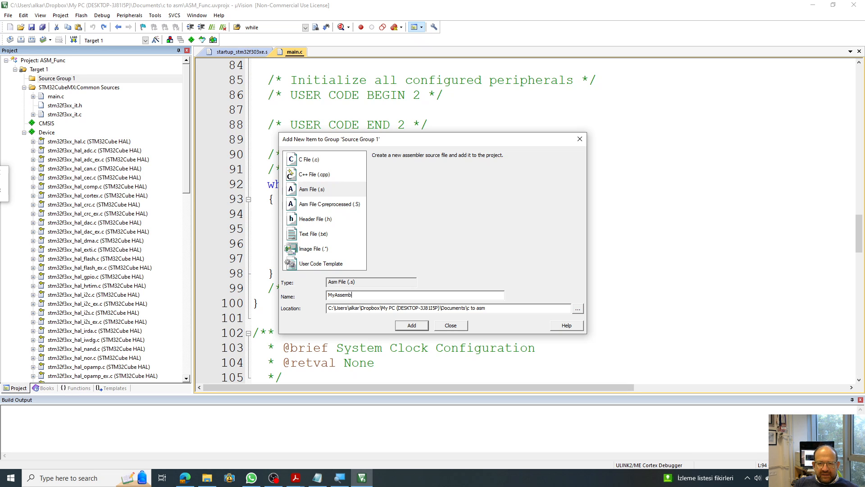
{"action": "type", "text": "ly"}
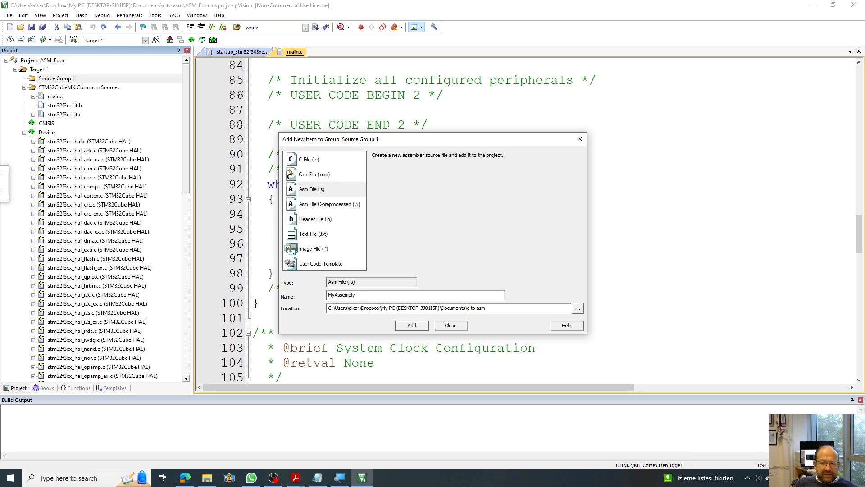
{"action": "type", "text": "Func"}
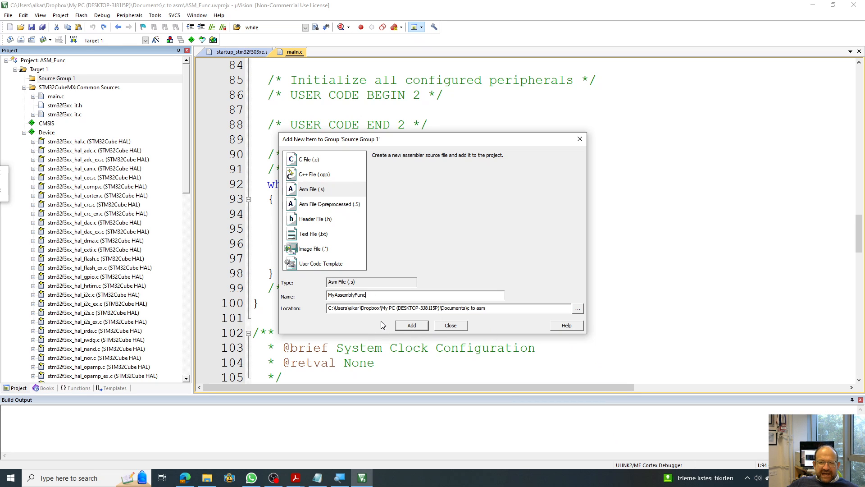
{"action": "left_click", "coordinate": [411, 325]}
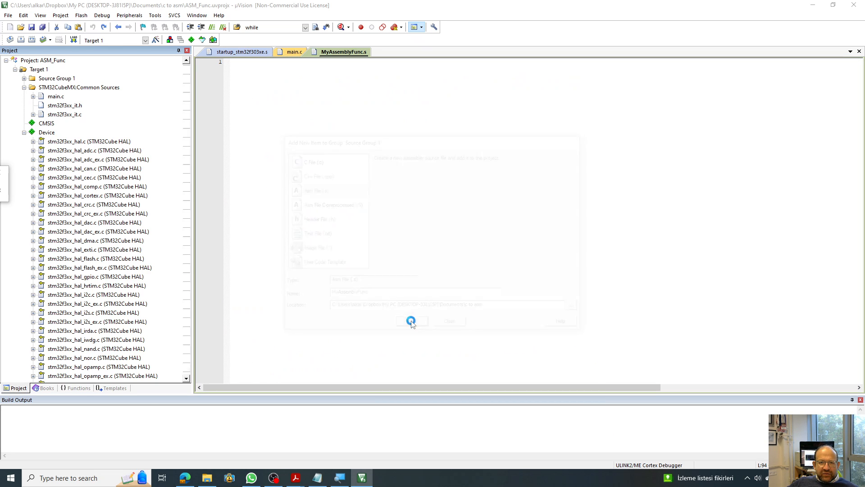
Add the comment ';memory for RAM' to the M address line.
{"action": "left_click", "coordinate": [410, 322]}
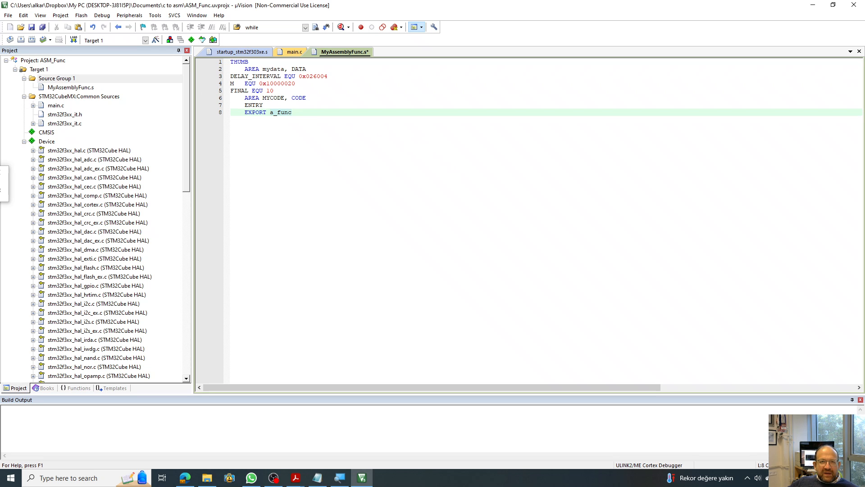
{"action": "left_click", "coordinate": [241, 61]}
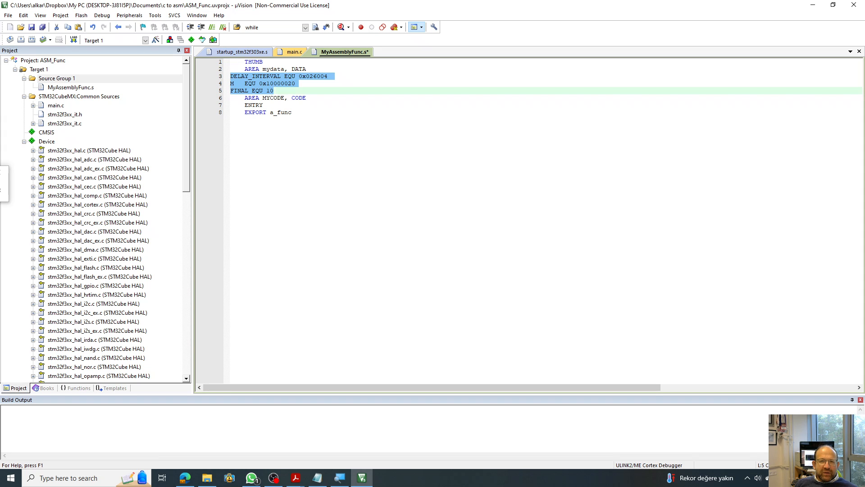
{"action": "left_click", "coordinate": [253, 83]}
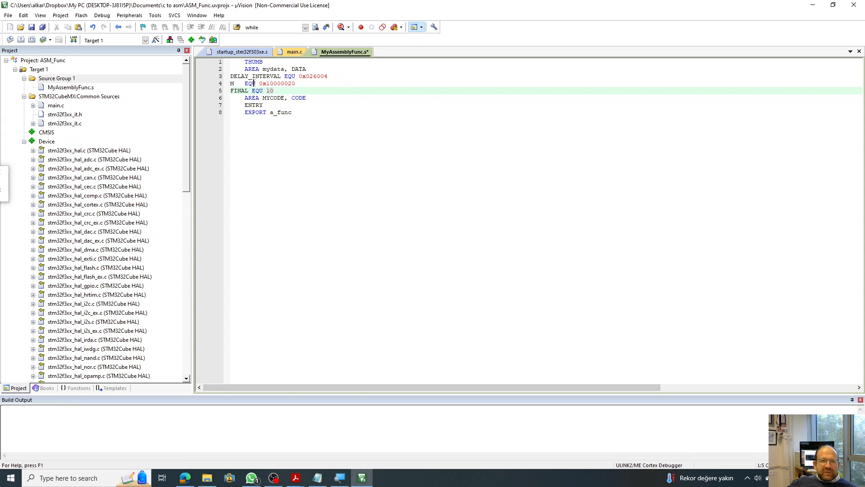
{"action": "left_click", "coordinate": [309, 76]}
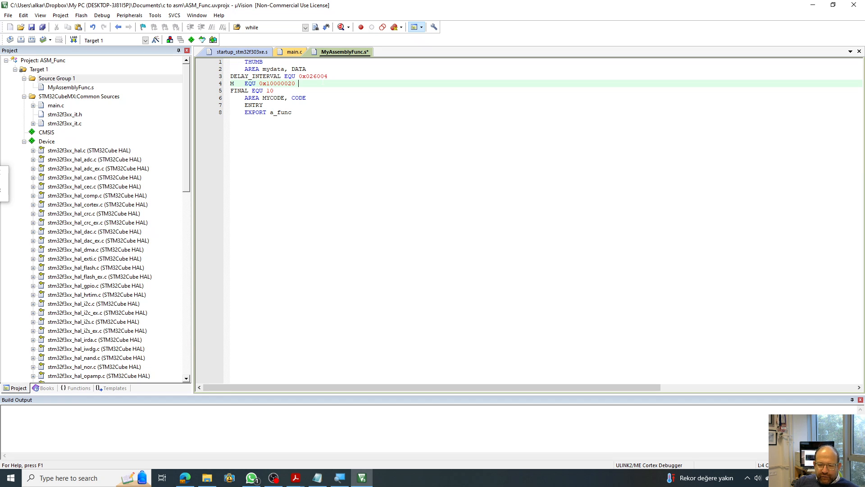
{"action": "type", "text": ";mem"}
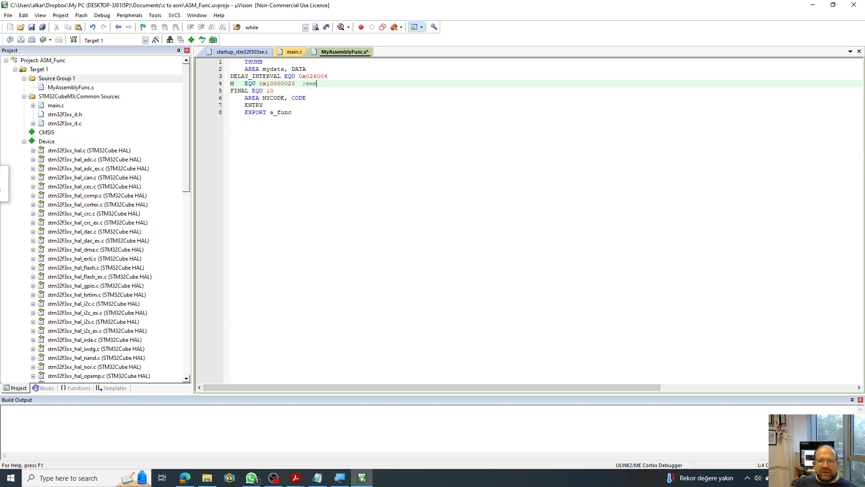
{"action": "type", "text": "ory"}
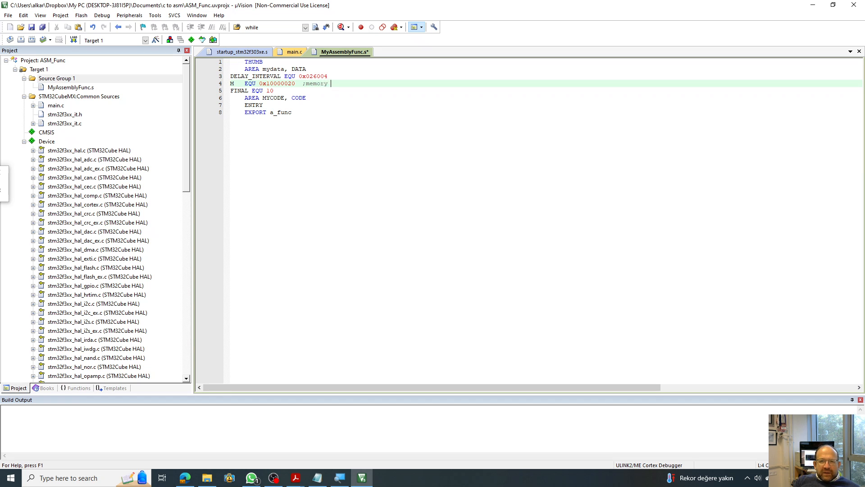
{"action": "type", "text": "for RAM"}
{"action": "left_click", "coordinate": [546, 91]}
{"action": "type", "text": " ; the times I will iterate"}
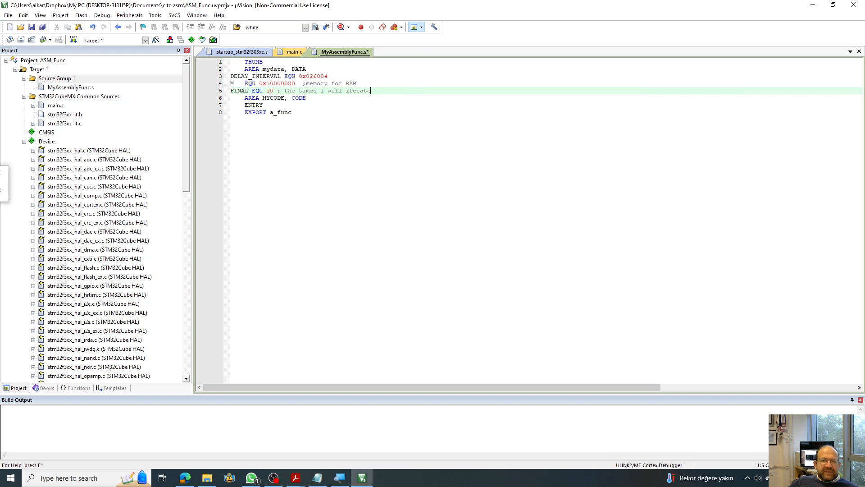
Comment the LDR R2 line and open new lines after EXPORT a_func and PUSH {LR}.
{"action": "left_click", "coordinate": [276, 112]}
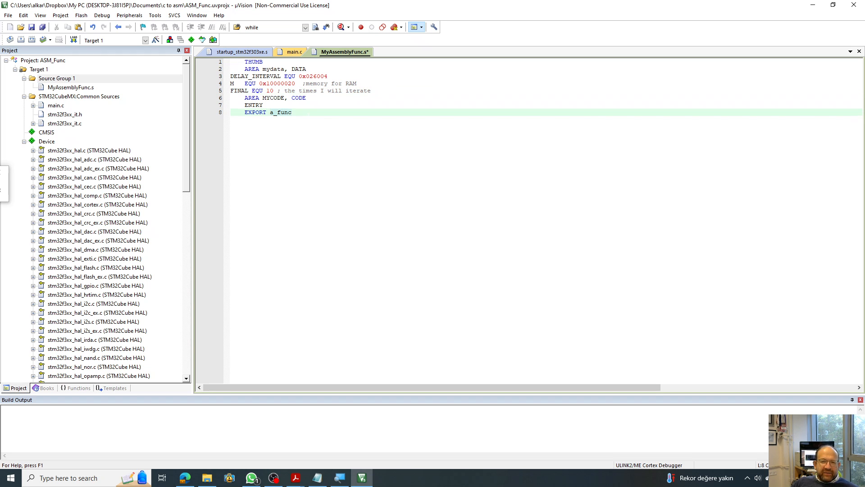
{"action": "key", "text": "Return"}
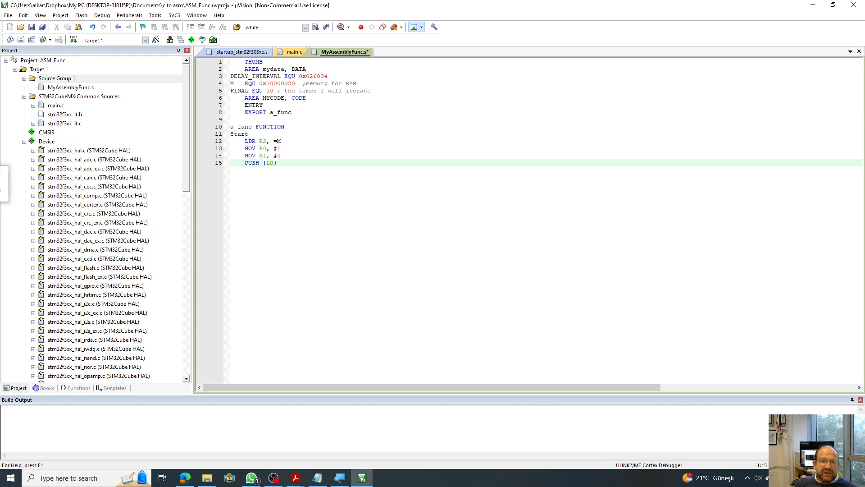
{"action": "left_click", "coordinate": [278, 140]}
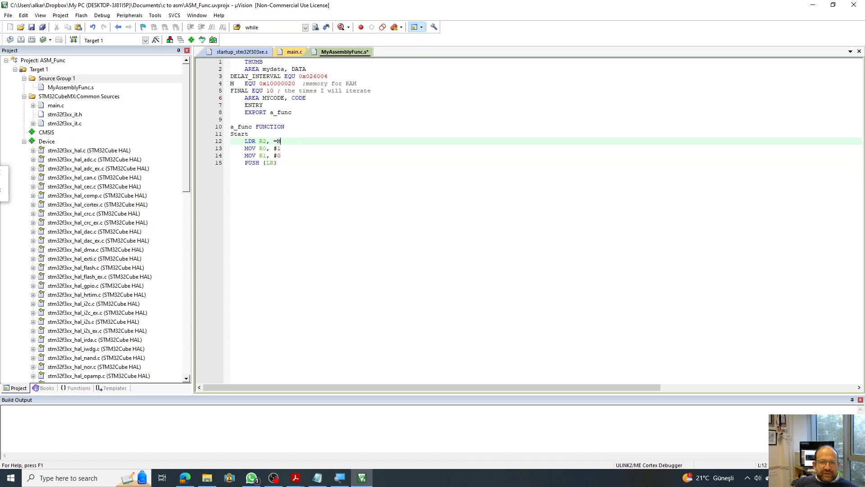
{"action": "type", "text": "M"}
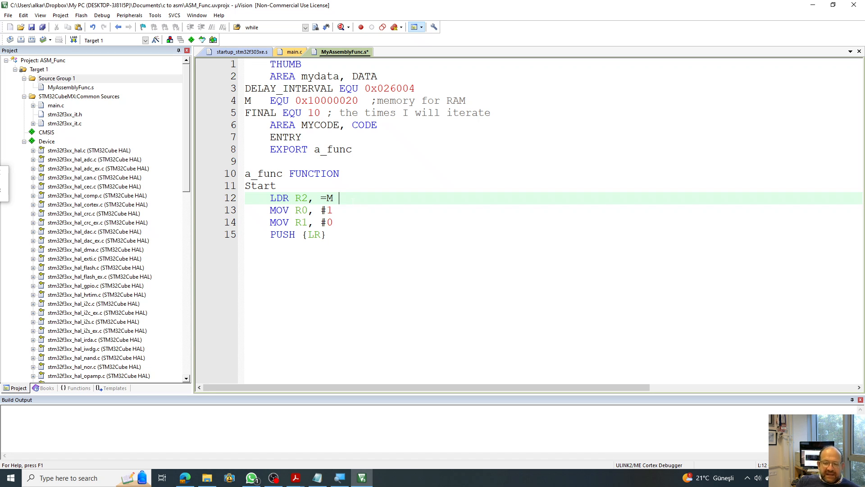
{"action": "type", "text": ";va"}
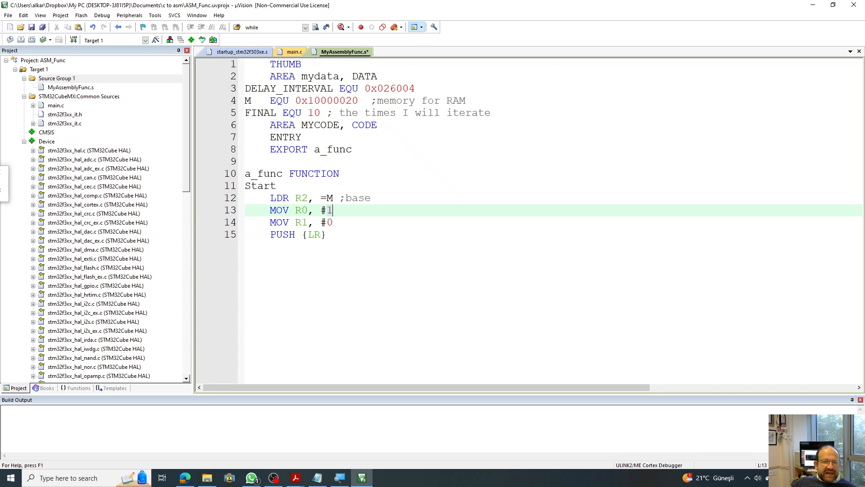
{"action": "mouse_move", "coordinate": [392, 242]}
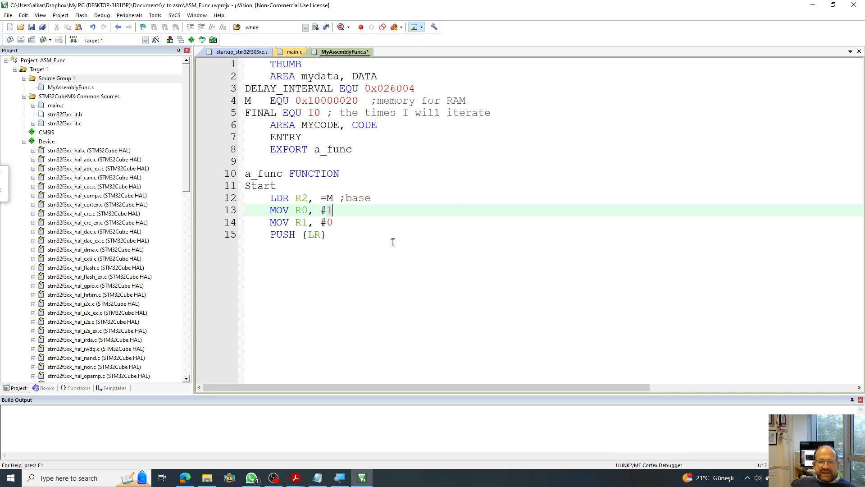
{"action": "left_click", "coordinate": [326, 234]}
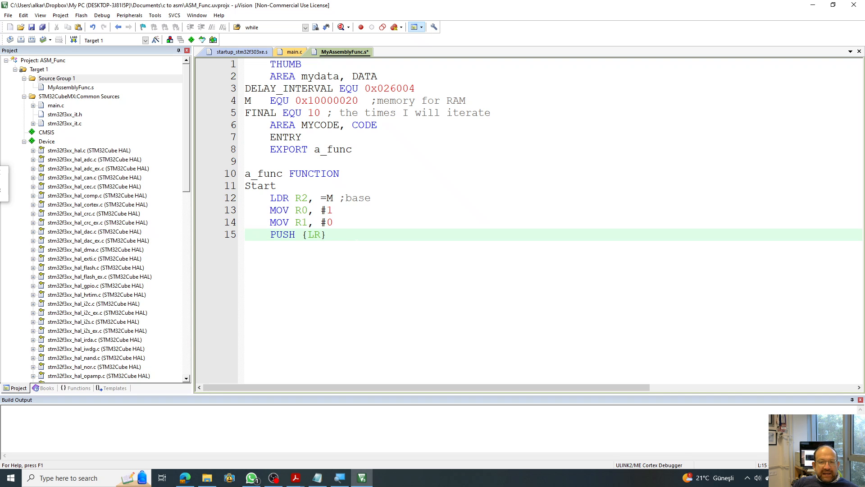
{"action": "key", "text": "Return"}
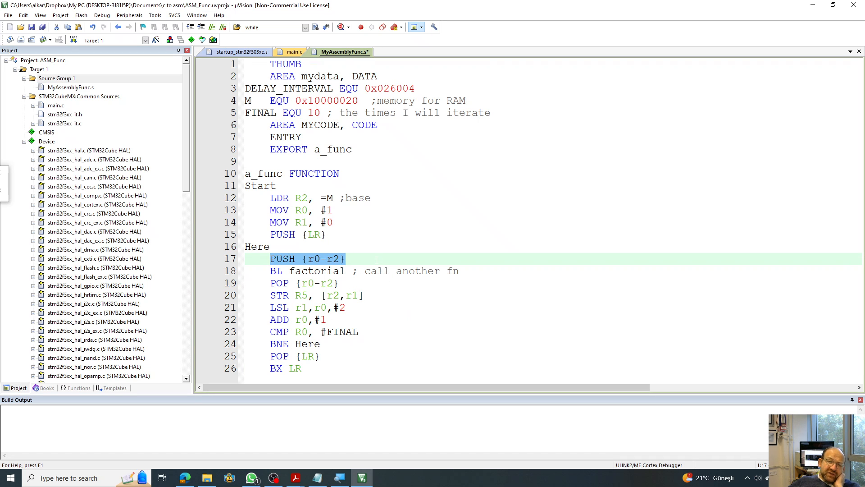
Add the comment ';r2+r1' to the end of the STR line.
{"action": "left_click", "coordinate": [322, 282]}
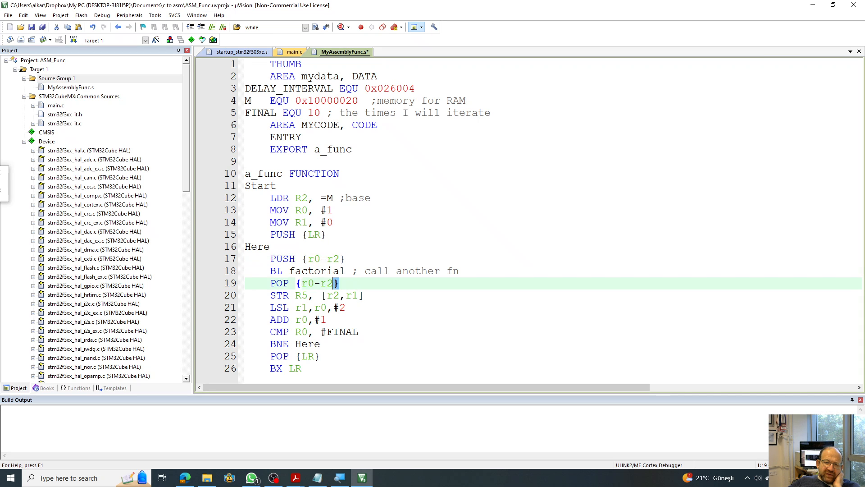
{"action": "double_click", "coordinate": [317, 271]}
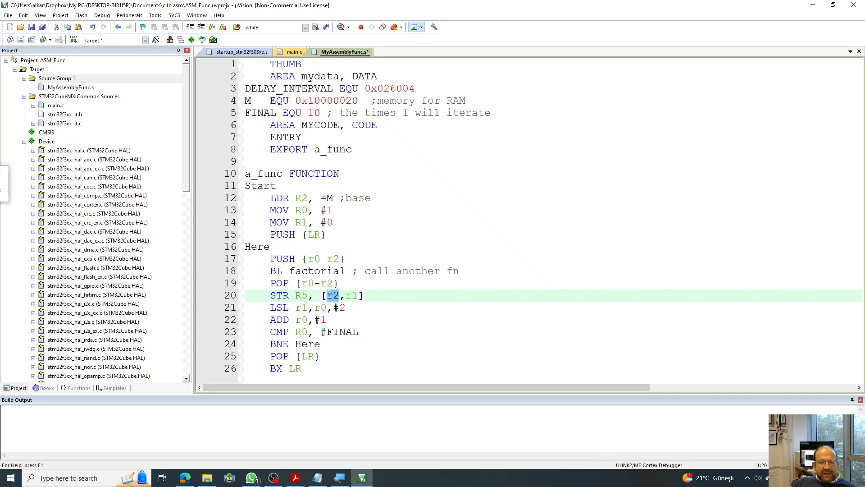
{"action": "left_click", "coordinate": [364, 295]}
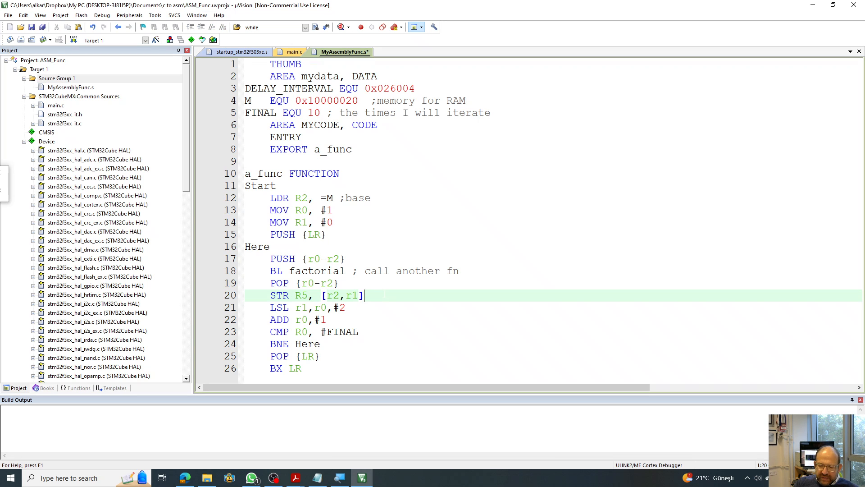
{"action": "type", "text": ";r"}
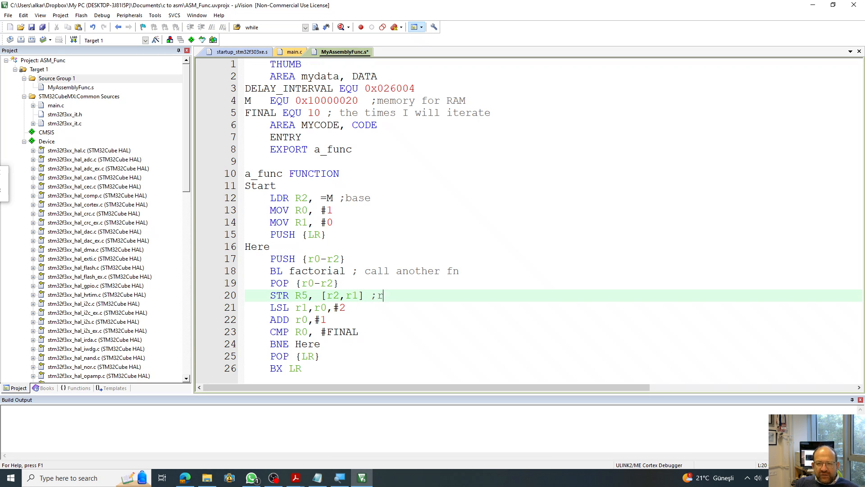
{"action": "type", "text": "2+"}
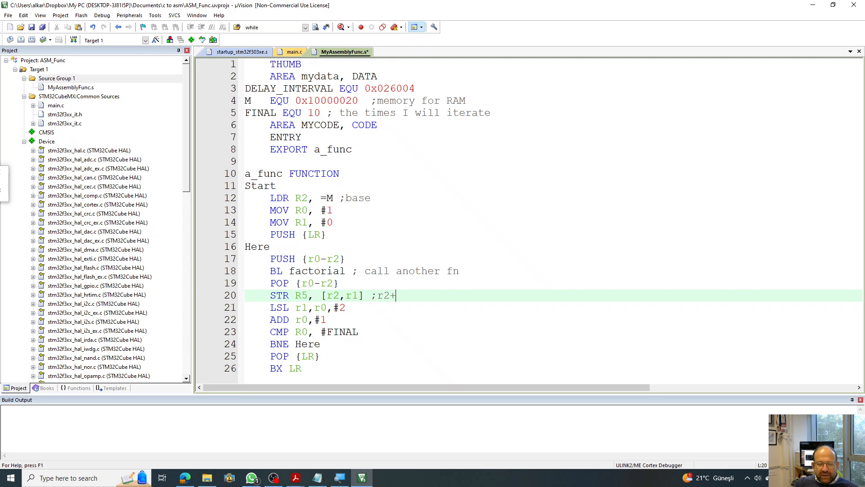
{"action": "type", "text": "r1"}
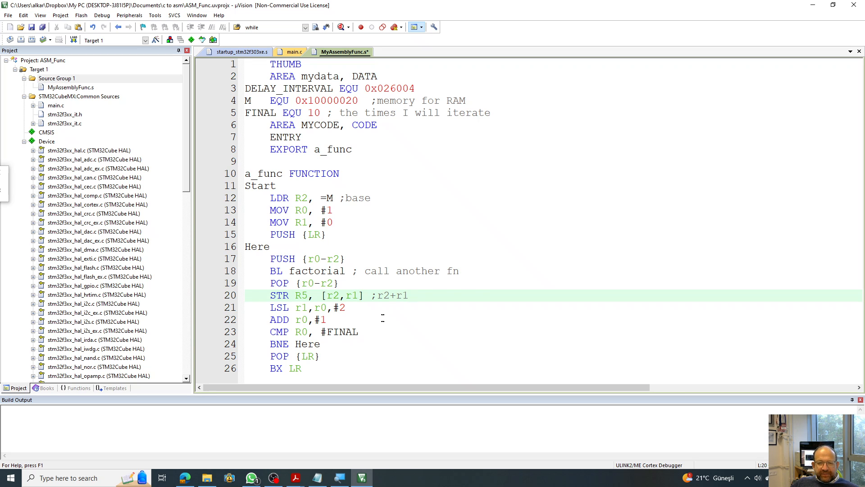
Add a ';' comment marker to the LSL line and blank lines after BX LR.
{"action": "left_click", "coordinate": [315, 307]}
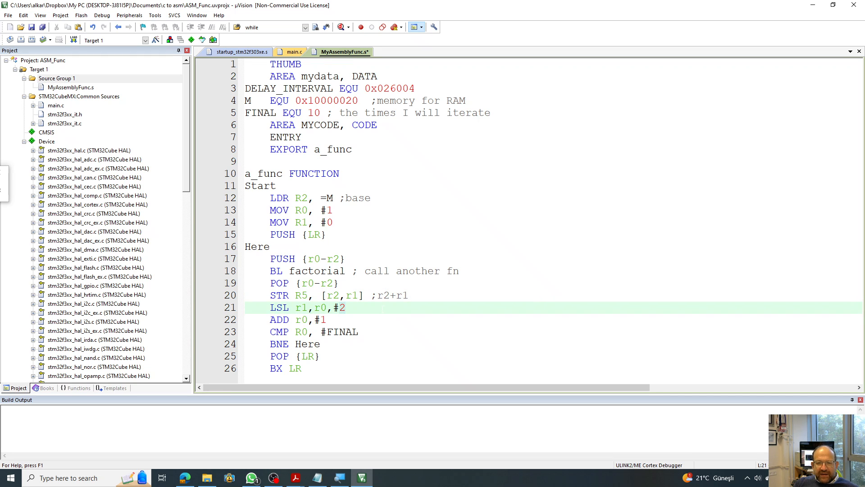
{"action": "type", "text": ";"}
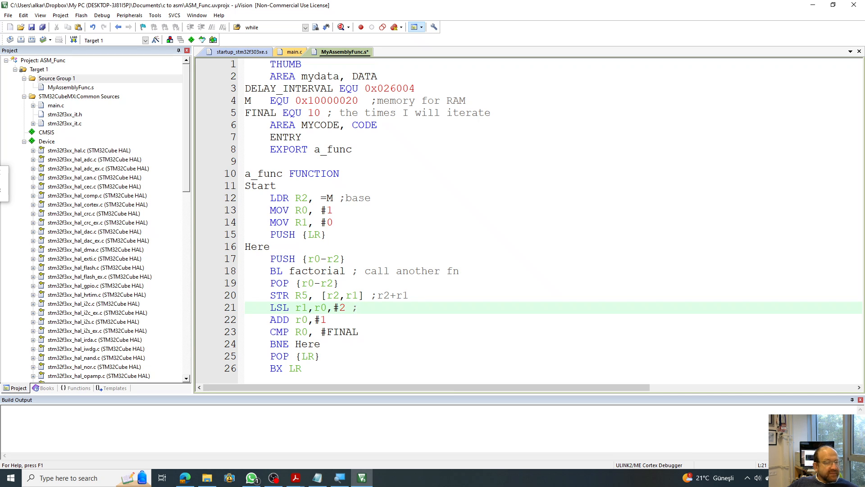
{"action": "double_click", "coordinate": [340, 307]}
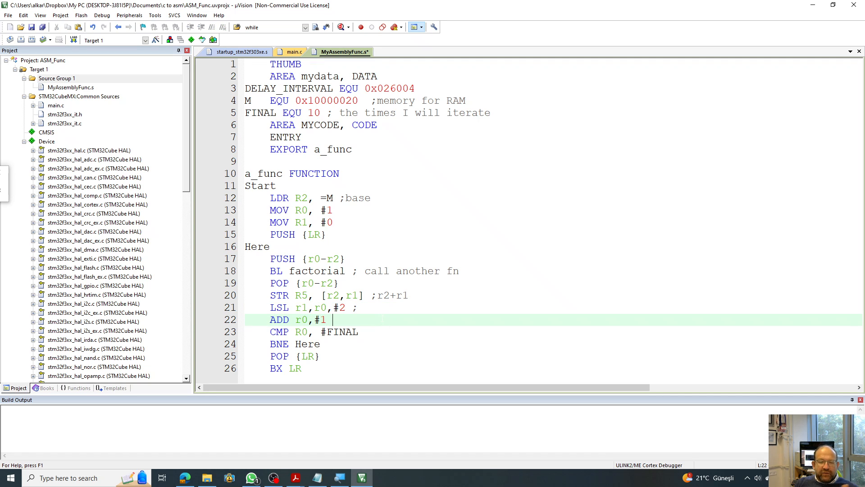
{"action": "left_click", "coordinate": [358, 331]}
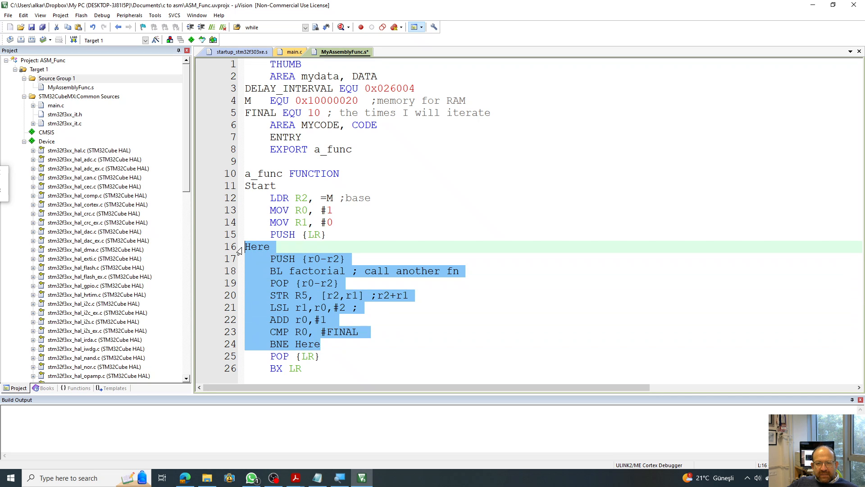
{"action": "mouse_move", "coordinate": [510, 331]}
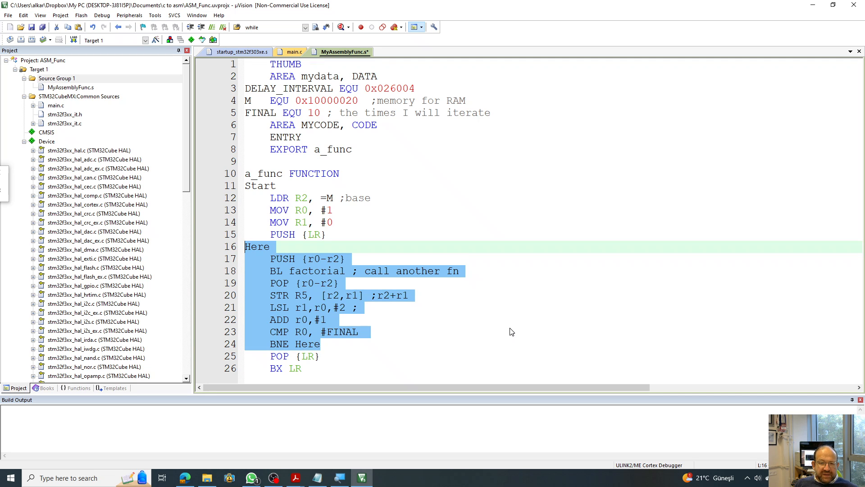
{"action": "mouse_move", "coordinate": [440, 324]}
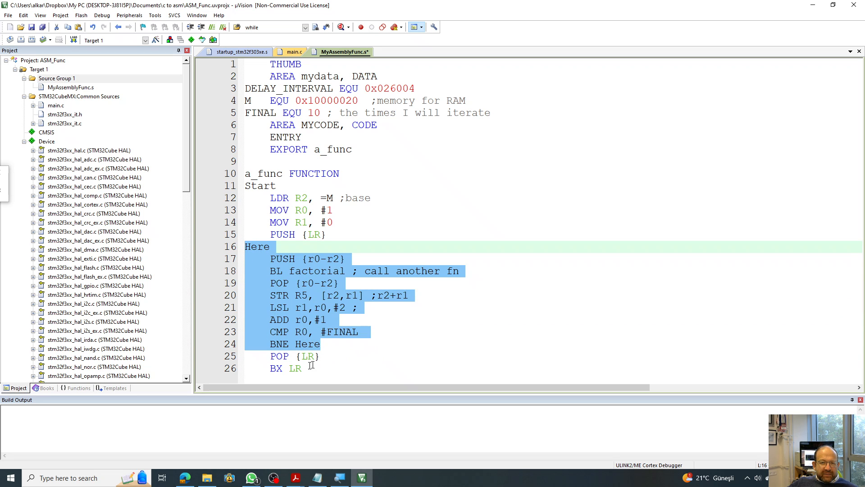
{"action": "left_click", "coordinate": [307, 356]}
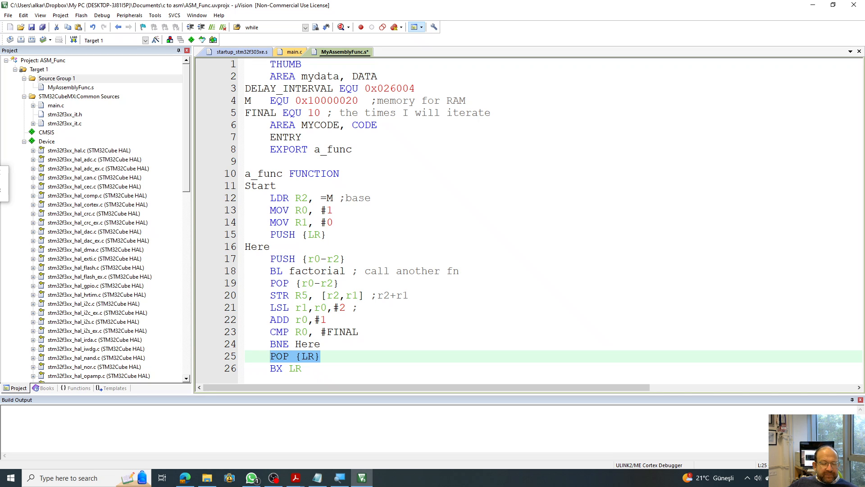
{"action": "left_click", "coordinate": [284, 368]}
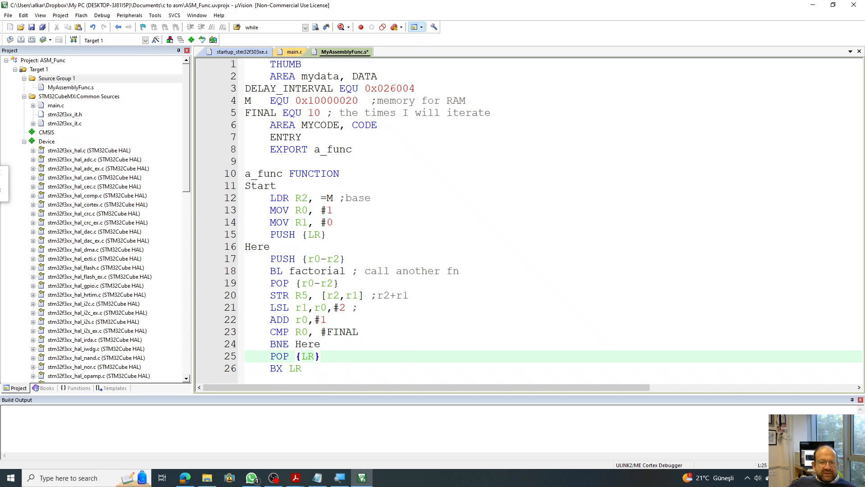
{"action": "left_click", "coordinate": [320, 368]}
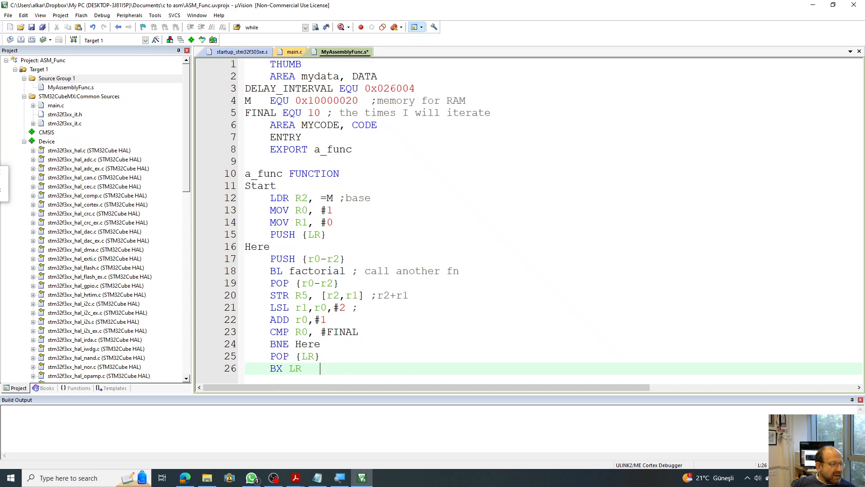
{"action": "key", "text": "enter"}
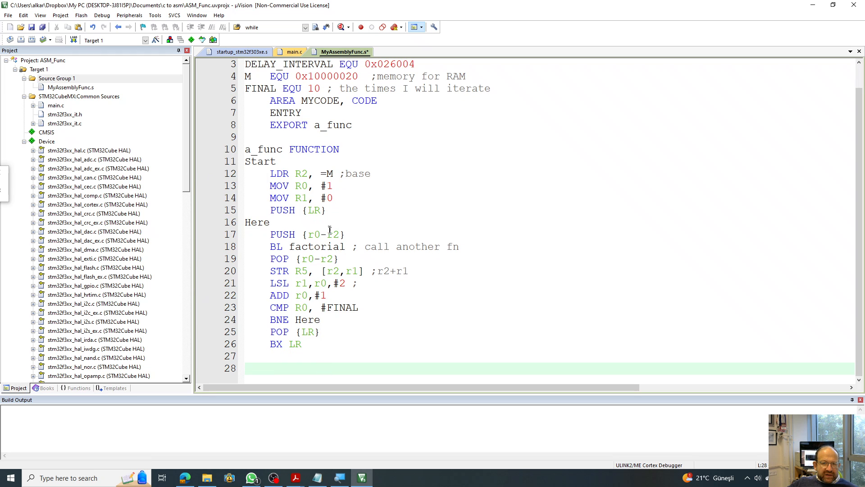
{"action": "mouse_move", "coordinate": [330, 234]}
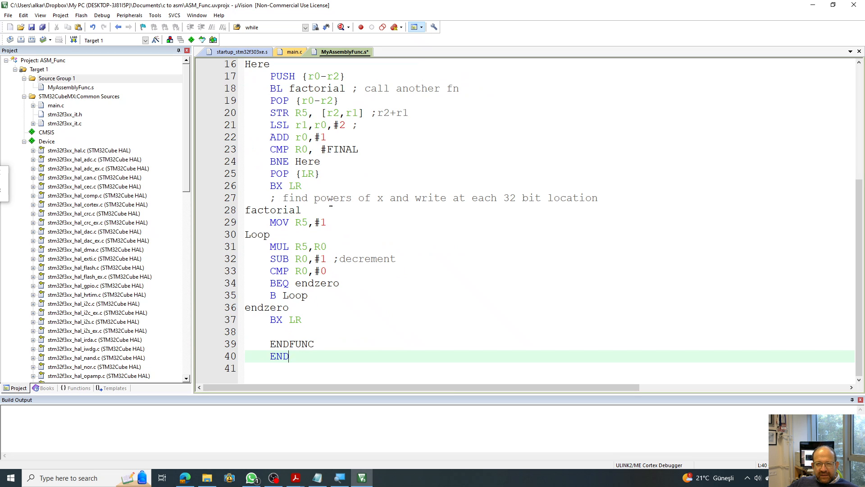
Inspect the factorial Loop instructions and the POP {r0-r2} line, scrolling through the file.
{"action": "left_click", "coordinate": [319, 185]}
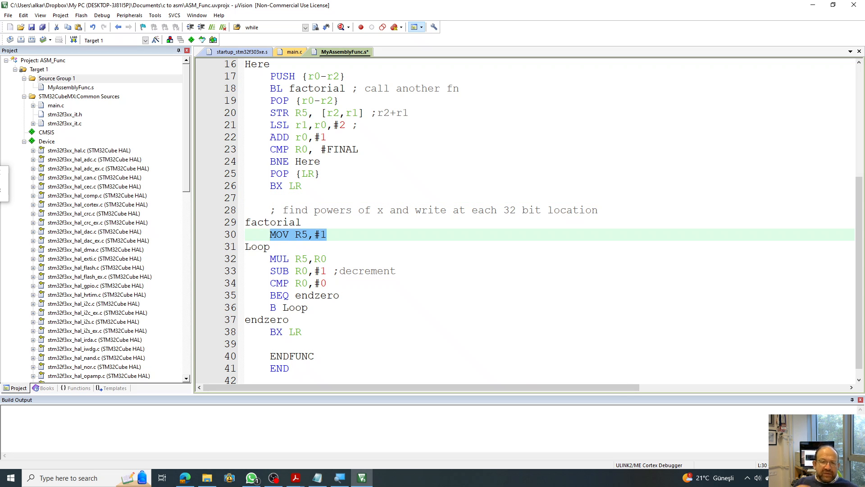
{"action": "left_click", "coordinate": [317, 258]}
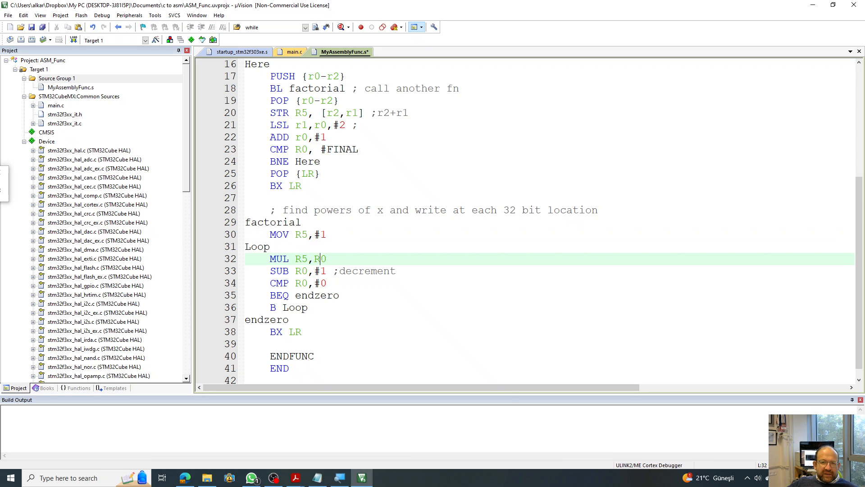
{"action": "double_click", "coordinate": [319, 258]}
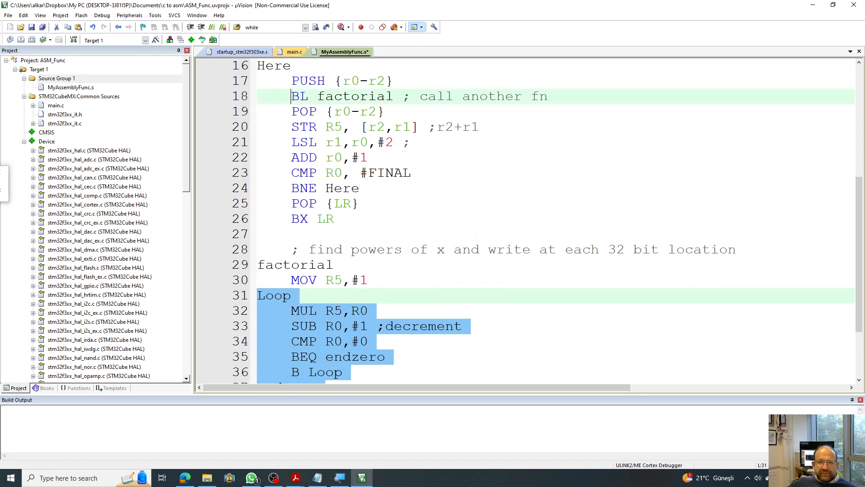
{"action": "double_click", "coordinate": [342, 96]}
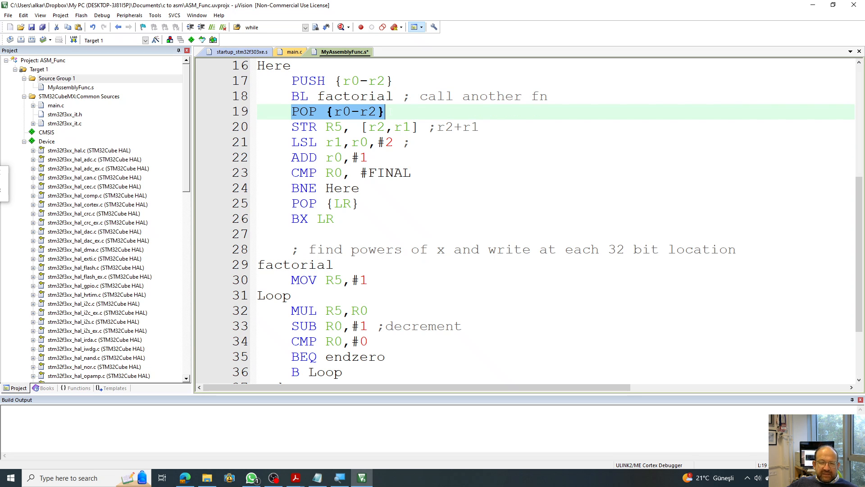
{"action": "scroll", "scroll_direction": "down", "scroll_amount": 3}
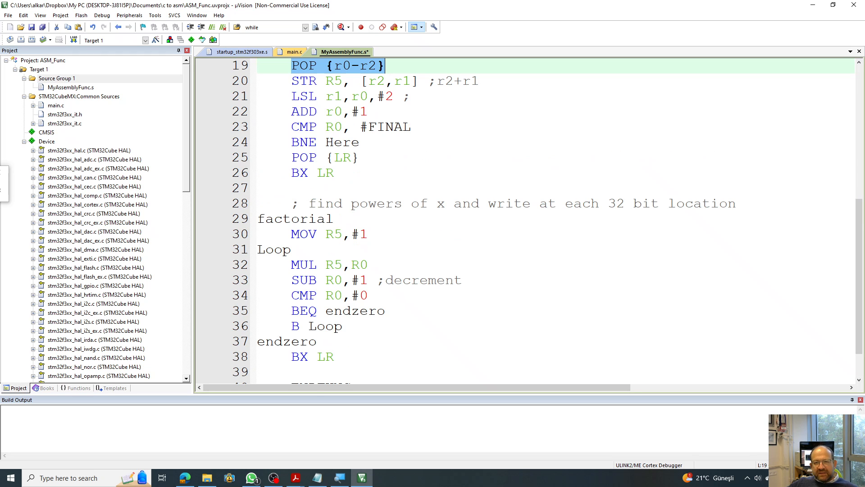
{"action": "scroll", "scroll_direction": "down", "scroll_amount": 3}
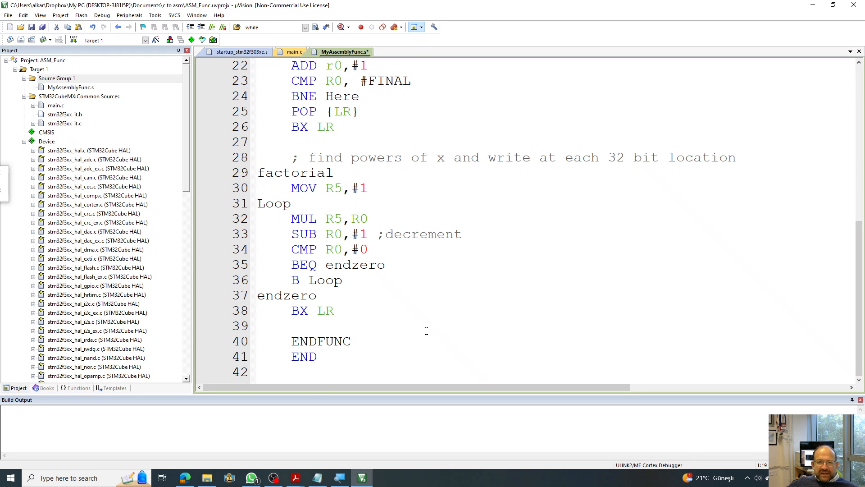
{"action": "scroll", "scroll_direction": "up", "scroll_amount": 3}
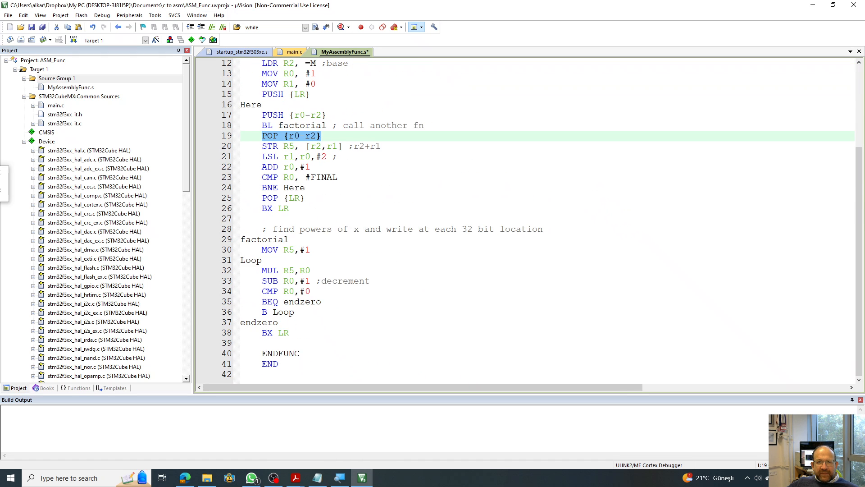
{"action": "scroll", "scroll_direction": "up", "scroll_amount": 3}
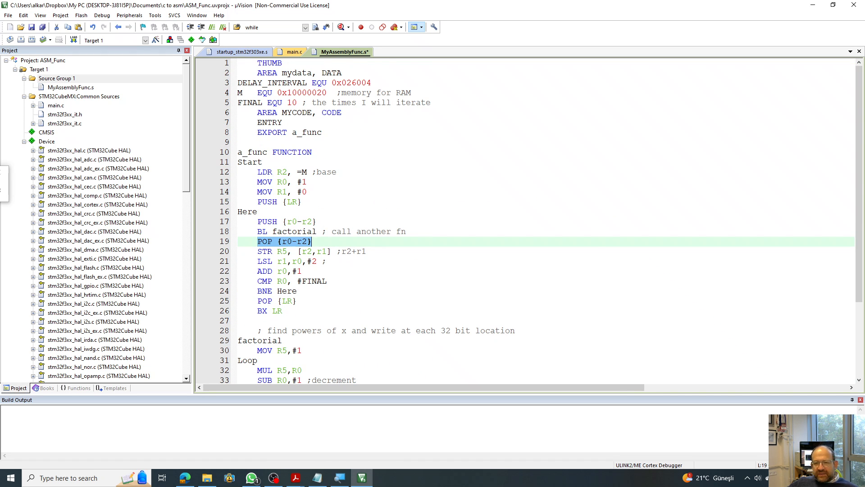
{"action": "mouse_move", "coordinate": [101, 15]}
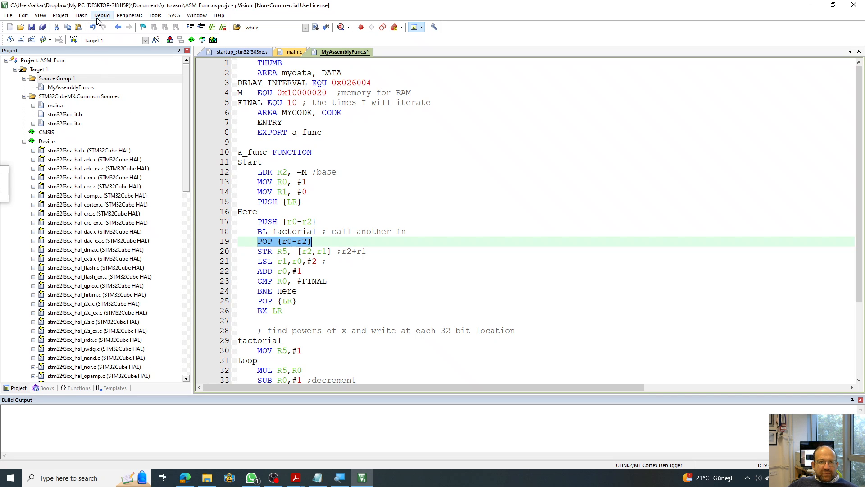
Build the ASM_Func target twice, reaching 0 errors and 0 warnings.
{"action": "left_click", "coordinate": [61, 15]}
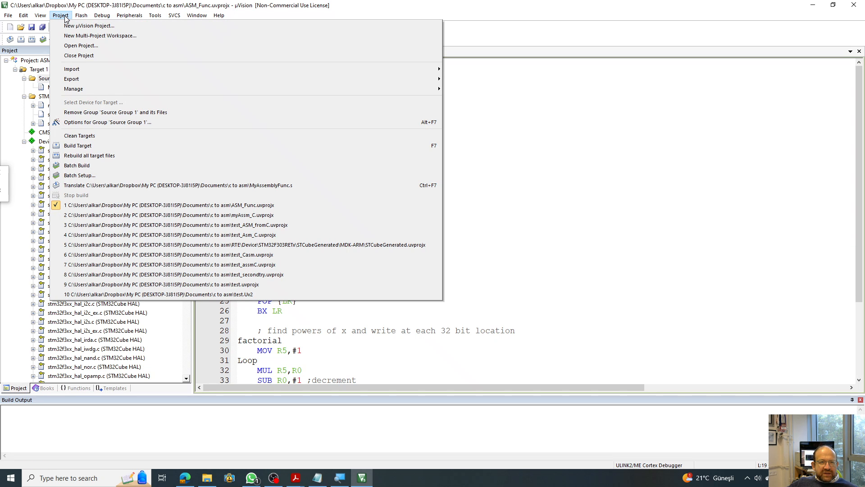
{"action": "mouse_move", "coordinate": [77, 145]}
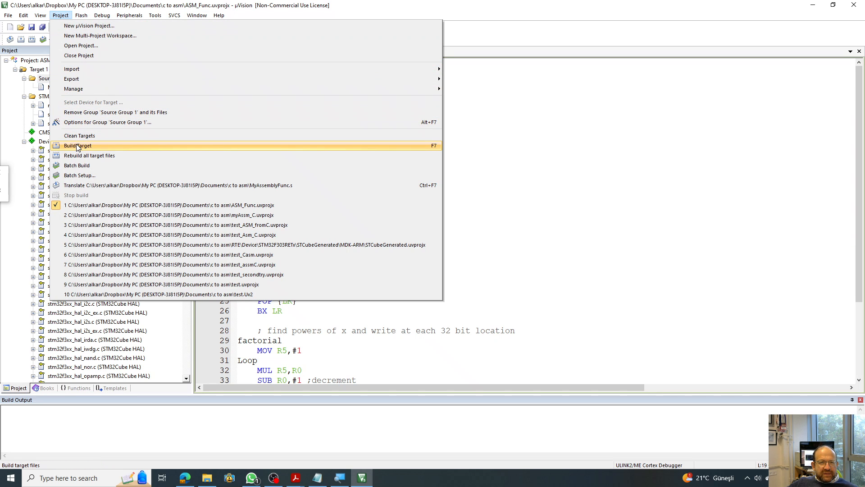
{"action": "left_click", "coordinate": [77, 145]}
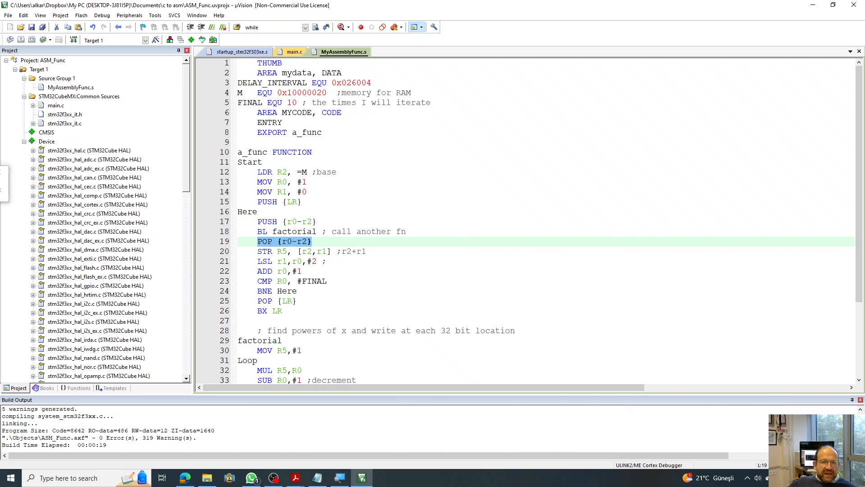
{"action": "left_click", "coordinate": [60, 15]}
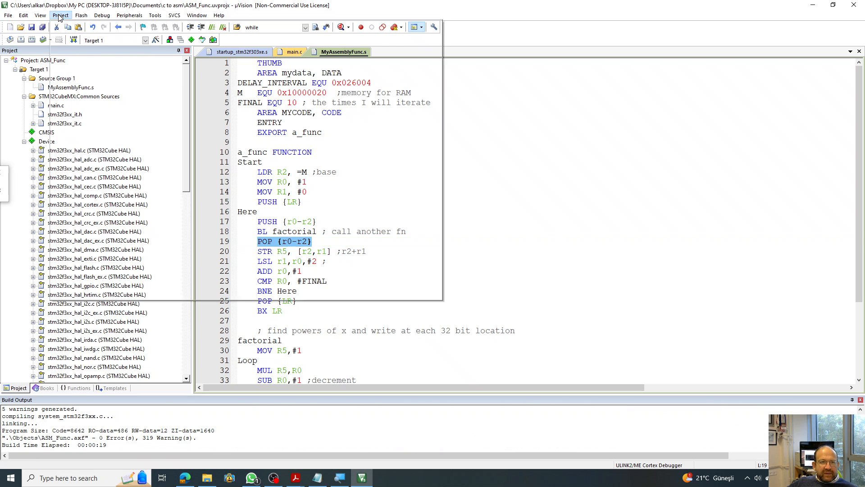
{"action": "left_click", "coordinate": [61, 14]}
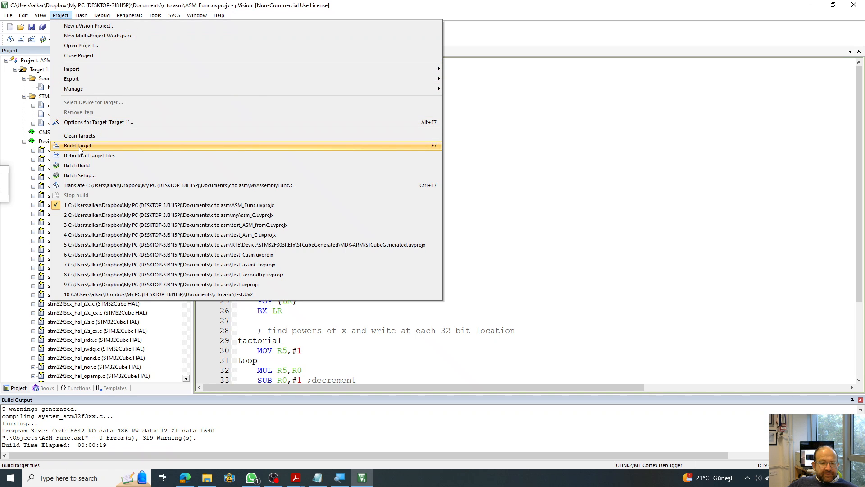
{"action": "left_click", "coordinate": [77, 145]}
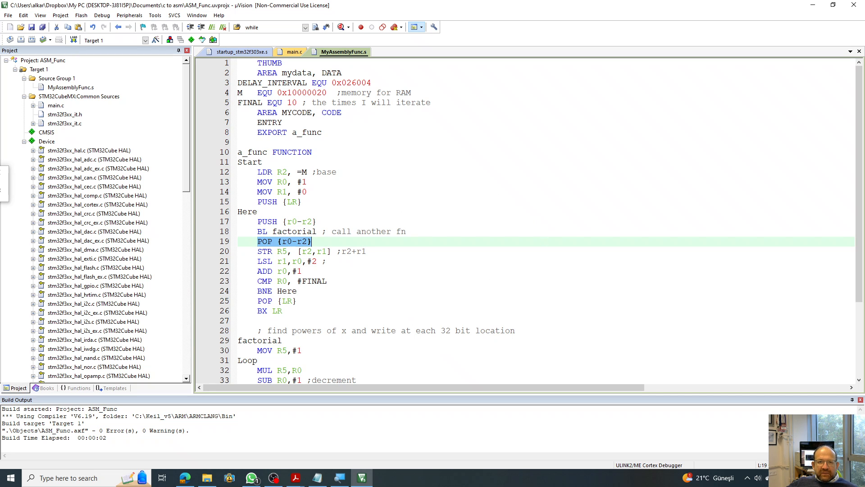
{"action": "left_click", "coordinate": [315, 201]}
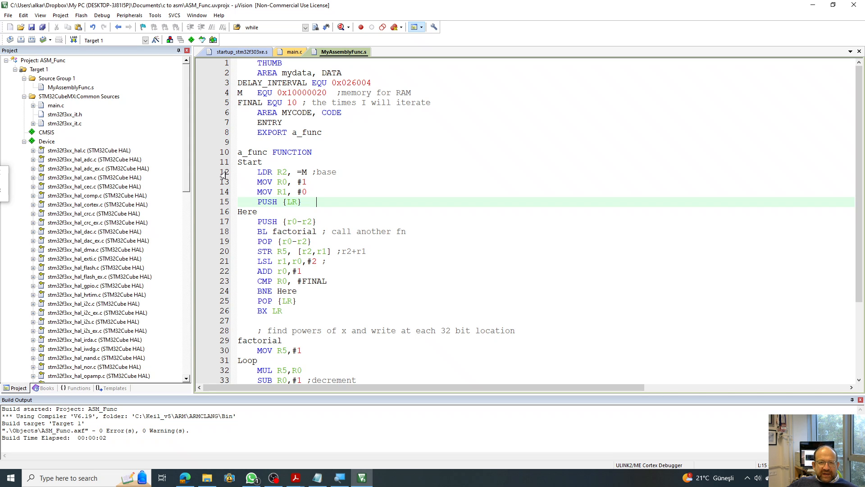
Set a breakpoint on line 12 and attempt to start a debug session.
{"action": "right_click", "coordinate": [246, 176]}
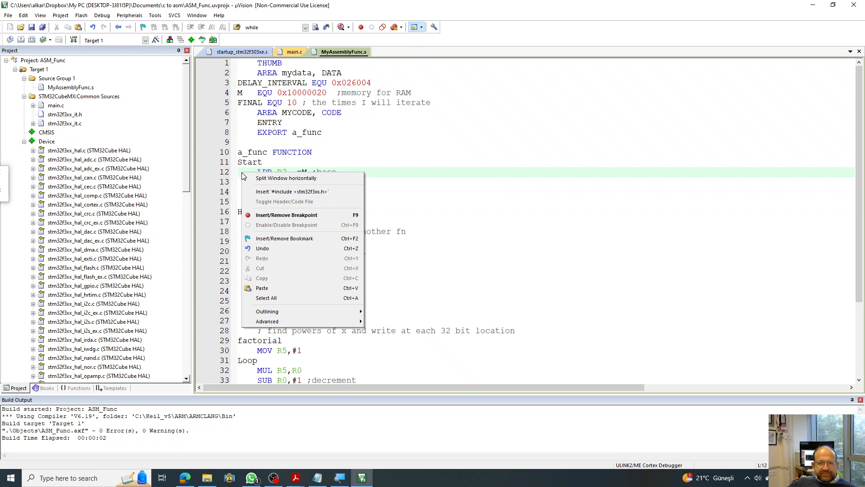
{"action": "left_click", "coordinate": [287, 214]}
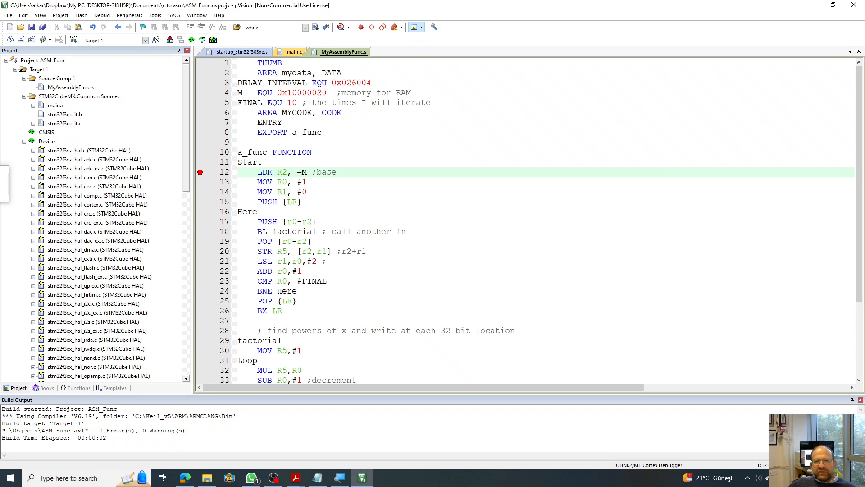
{"action": "left_click", "coordinate": [307, 171]}
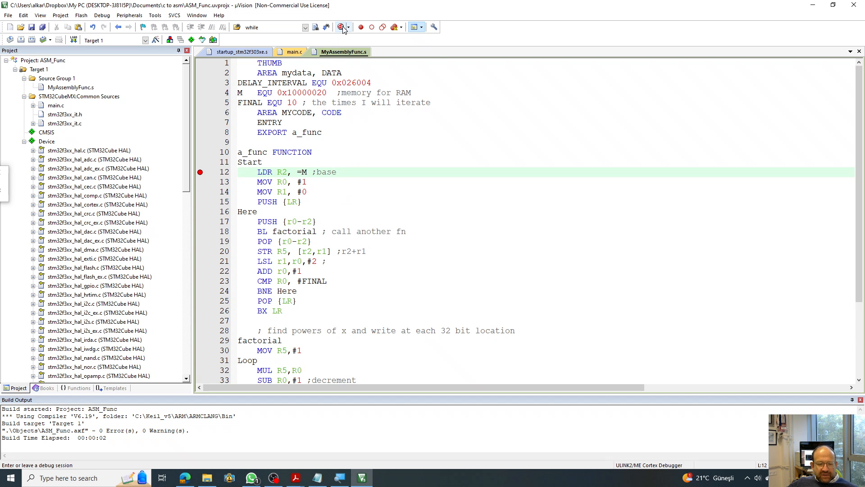
{"action": "mouse_move", "coordinate": [342, 28]}
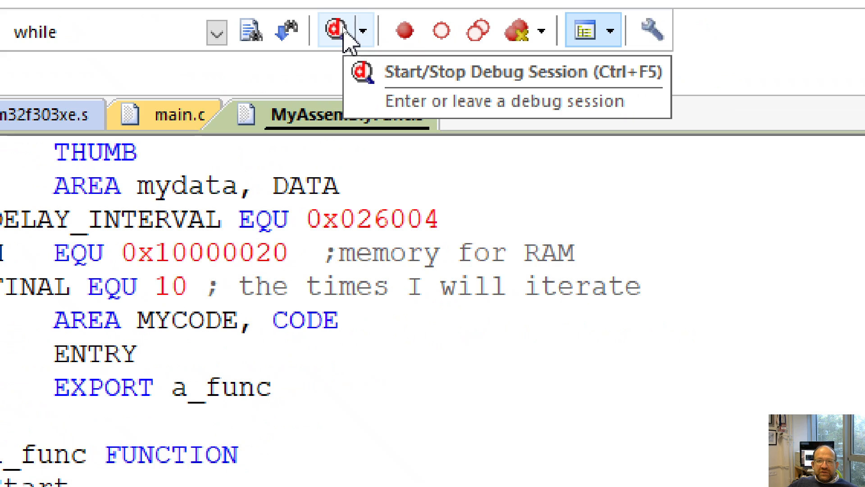
{"action": "left_click", "coordinate": [337, 30]}
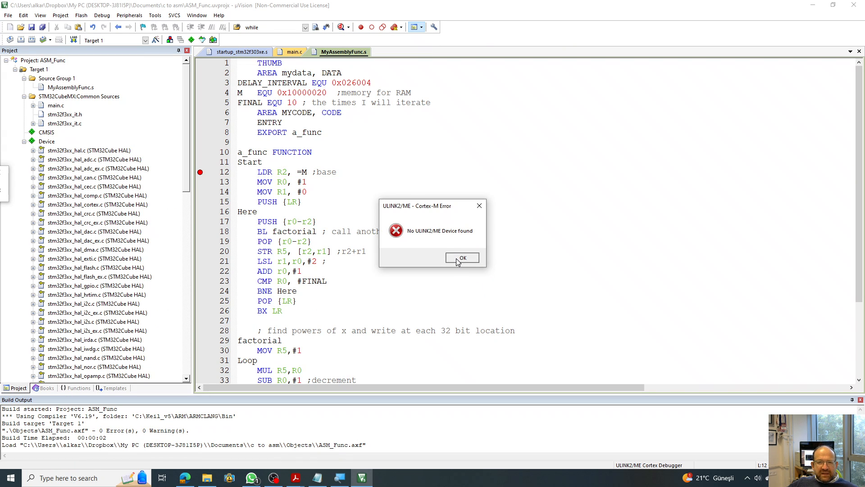
Dismiss the ULINK2/ME device error and the Flash Download failed message.
{"action": "left_click", "coordinate": [463, 258]}
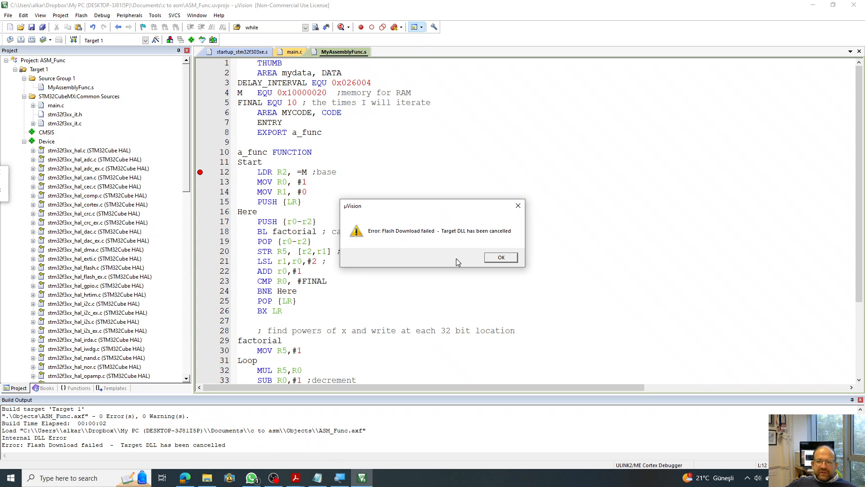
{"action": "left_click", "coordinate": [499, 257]}
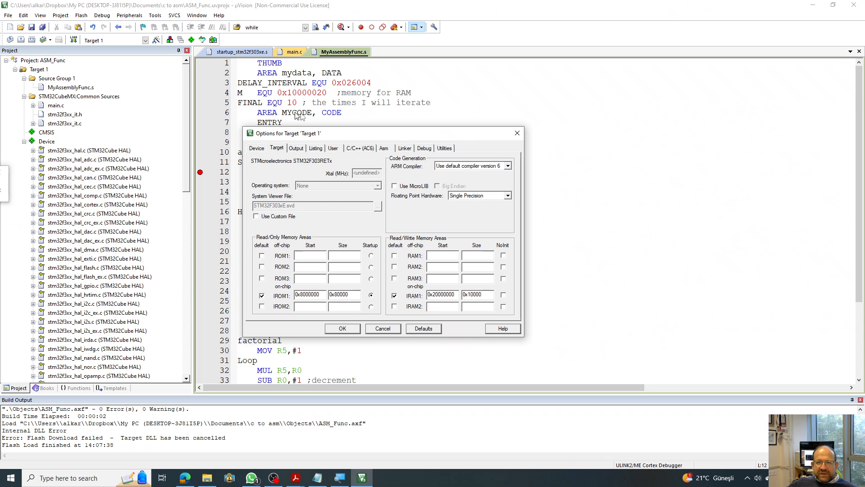
Select ST-Link Debugger for Target 1 with Connect set to 'under Reset'.
{"action": "left_click", "coordinate": [423, 148]}
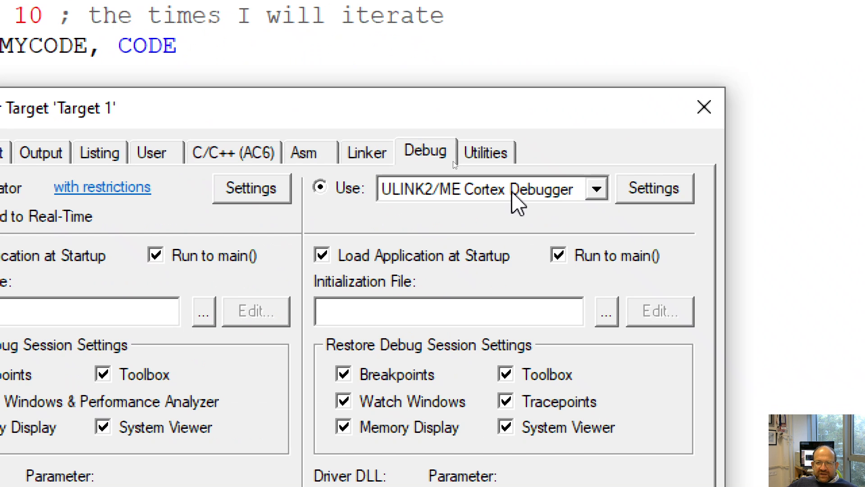
{"action": "left_click", "coordinate": [595, 189]}
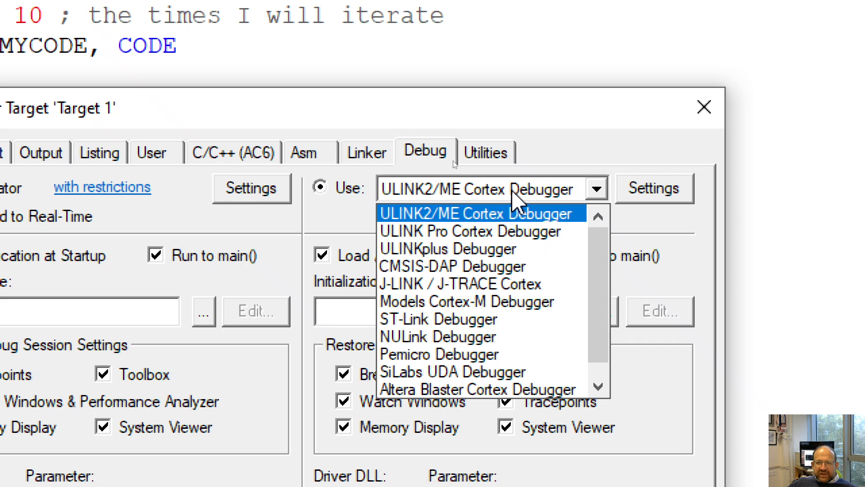
{"action": "left_click", "coordinate": [438, 318]}
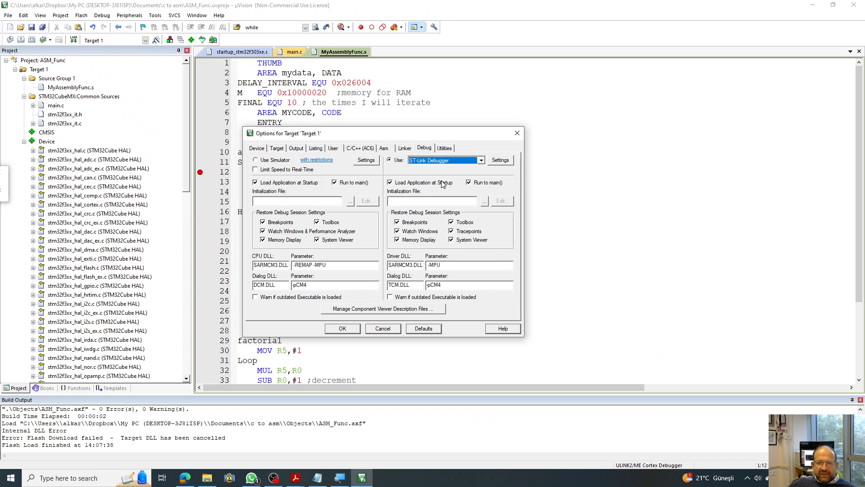
{"action": "left_click", "coordinate": [499, 160]}
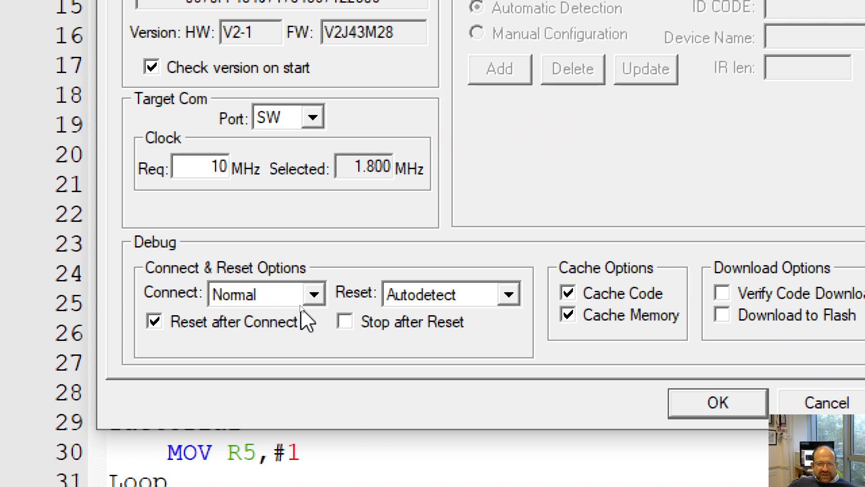
{"action": "left_click", "coordinate": [315, 293]}
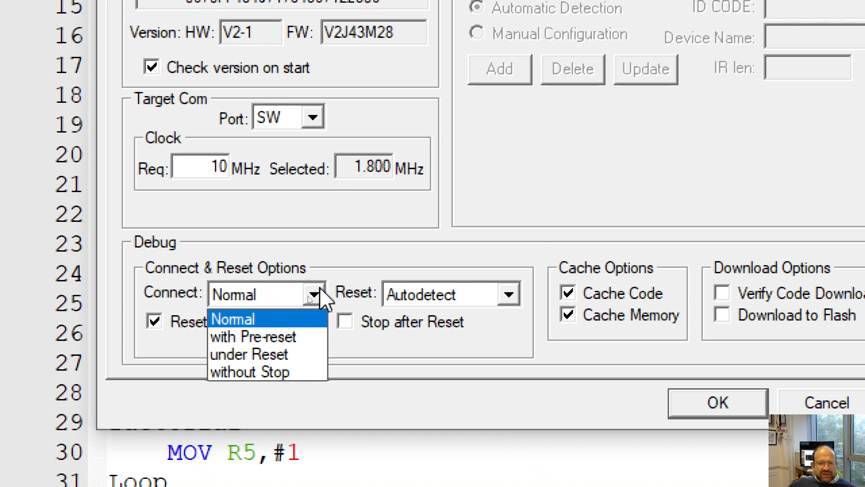
{"action": "left_click", "coordinate": [250, 354]}
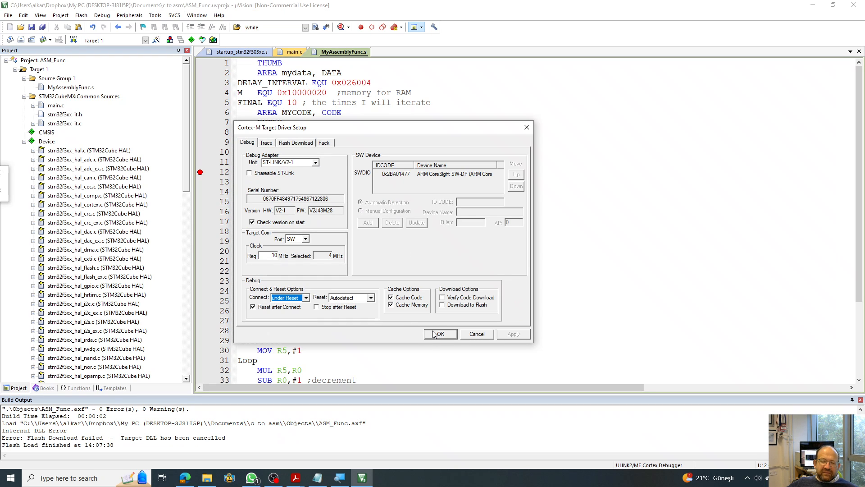
{"action": "mouse_move", "coordinate": [441, 335]}
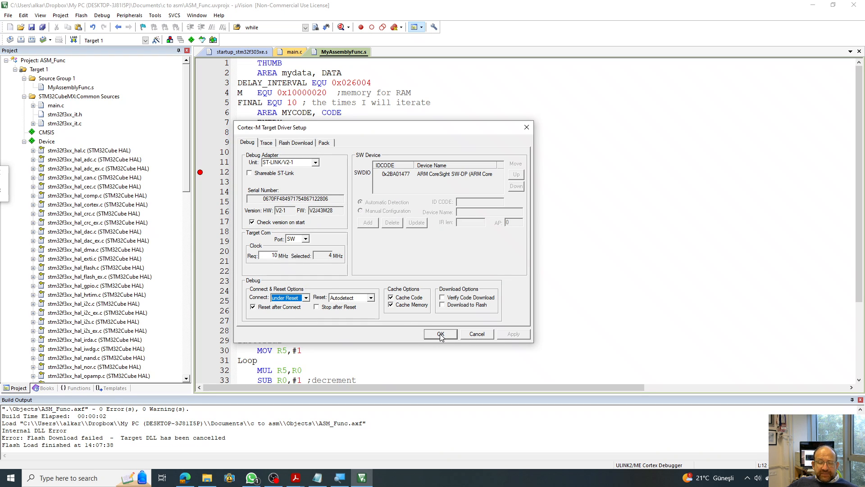
{"action": "left_click", "coordinate": [440, 334]}
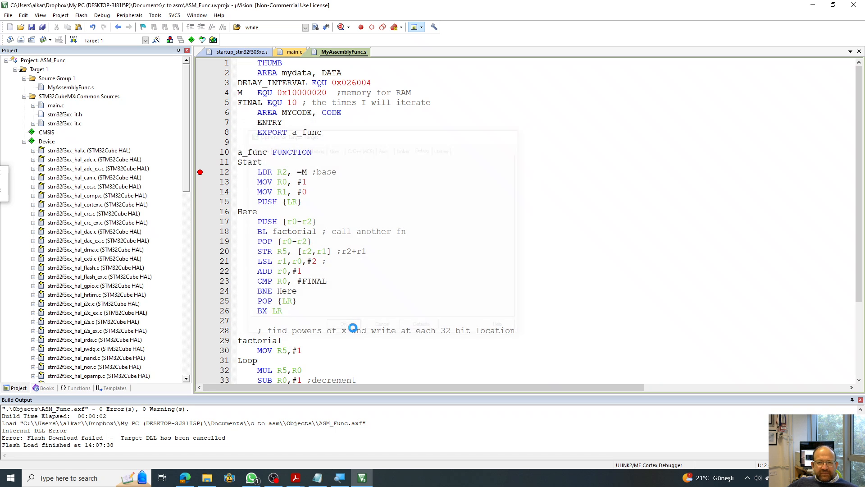
Flash the board, enter debugging, and run to the line 12 breakpoint.
{"action": "left_click", "coordinate": [341, 27]}
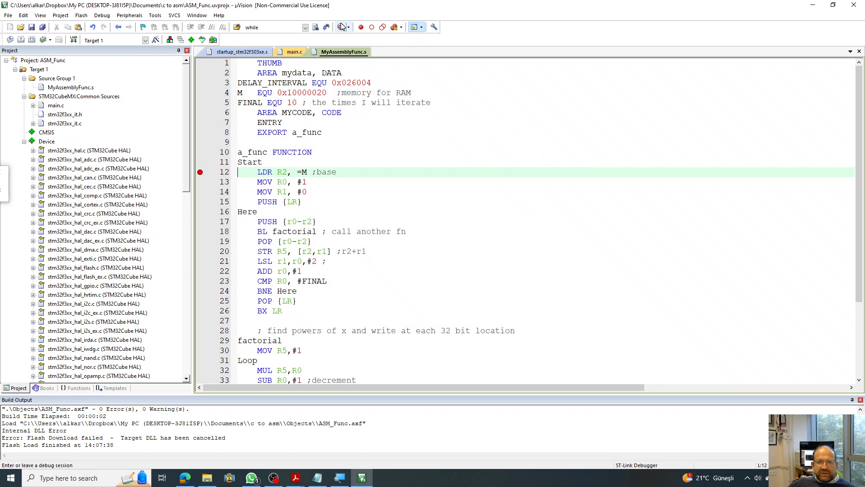
{"action": "left_click", "coordinate": [341, 26]}
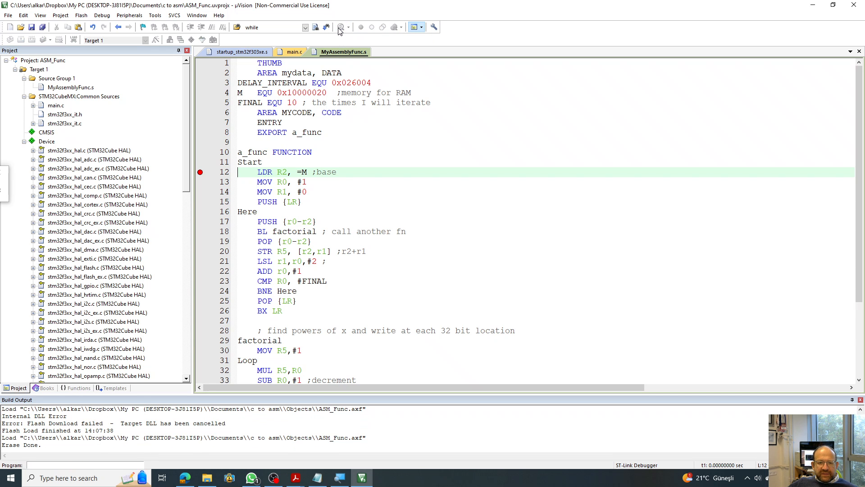
{"action": "left_click", "coordinate": [334, 27]}
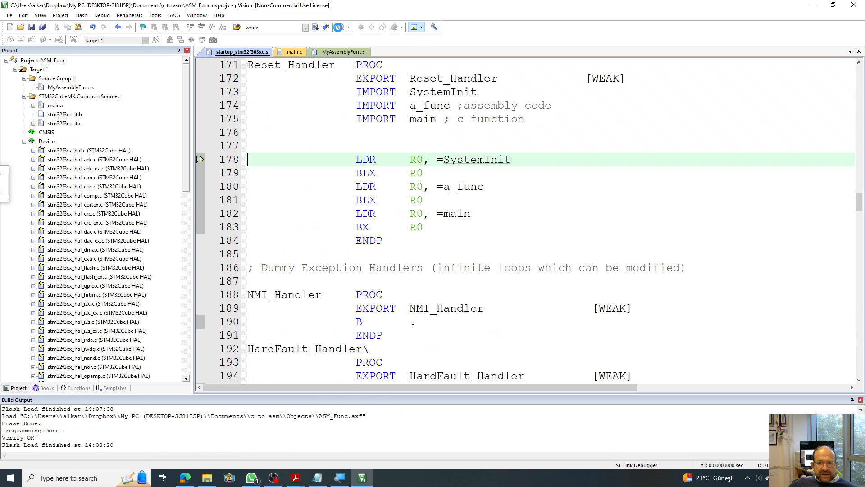
{"action": "left_click", "coordinate": [339, 27]}
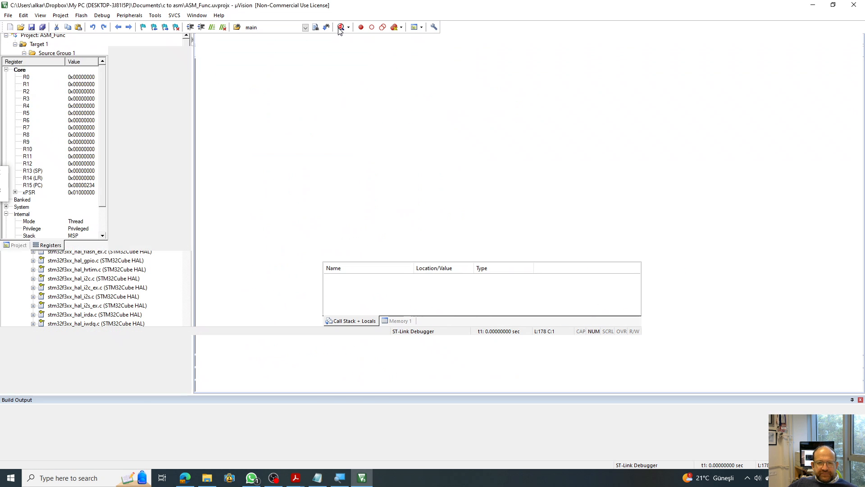
{"action": "left_click", "coordinate": [341, 27]}
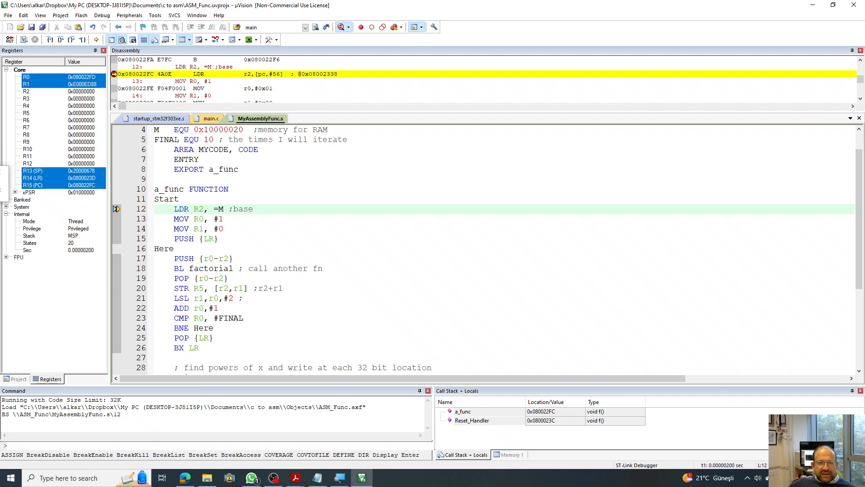
{"action": "double_click", "coordinate": [181, 218]}
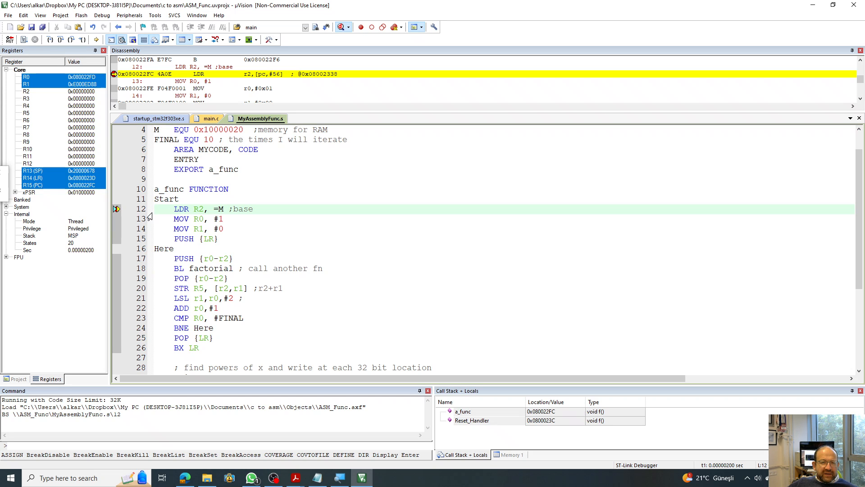
{"action": "mouse_move", "coordinate": [109, 216]}
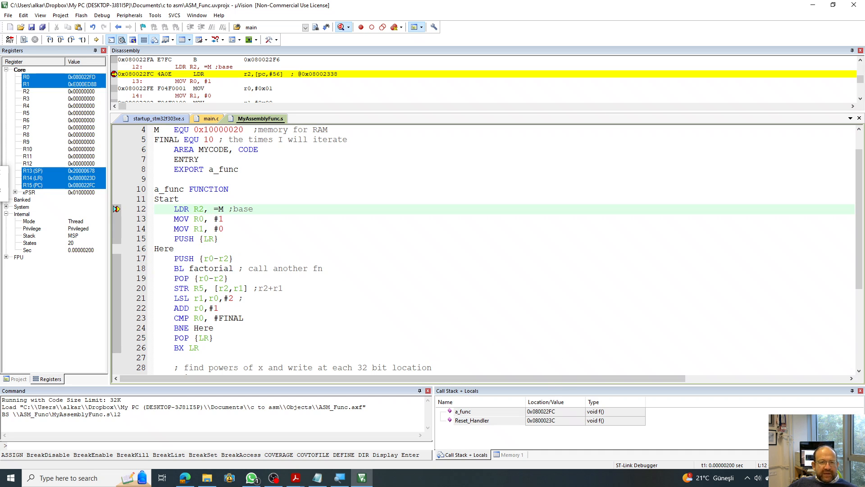
{"action": "mouse_move", "coordinate": [427, 346]}
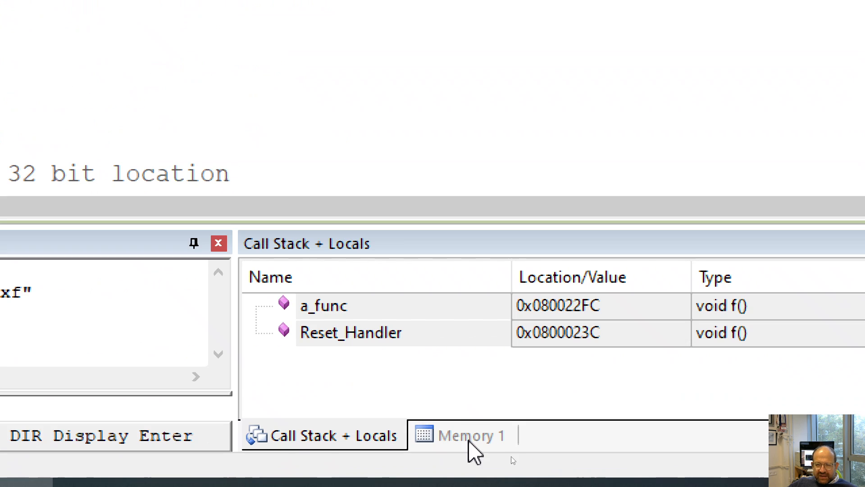
Point the Memory 1 window at address 0x10000020.
{"action": "left_click", "coordinate": [468, 434]}
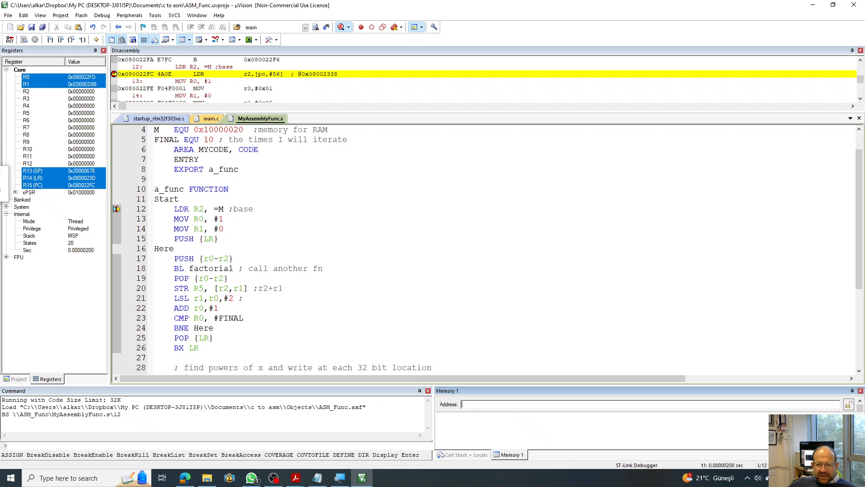
{"action": "mouse_move", "coordinate": [387, 179]}
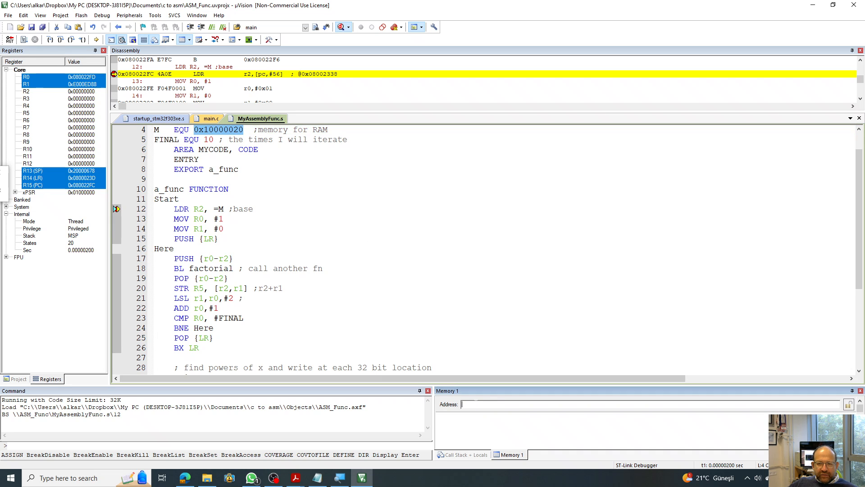
{"action": "type", "text": "0x10000020"}
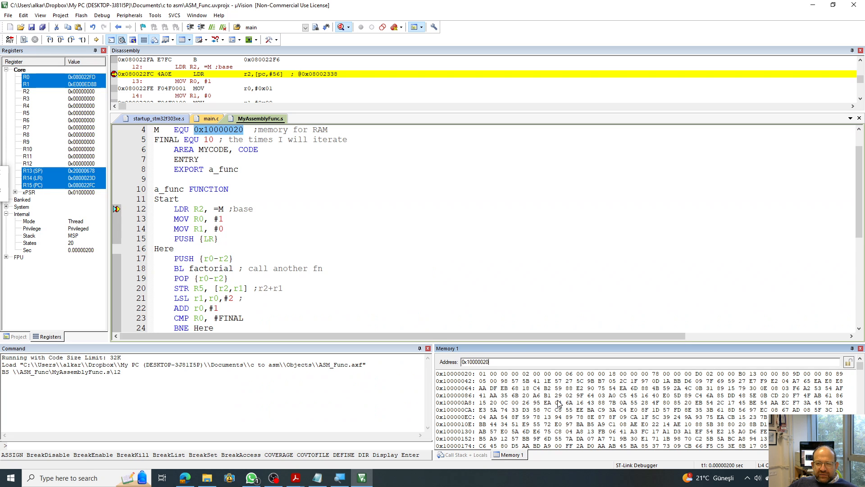
{"action": "scroll", "scroll_direction": "up", "scroll_amount": 3}
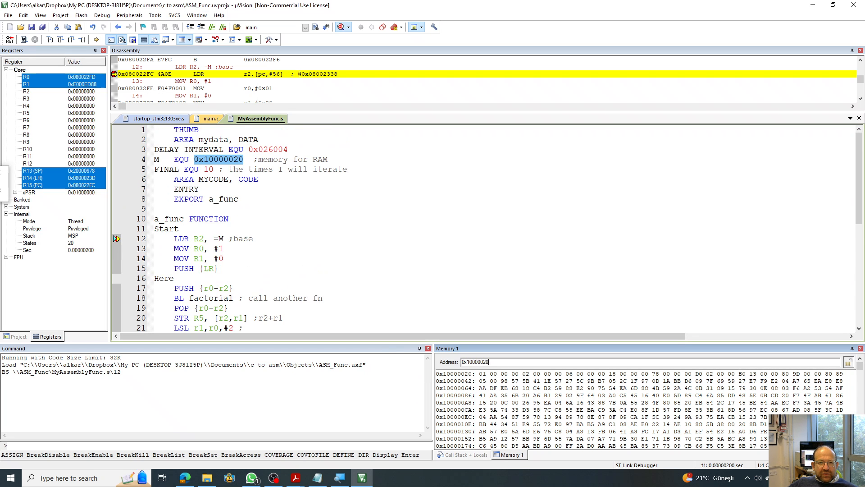
{"action": "mouse_move", "coordinate": [83, 39]}
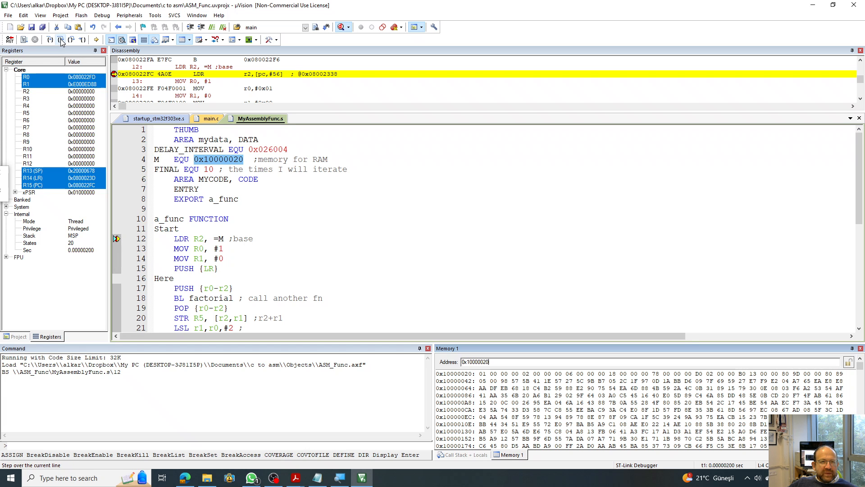
{"action": "mouse_move", "coordinate": [61, 40]}
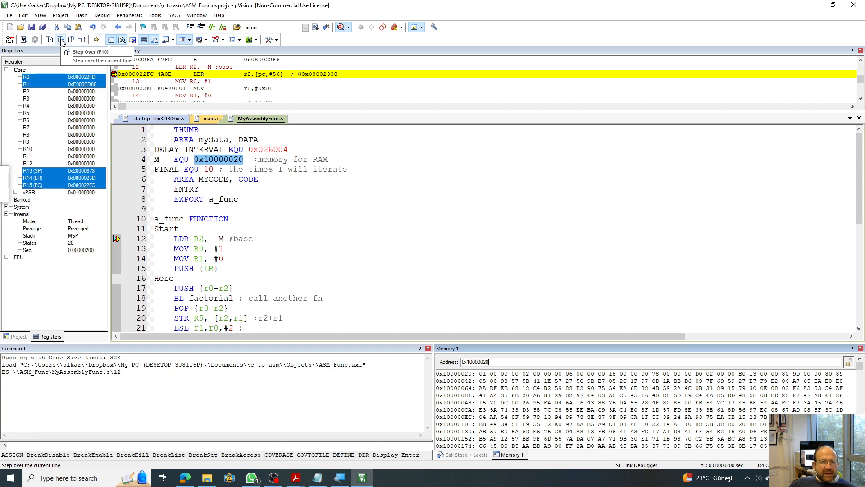
Step over a_func's lines and factorial call through the Here loop until line 19 POP {r0-r2}.
{"action": "left_click", "coordinate": [60, 39]}
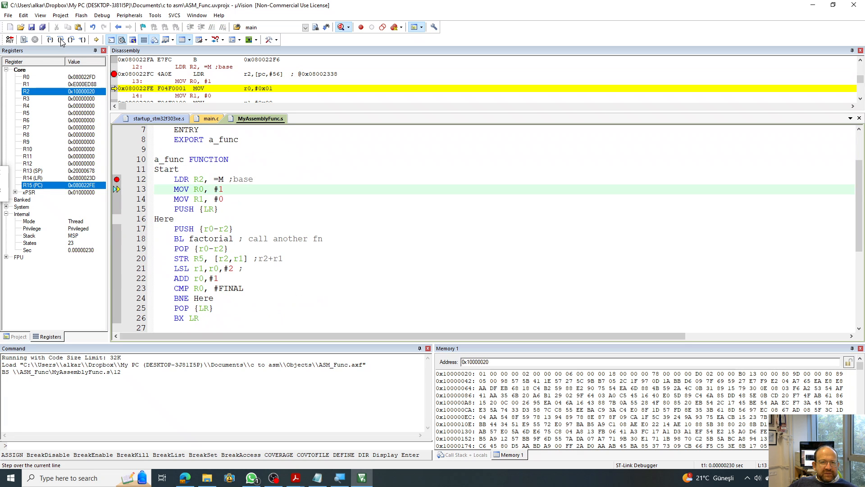
{"action": "left_click", "coordinate": [59, 40]}
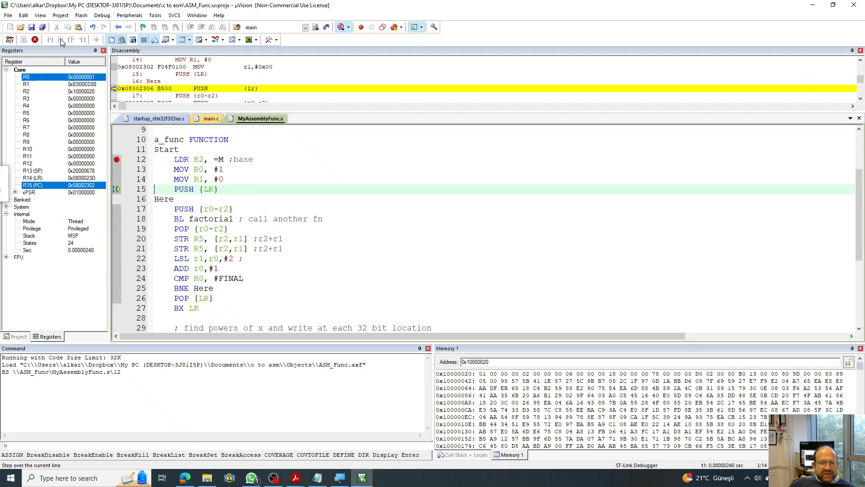
{"action": "left_click", "coordinate": [61, 39]}
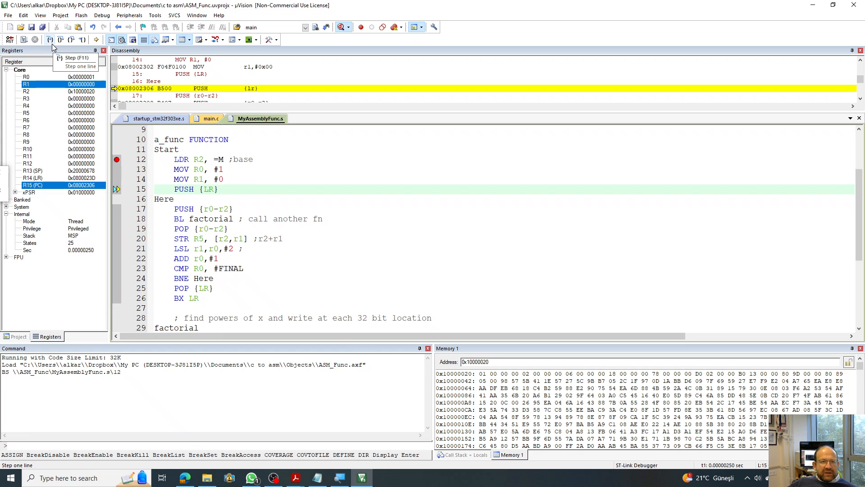
{"action": "mouse_move", "coordinate": [59, 40]}
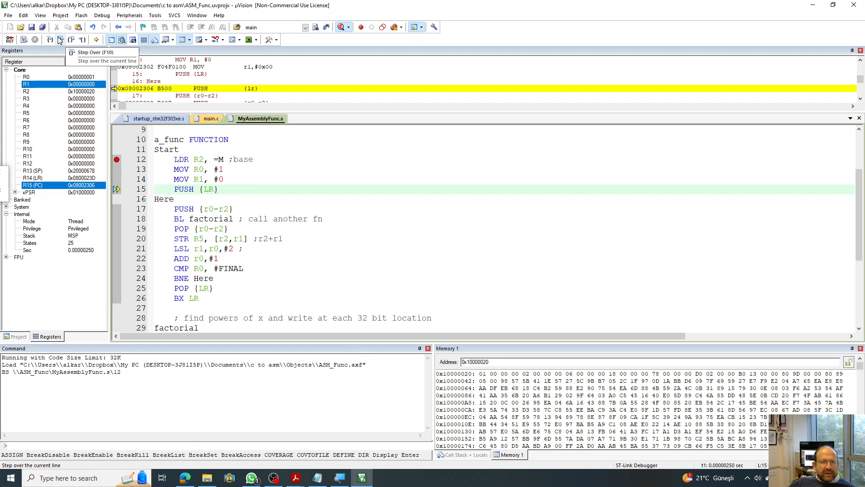
{"action": "left_click", "coordinate": [59, 39]}
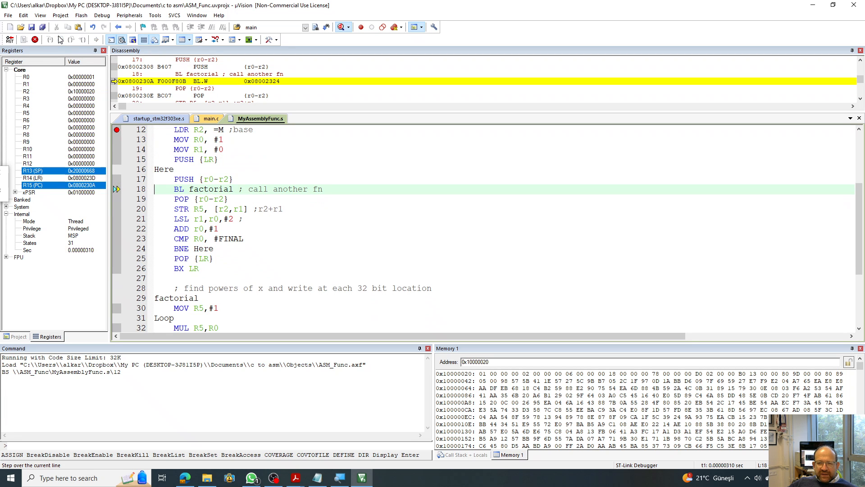
{"action": "left_click", "coordinate": [60, 40]}
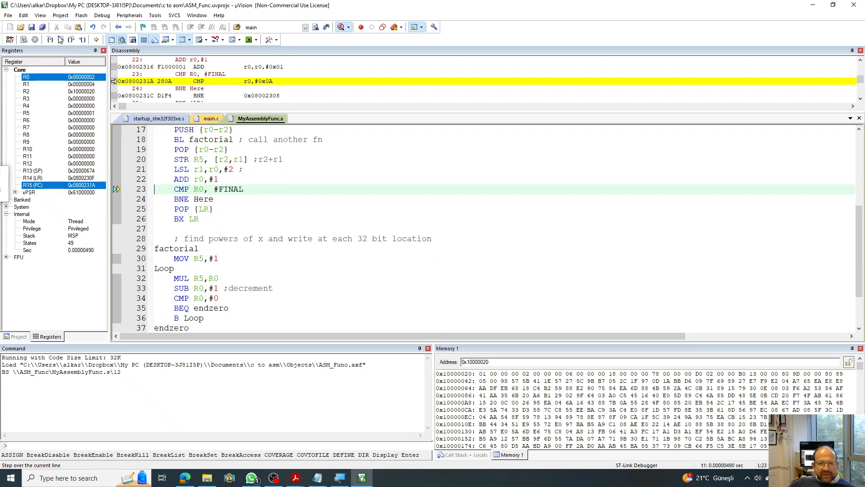
{"action": "left_click", "coordinate": [59, 39]}
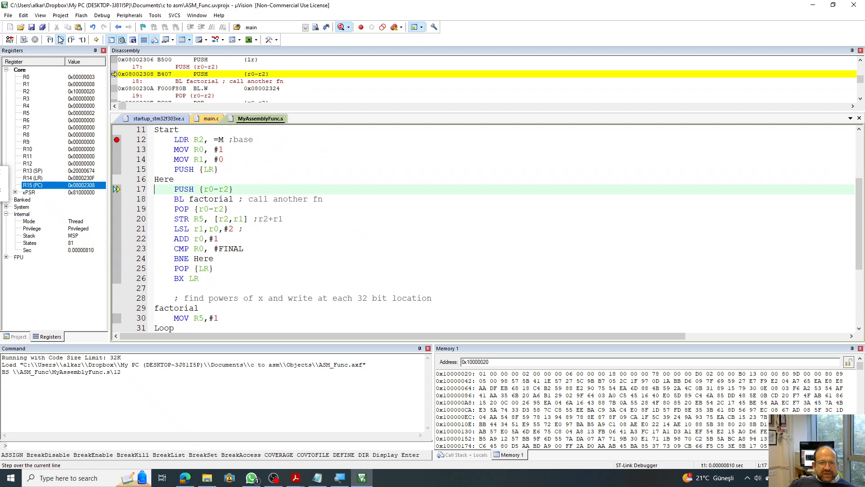
{"action": "left_click", "coordinate": [61, 39]}
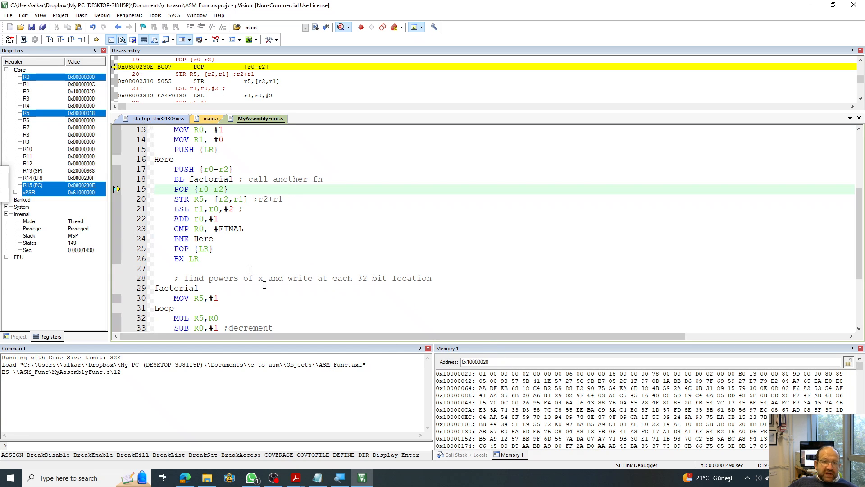
{"action": "mouse_move", "coordinate": [484, 390]}
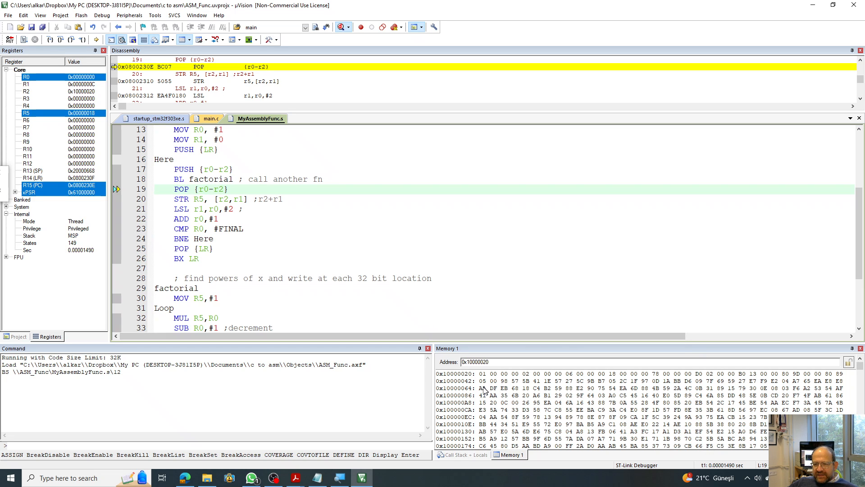
{"action": "mouse_move", "coordinate": [130, 260]}
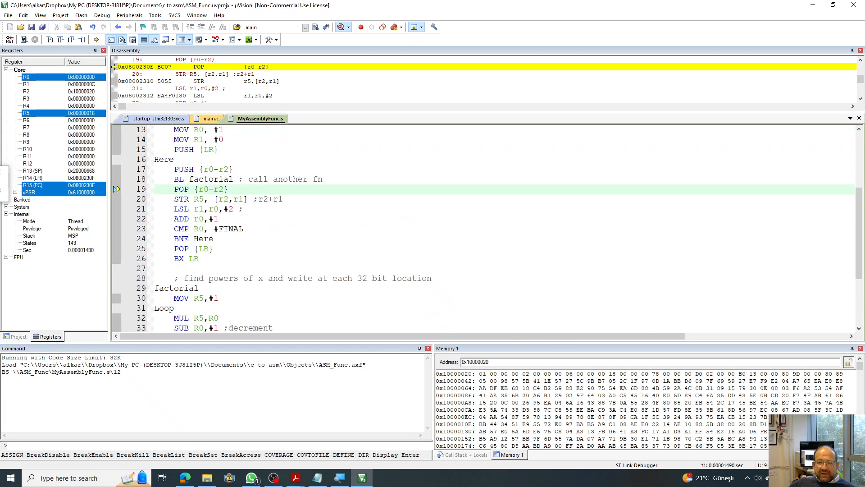
{"action": "mouse_move", "coordinate": [484, 376]}
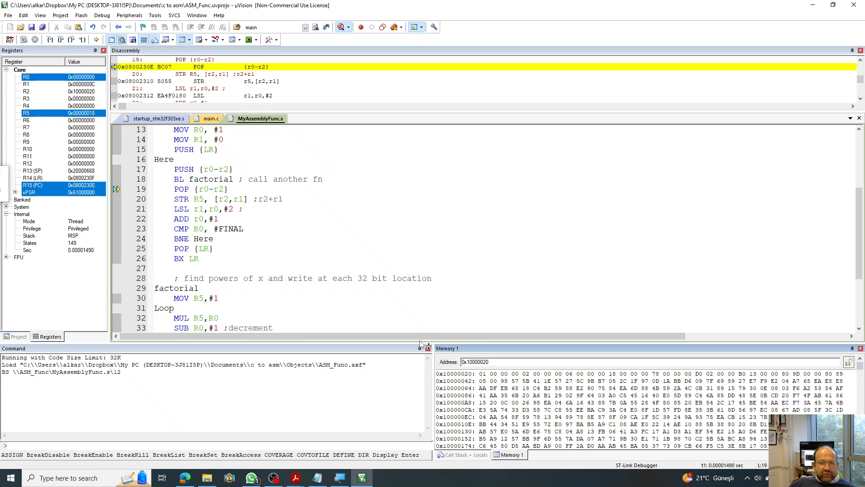
Run to the cursor at line 26 BX LR and inspect factorial results in memory from 0x10000020.
{"action": "scroll", "scroll_direction": "down", "scroll_amount": 3}
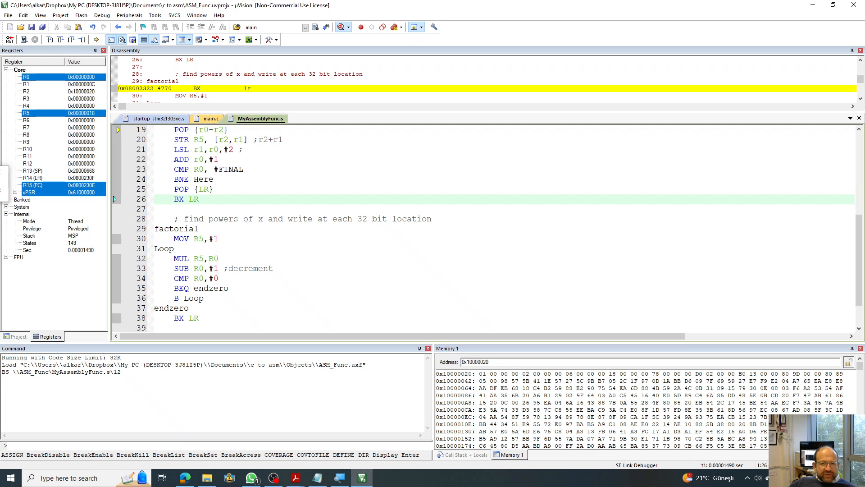
{"action": "scroll", "scroll_direction": "up", "scroll_amount": 3}
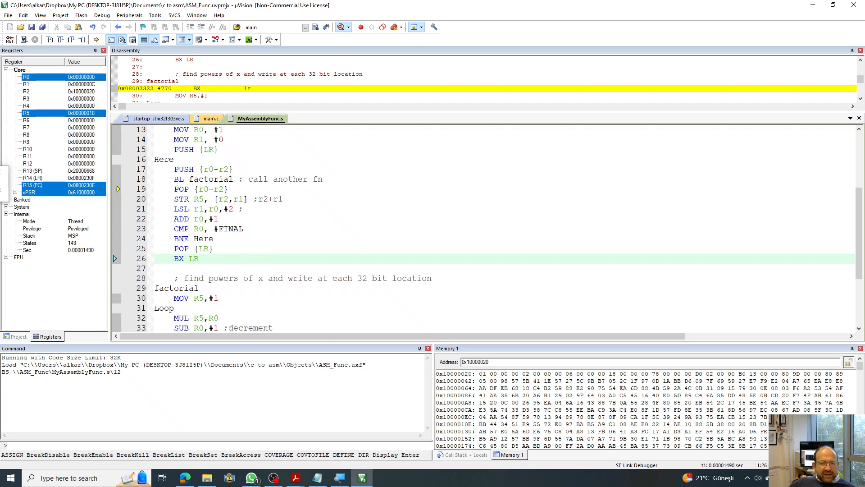
{"action": "mouse_move", "coordinate": [190, 258]}
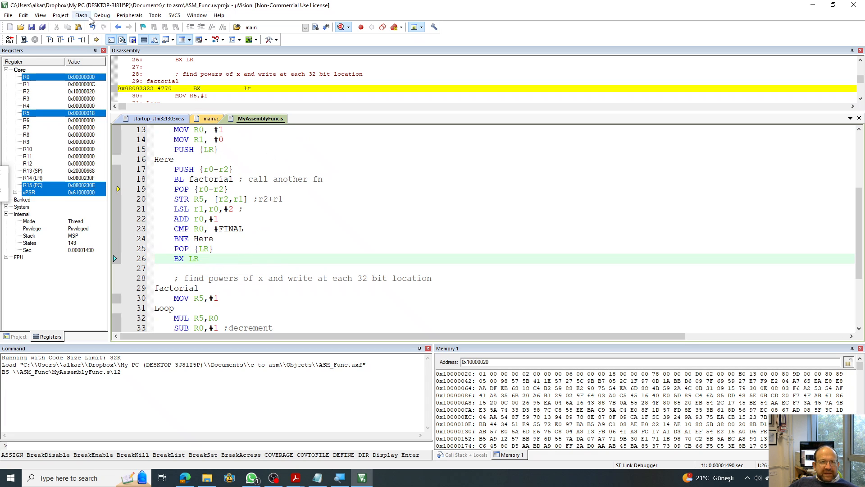
{"action": "left_click", "coordinate": [101, 15]}
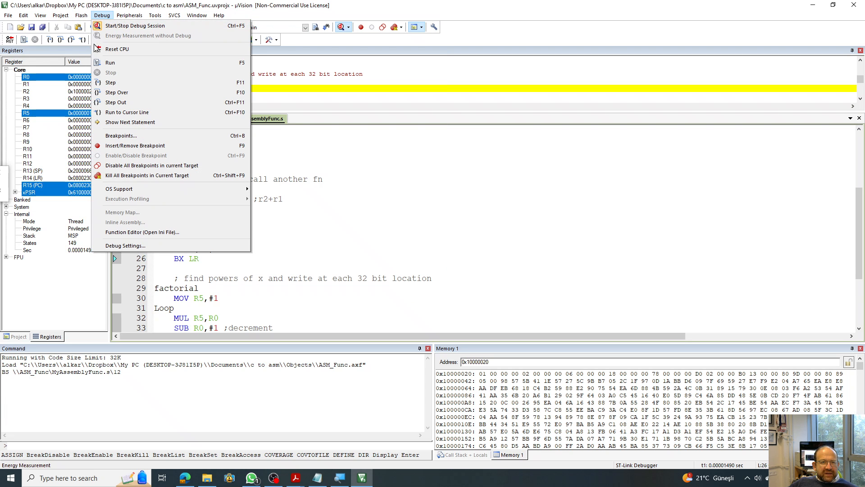
{"action": "mouse_move", "coordinate": [127, 112]}
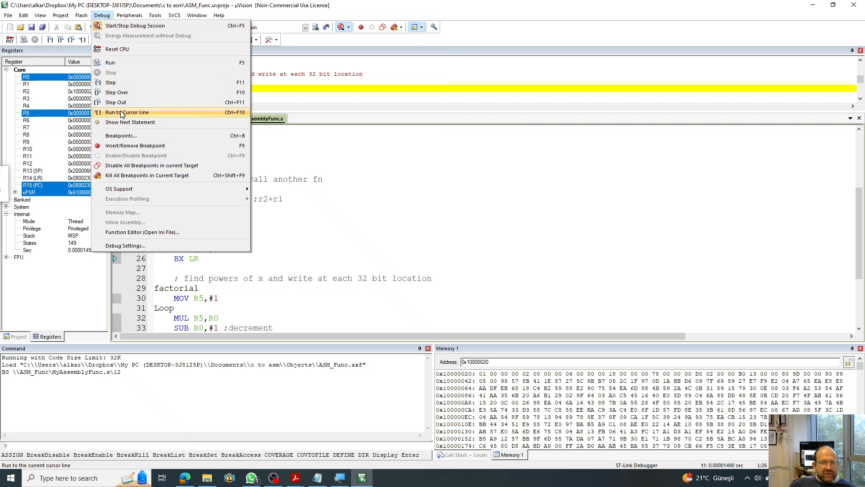
{"action": "left_click", "coordinate": [128, 112]}
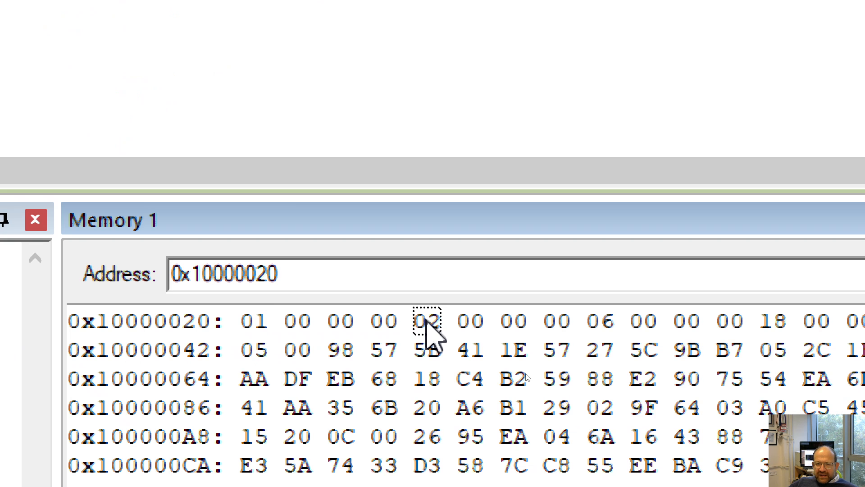
{"action": "mouse_move", "coordinate": [601, 328]}
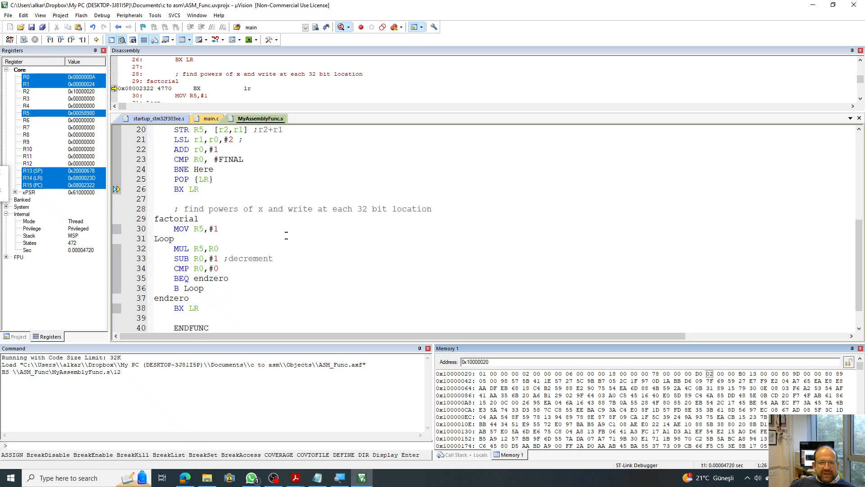
{"action": "scroll", "scroll_direction": "up", "scroll_amount": 3}
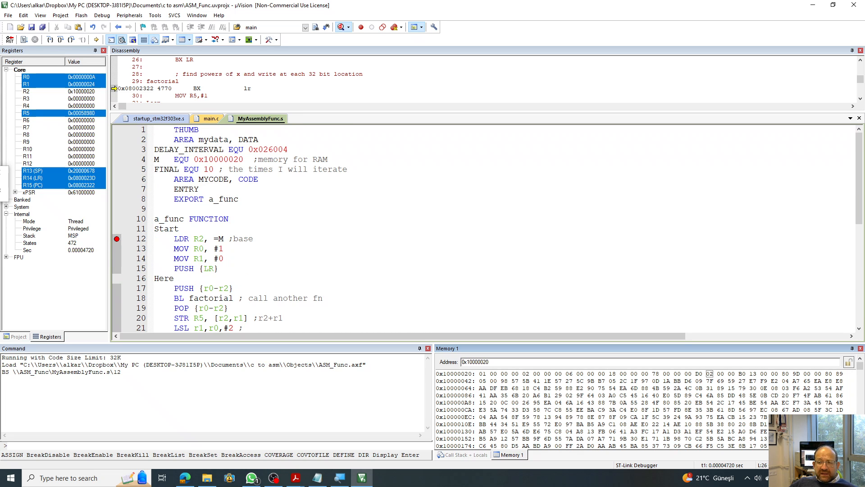